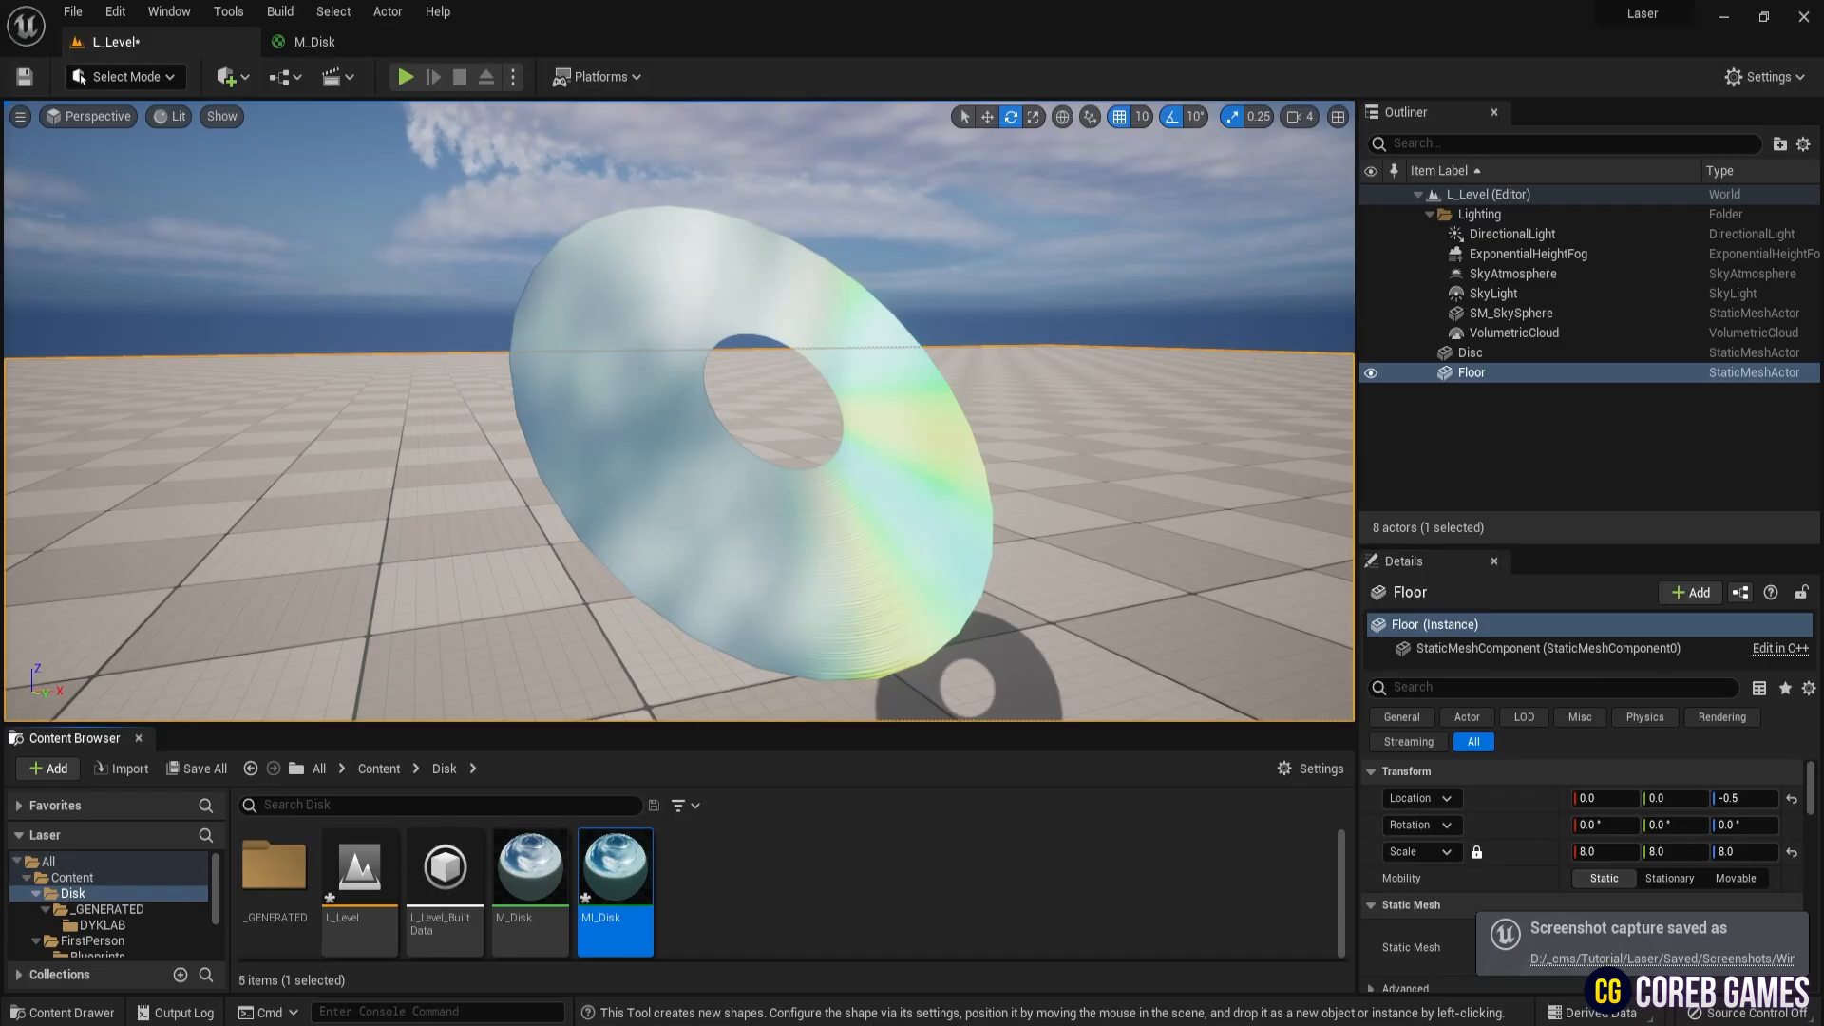
- Select the Disc actor and rotate it about its vertical axis to show its reflections
click(784, 418)
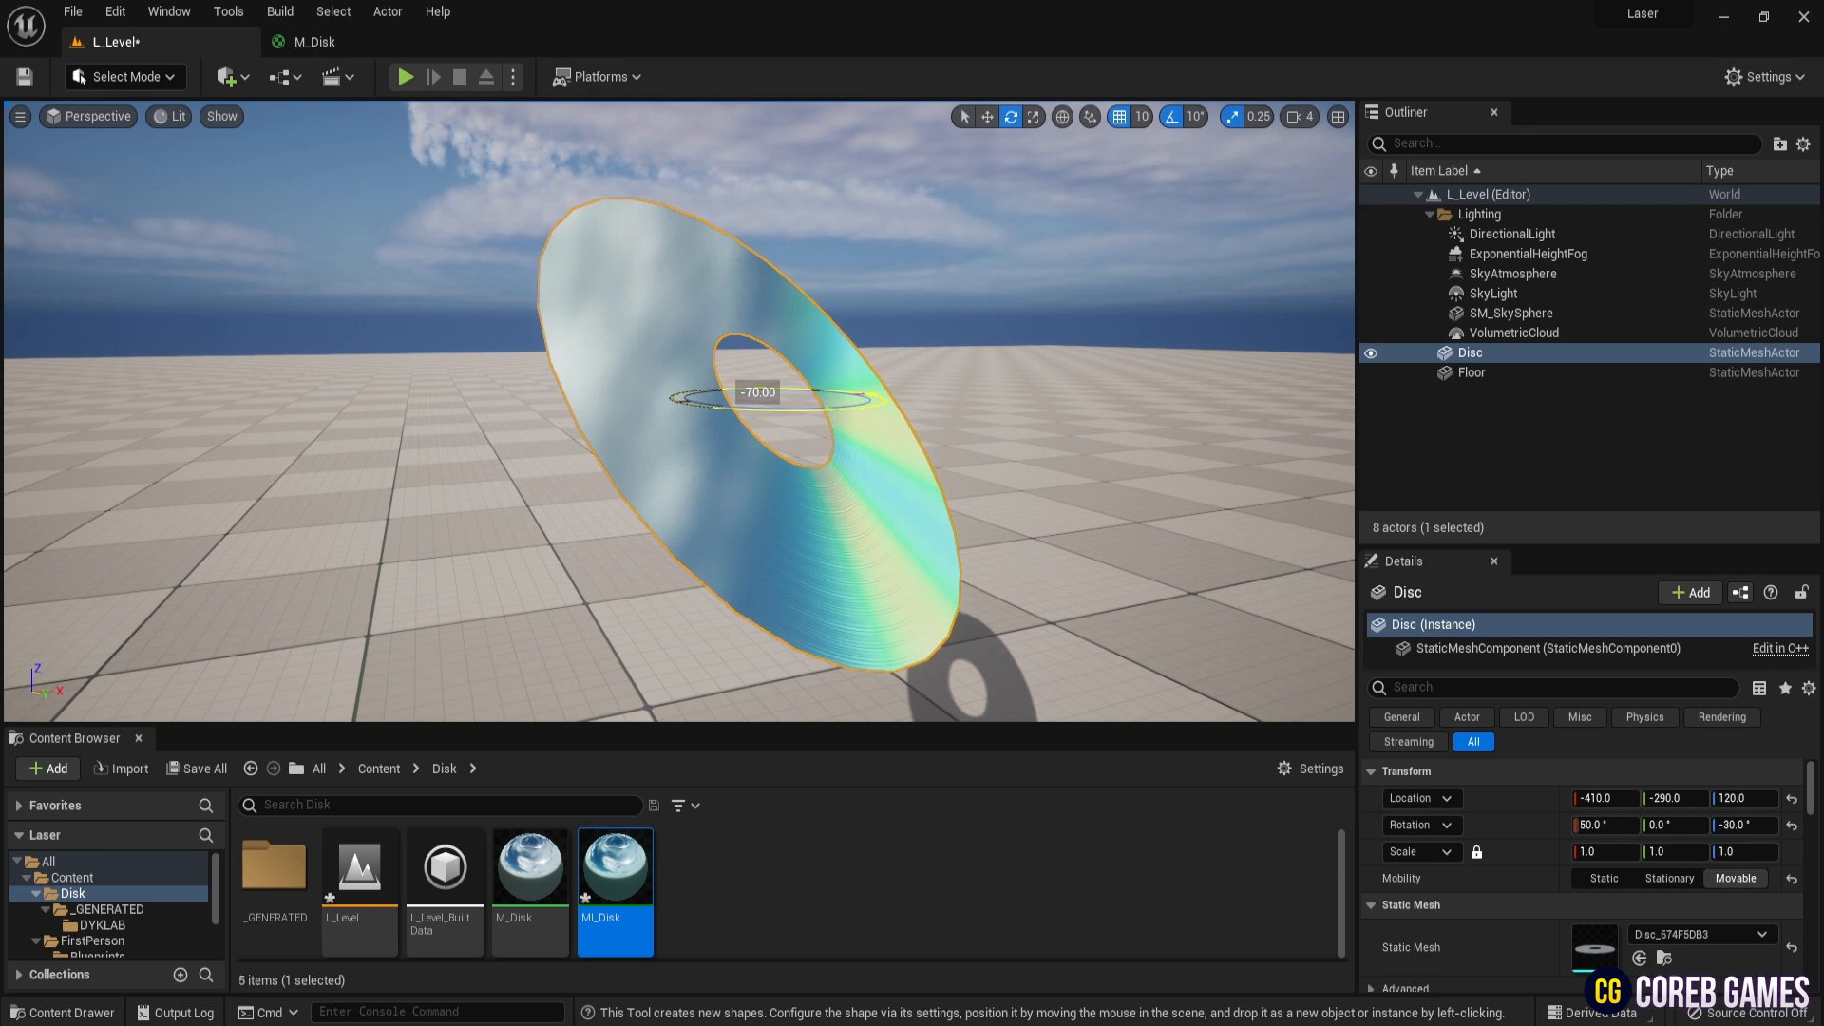
drag(757, 391, 821, 395)
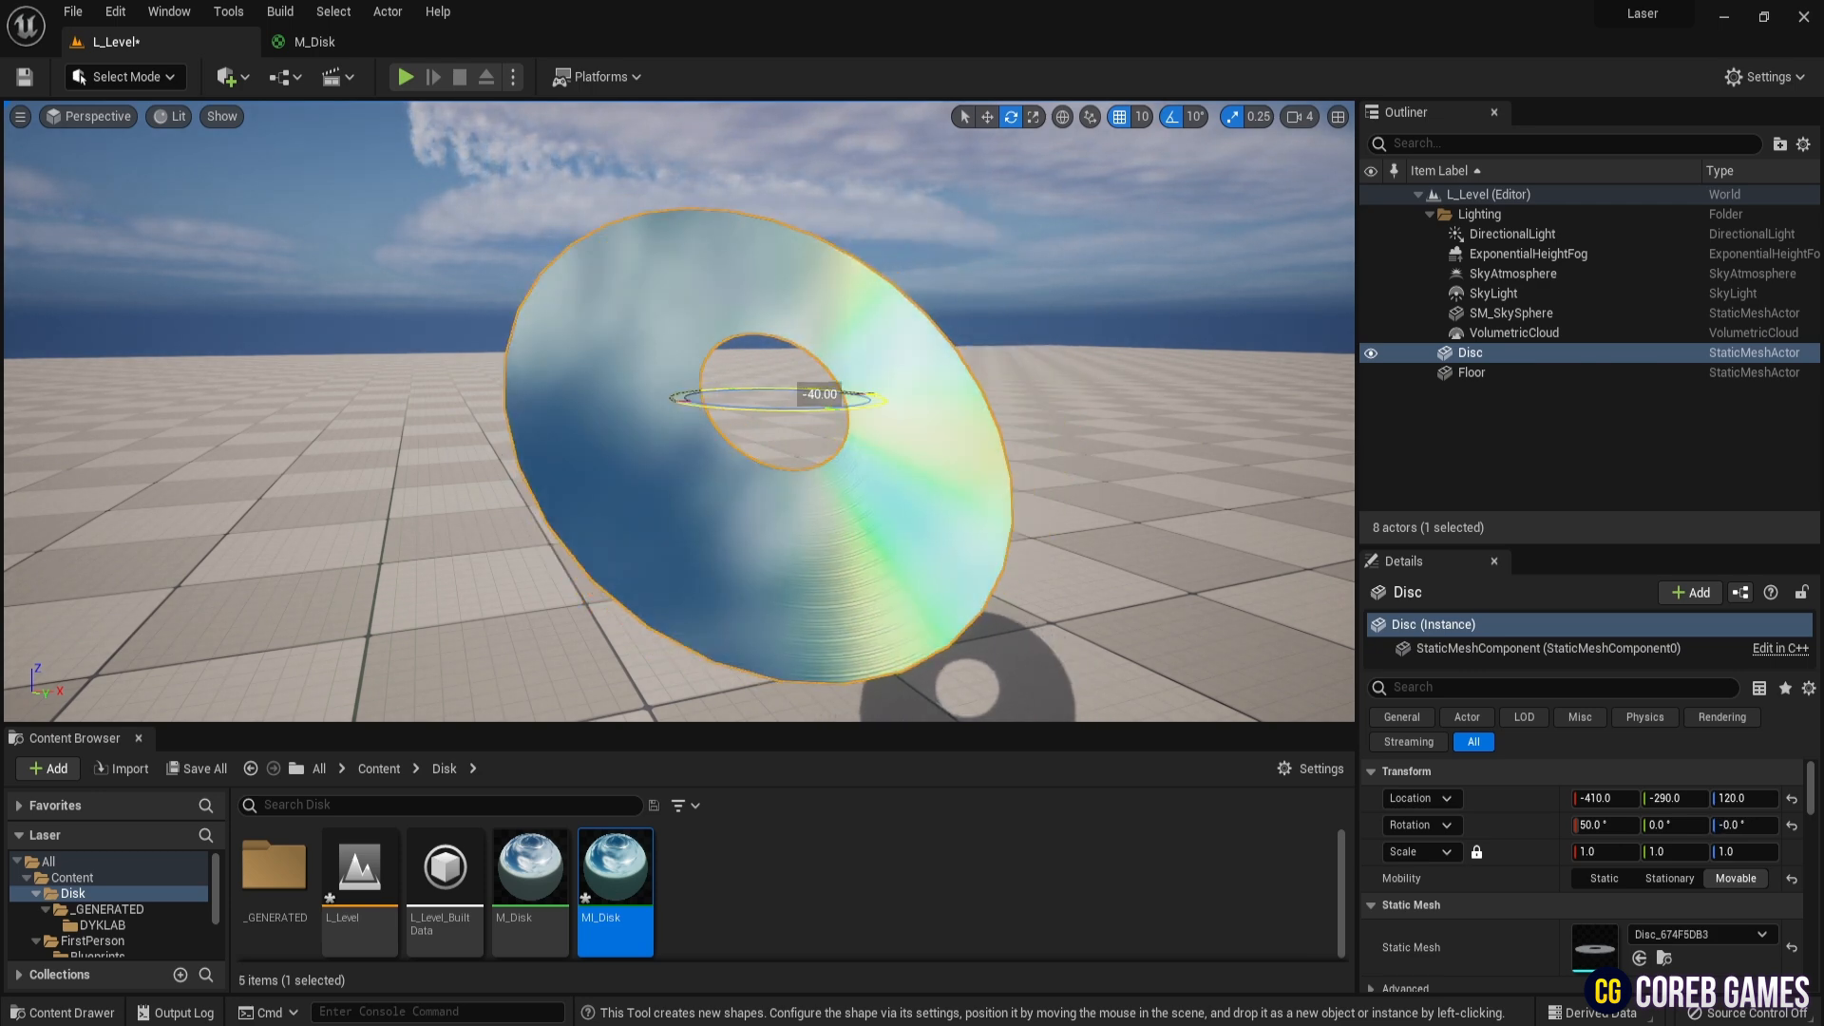
drag(821, 395, 756, 350)
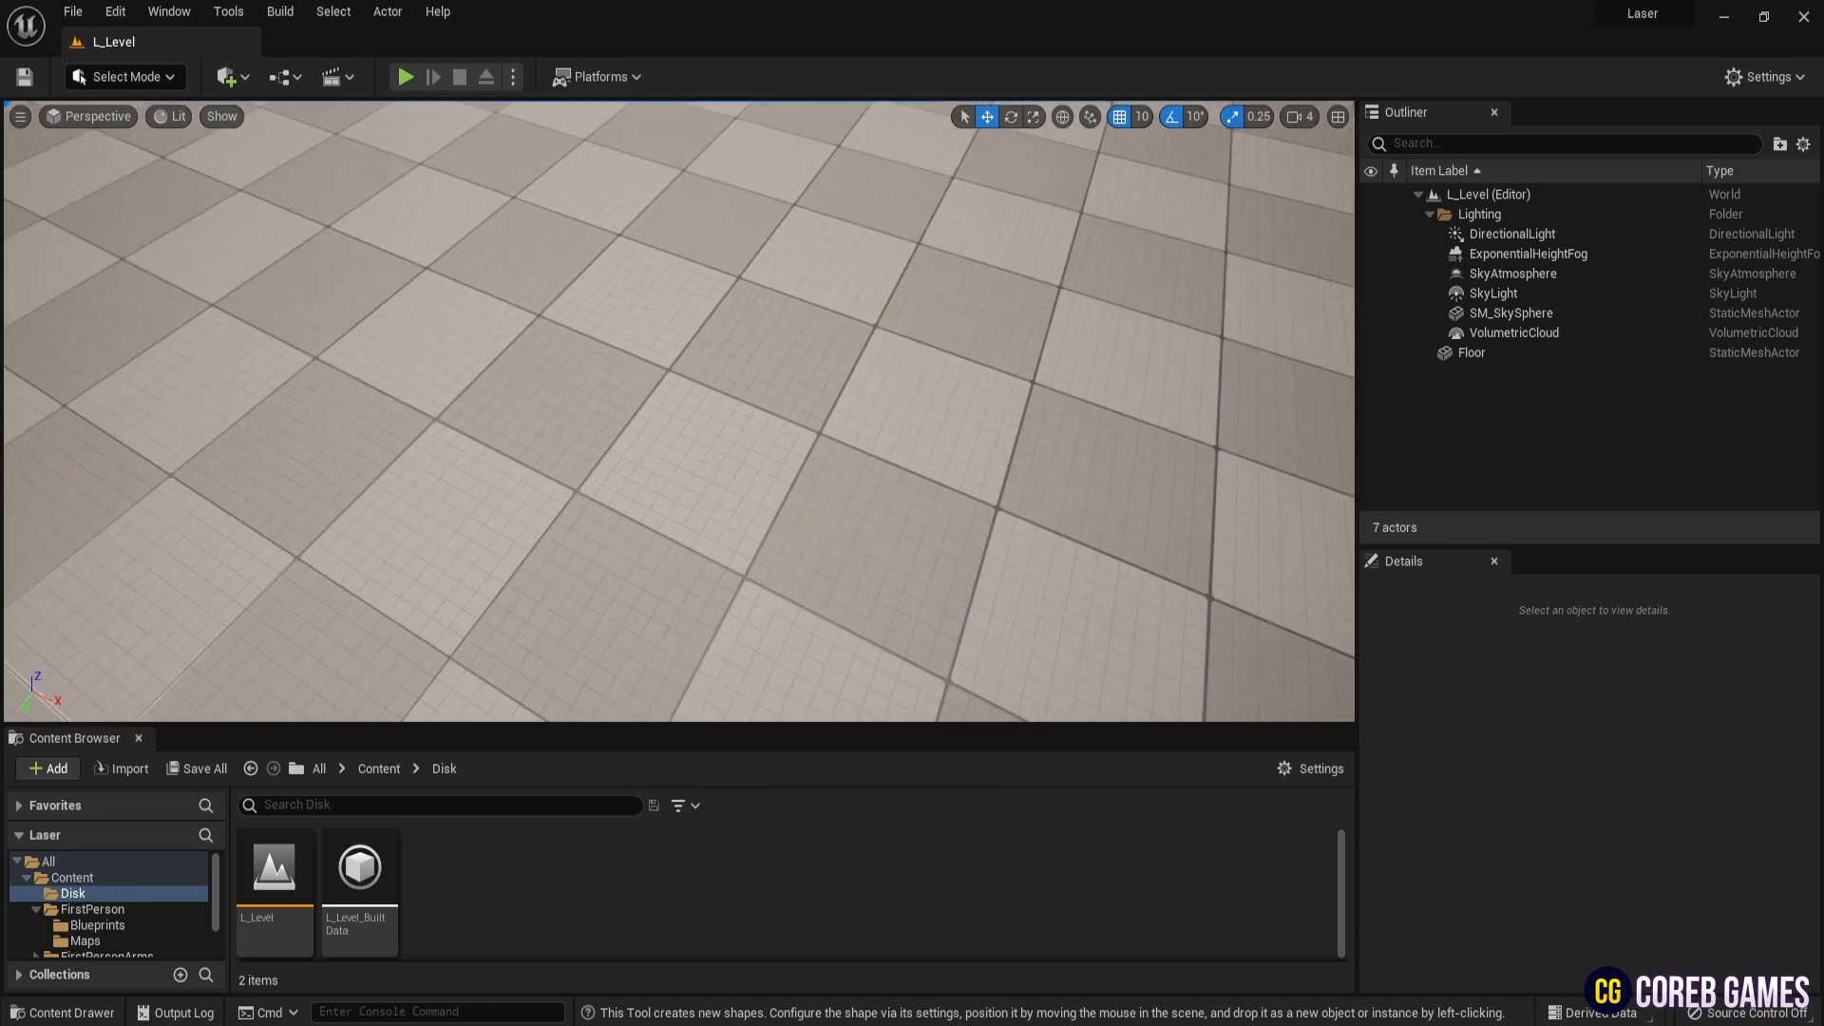
- In Modeling Mode start a Disc shape with 30 radial slices and 30 subdivisions
click(126, 76)
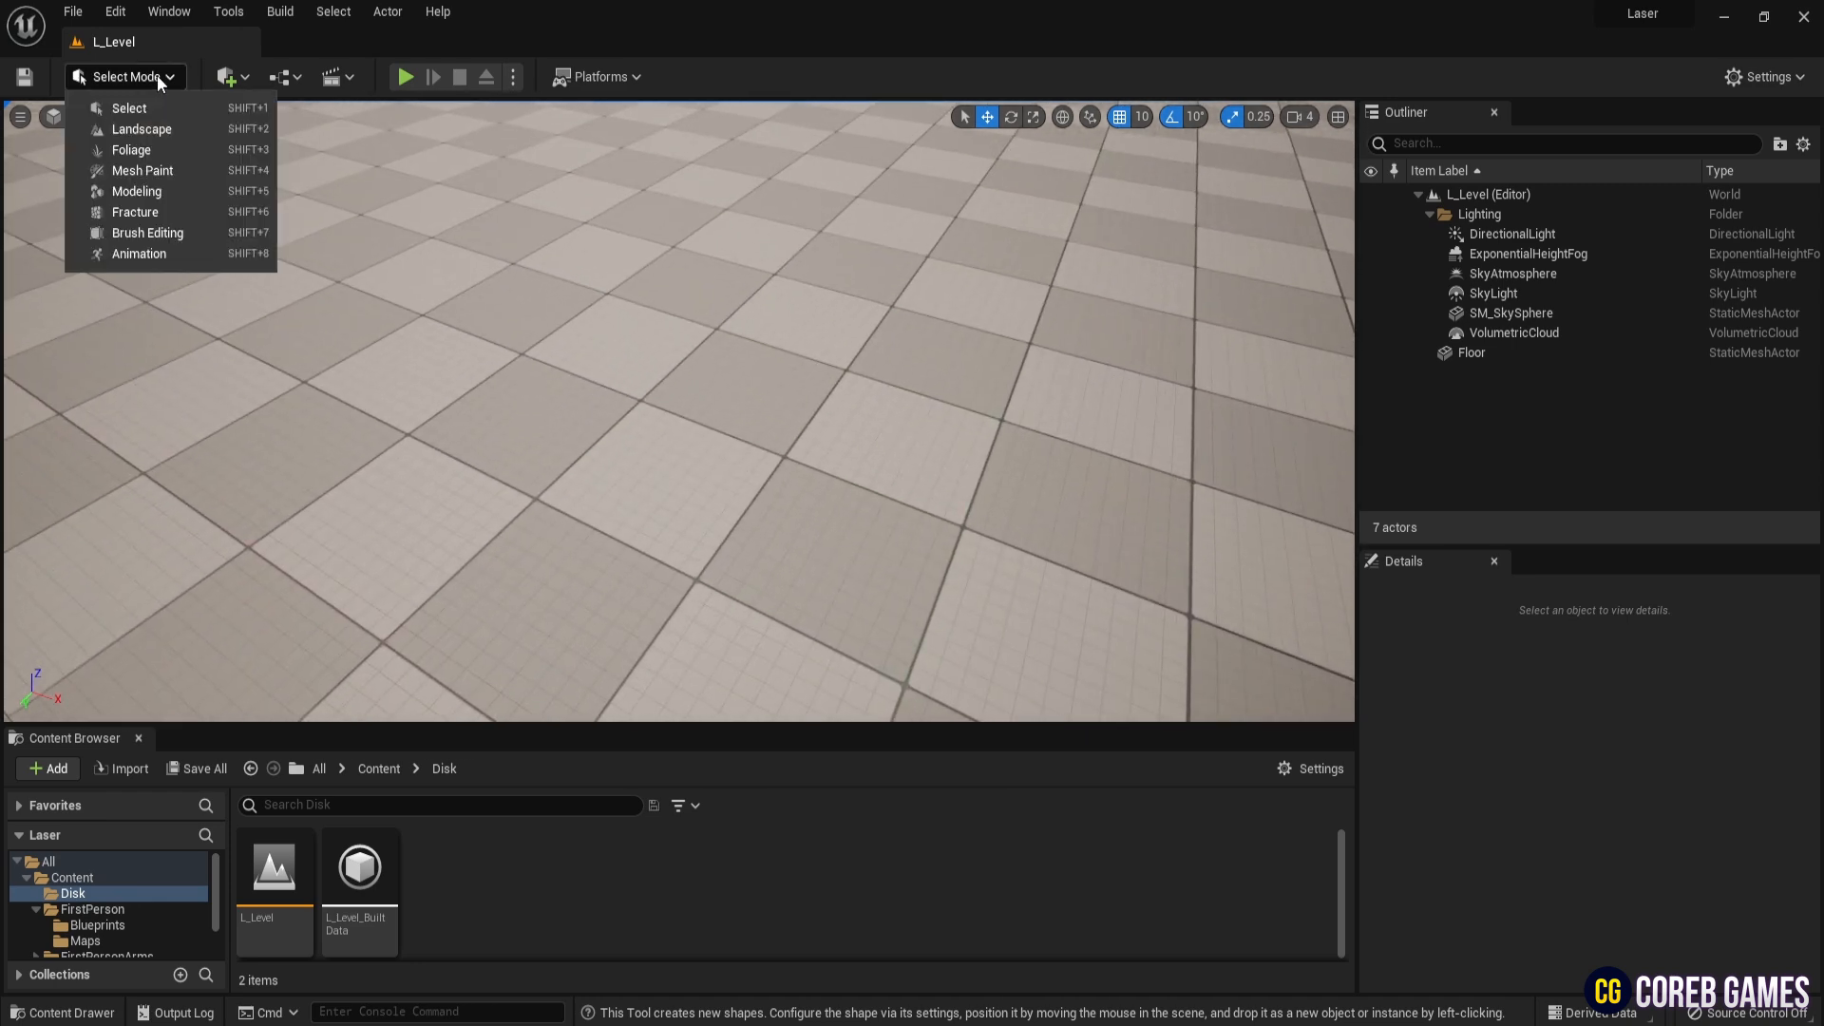
click(137, 190)
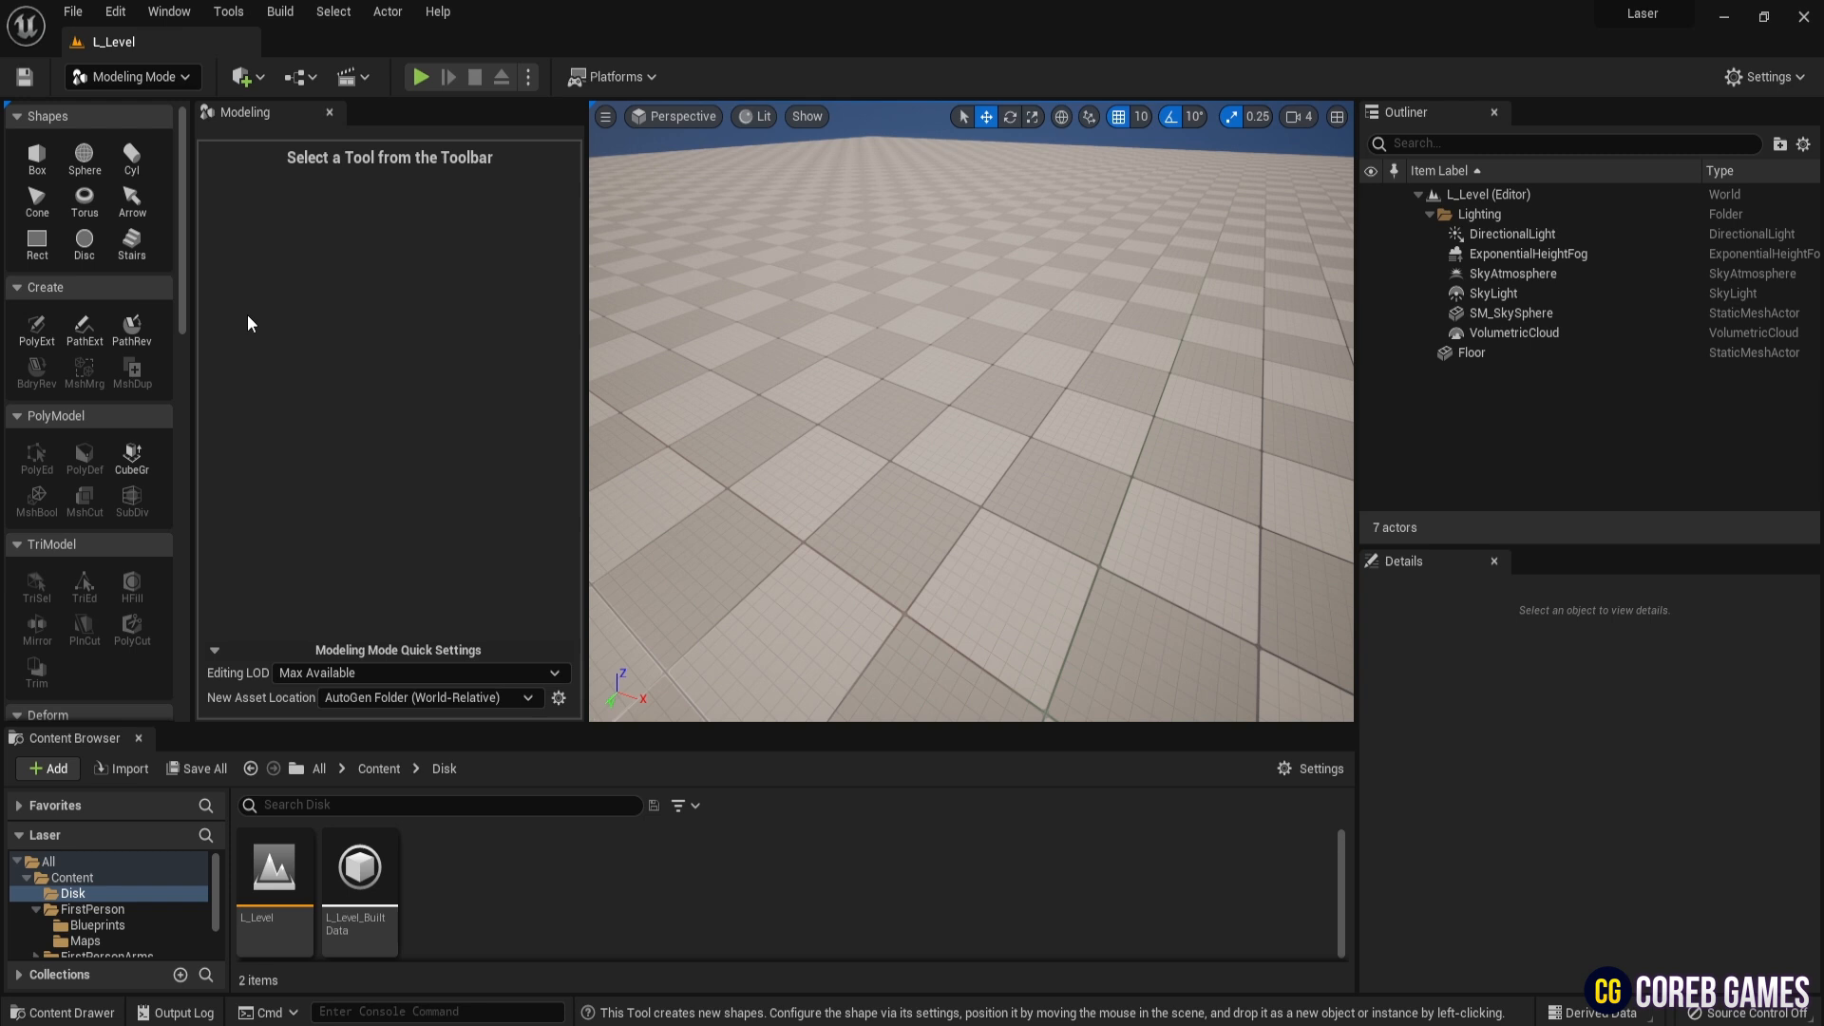
click(82, 243)
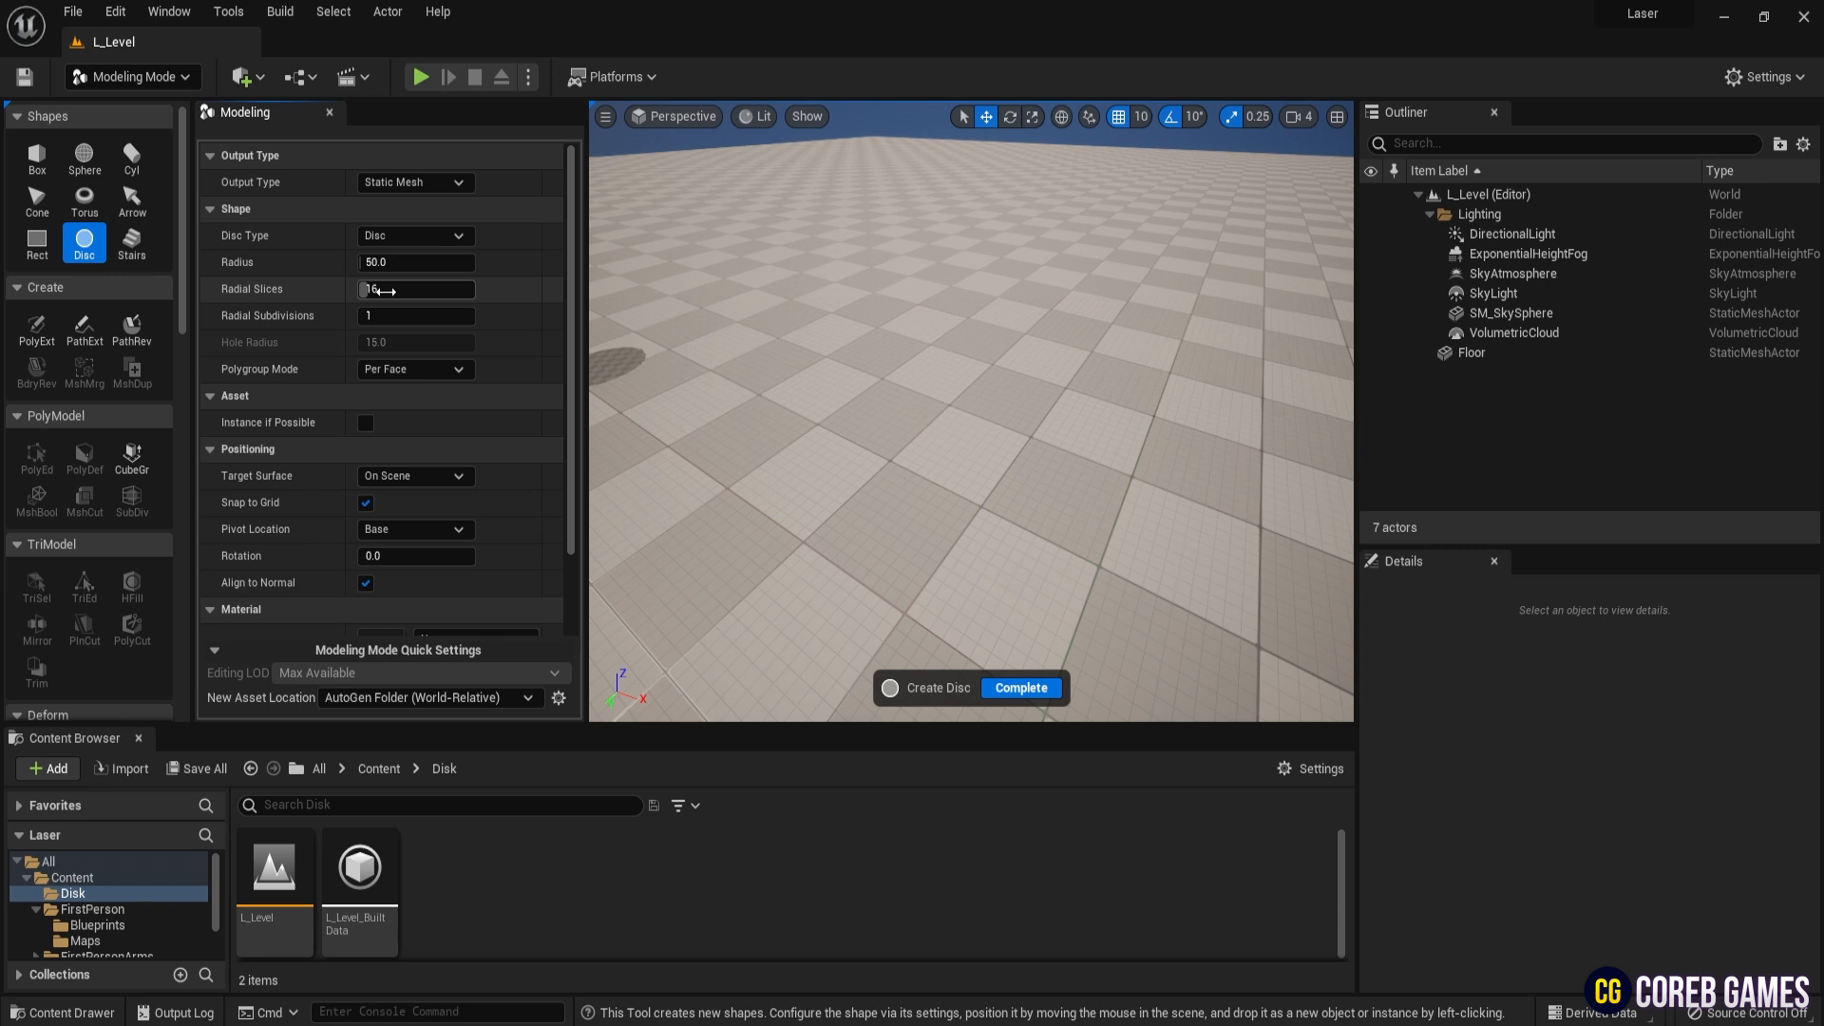
text(31)
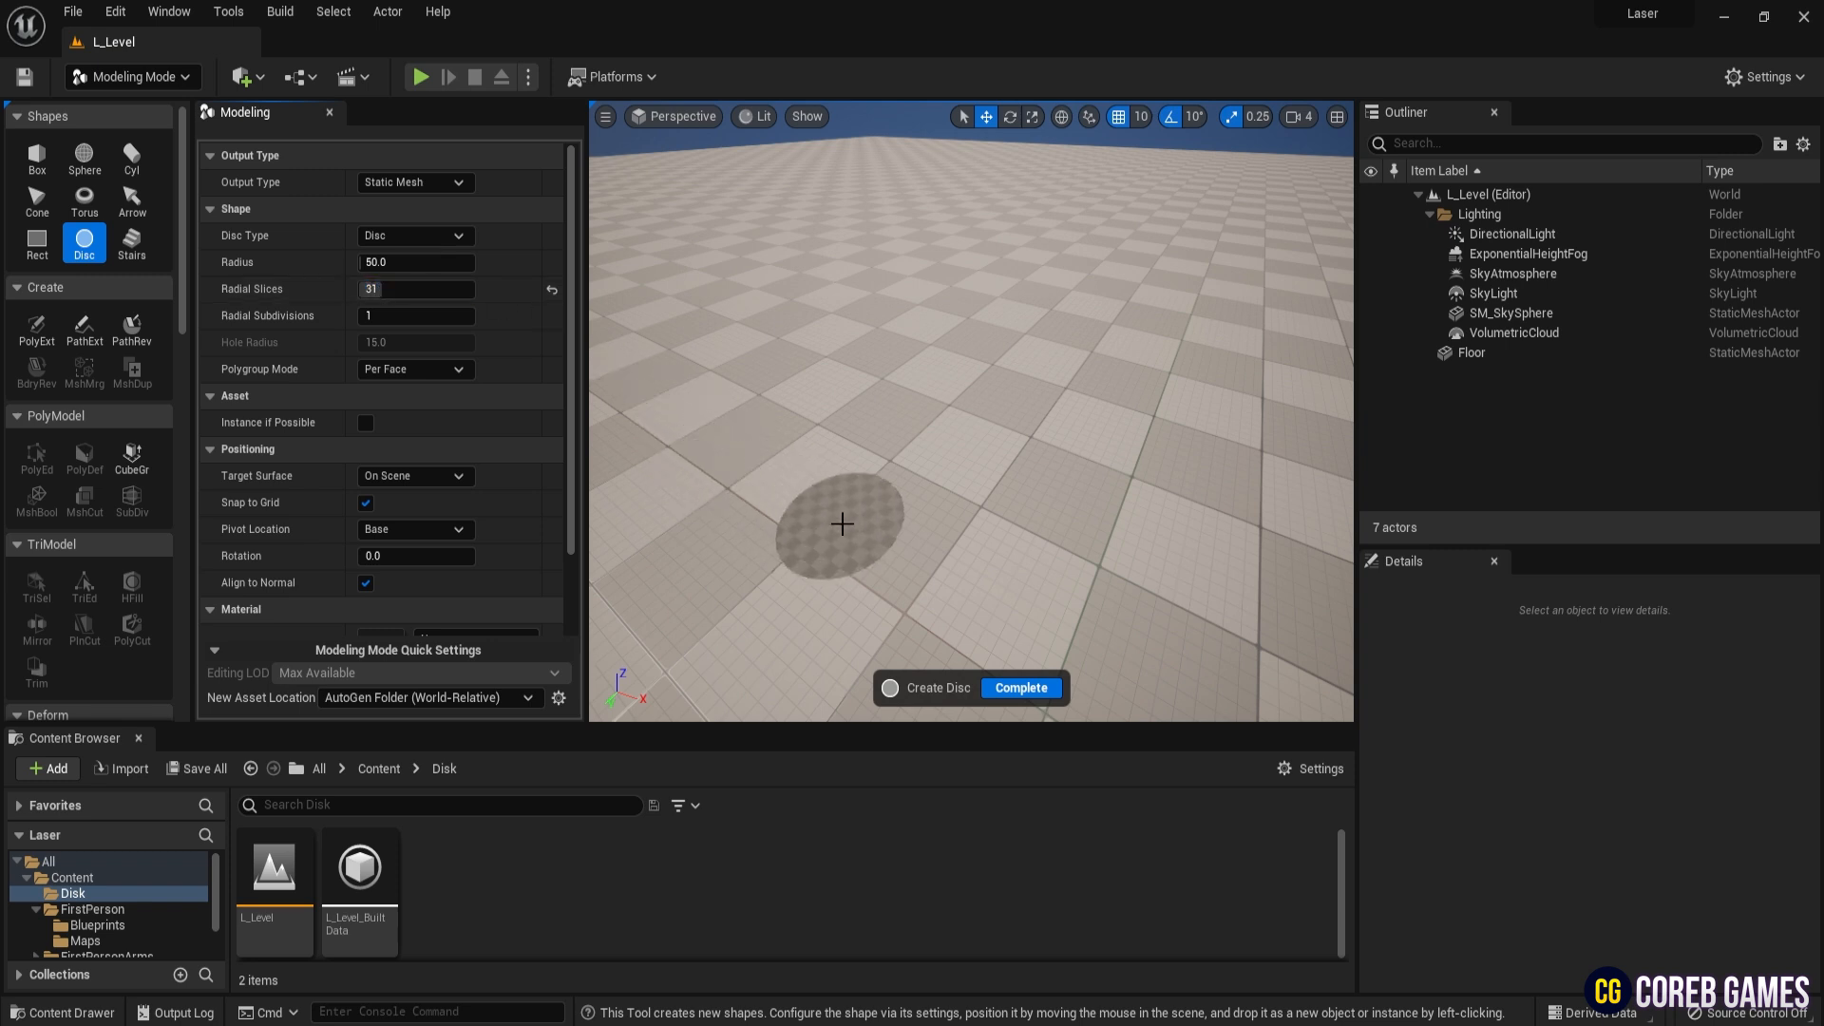
text(3)
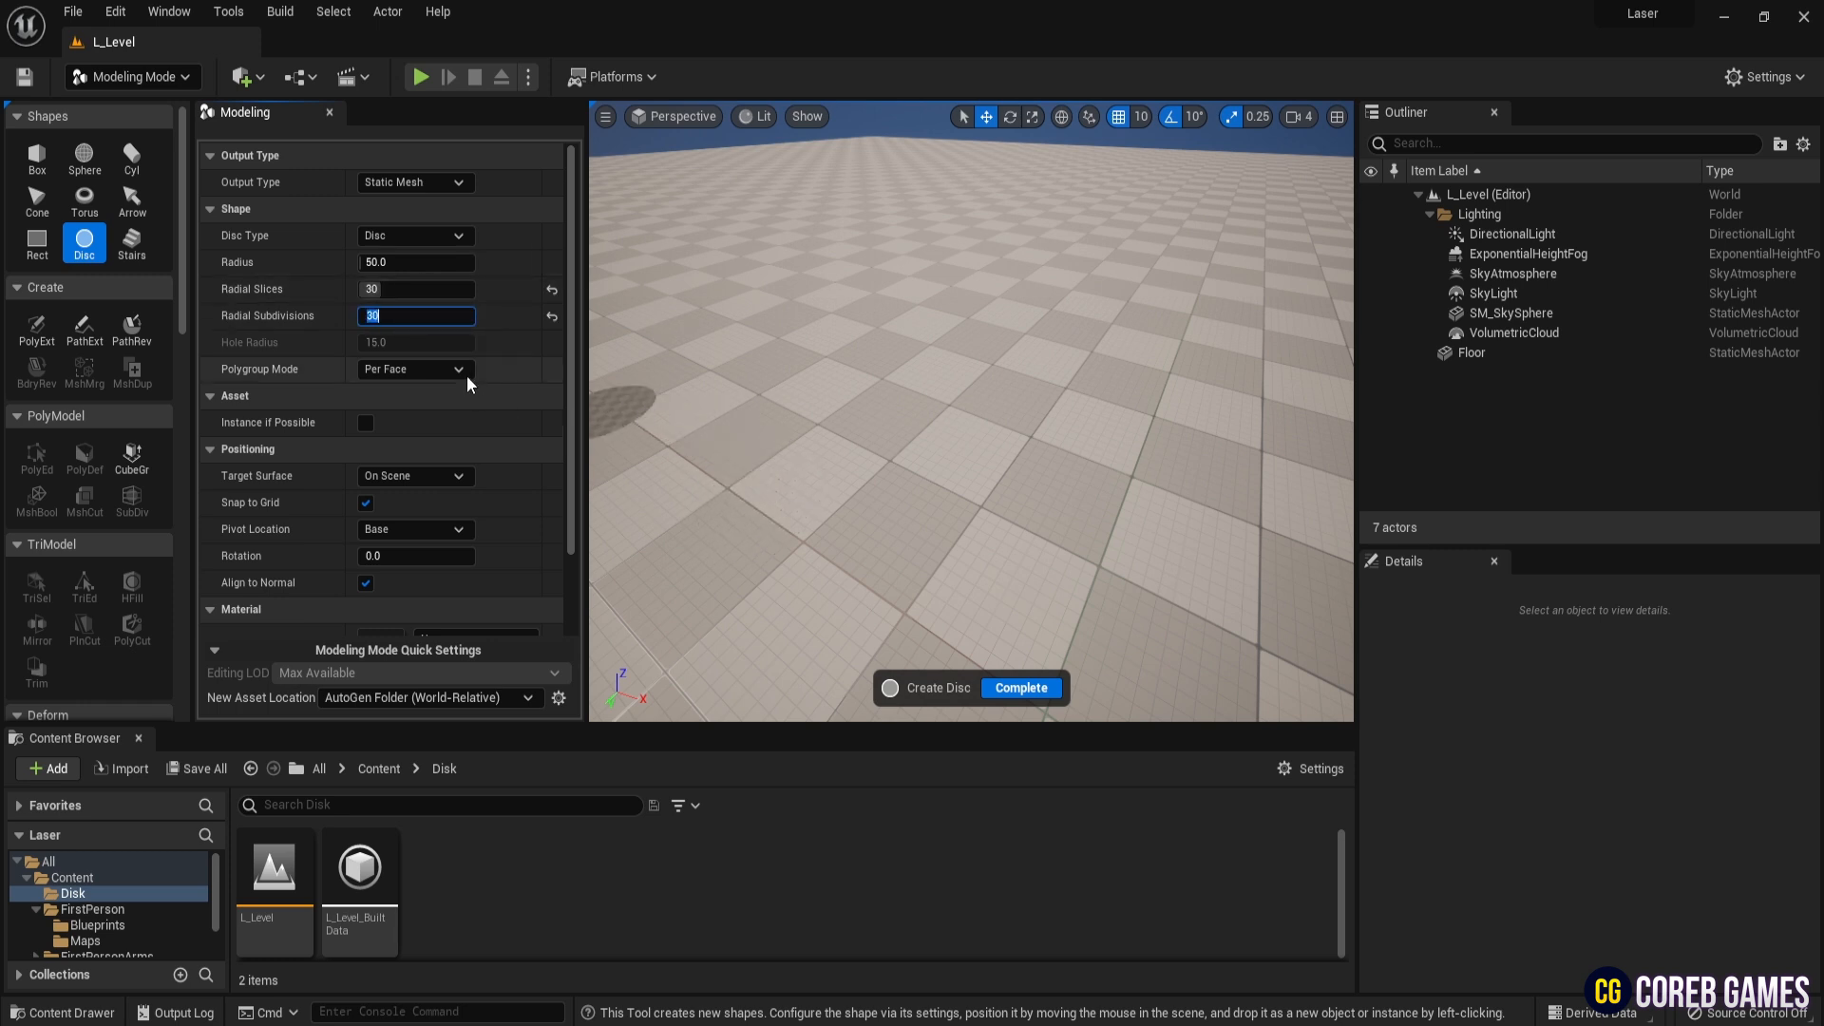
- Set Disc Type to Punctured Disc and place it on the floor
click(412, 236)
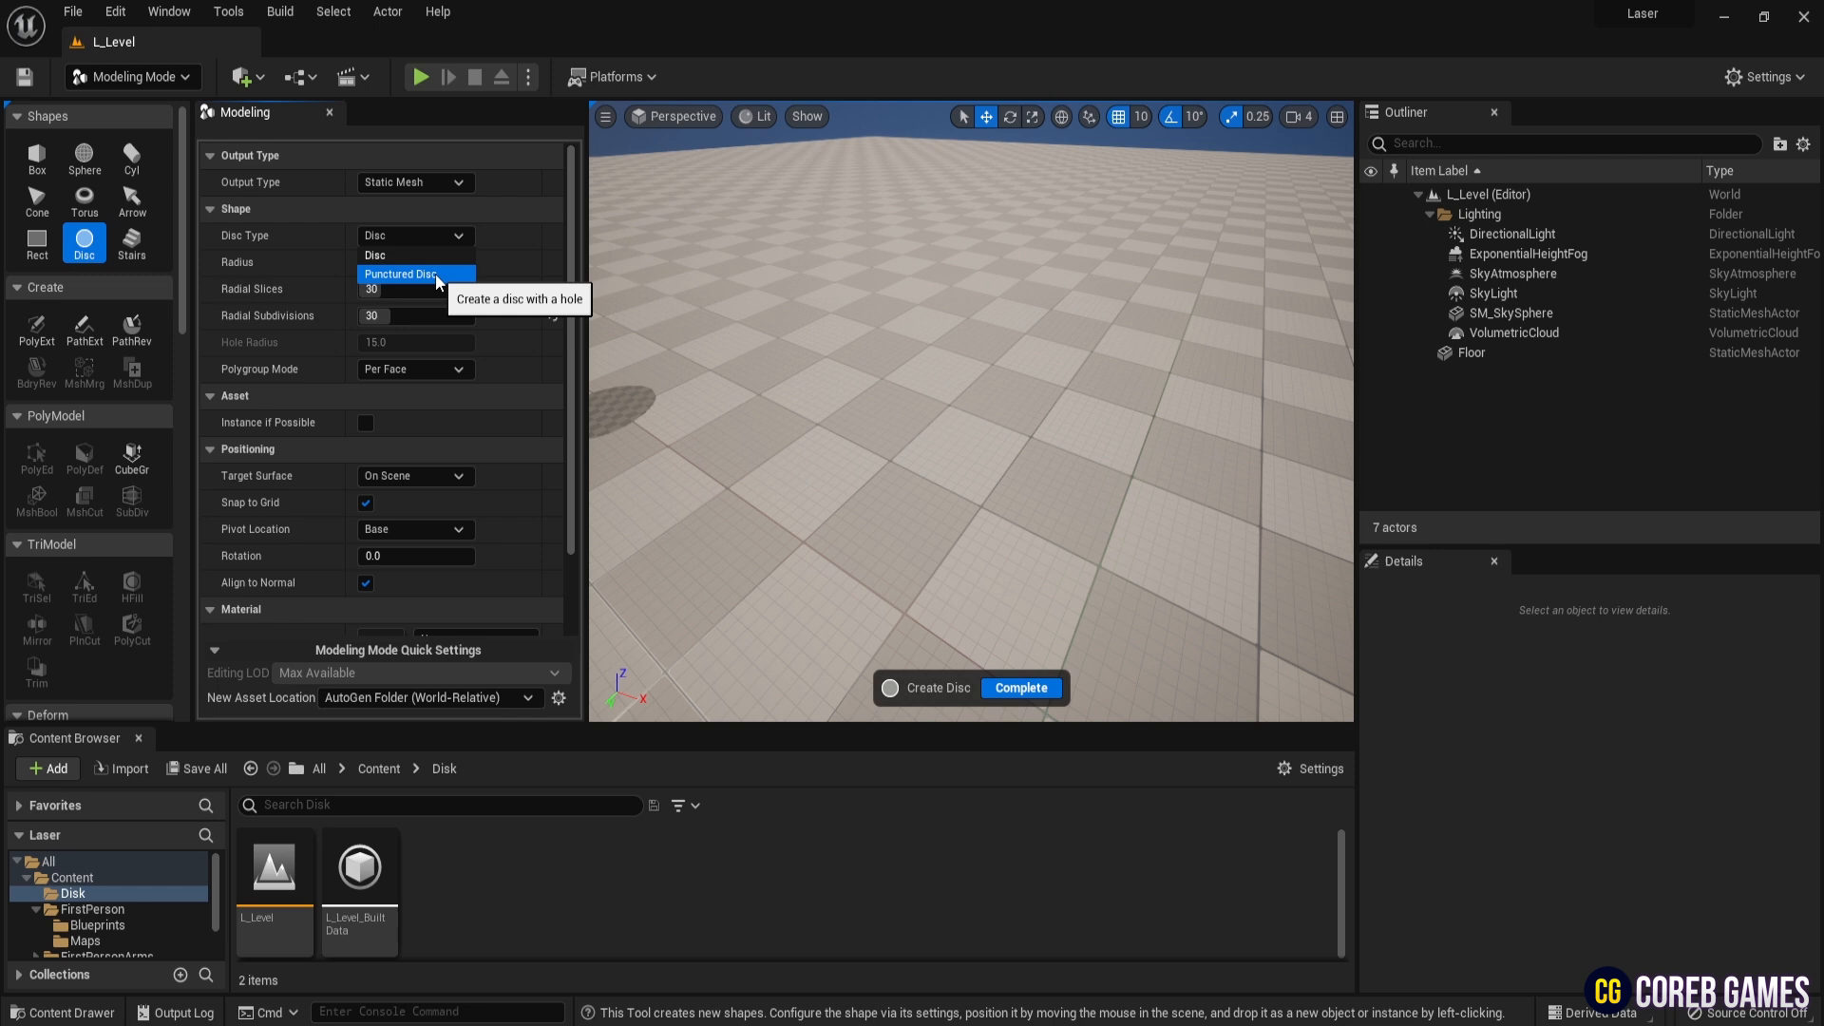
click(416, 273)
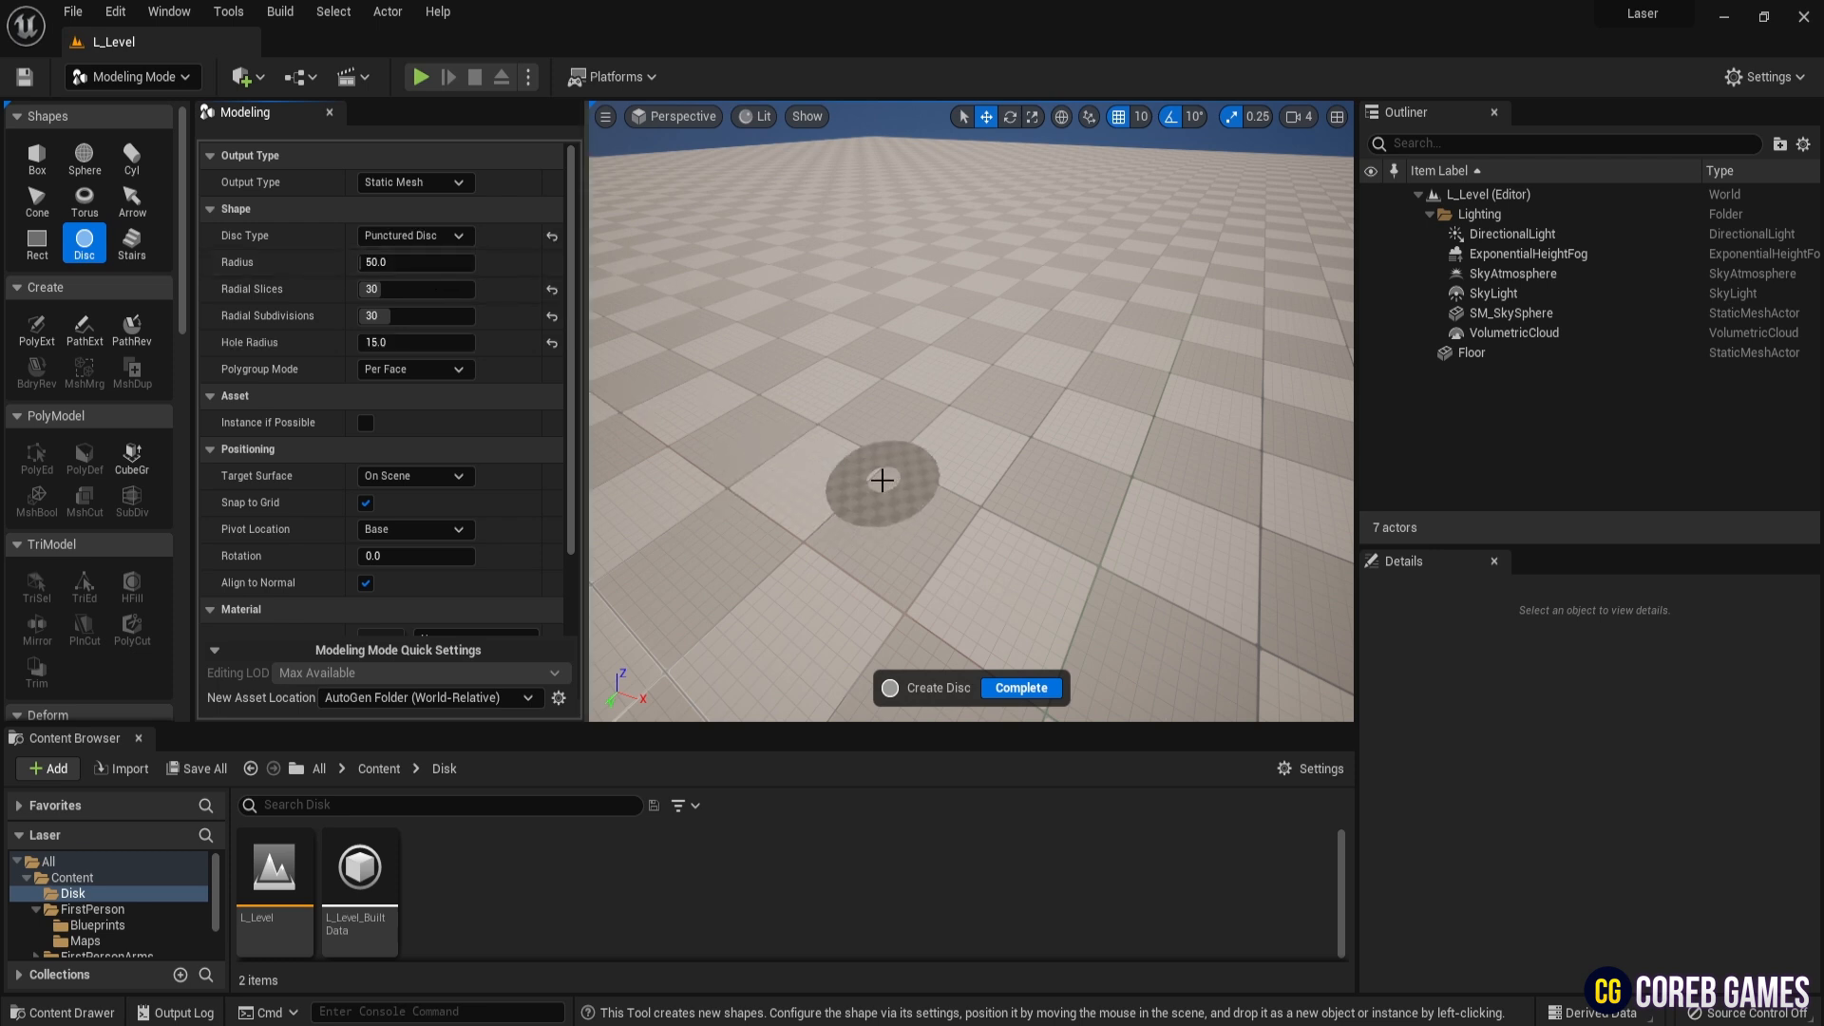
click(882, 481)
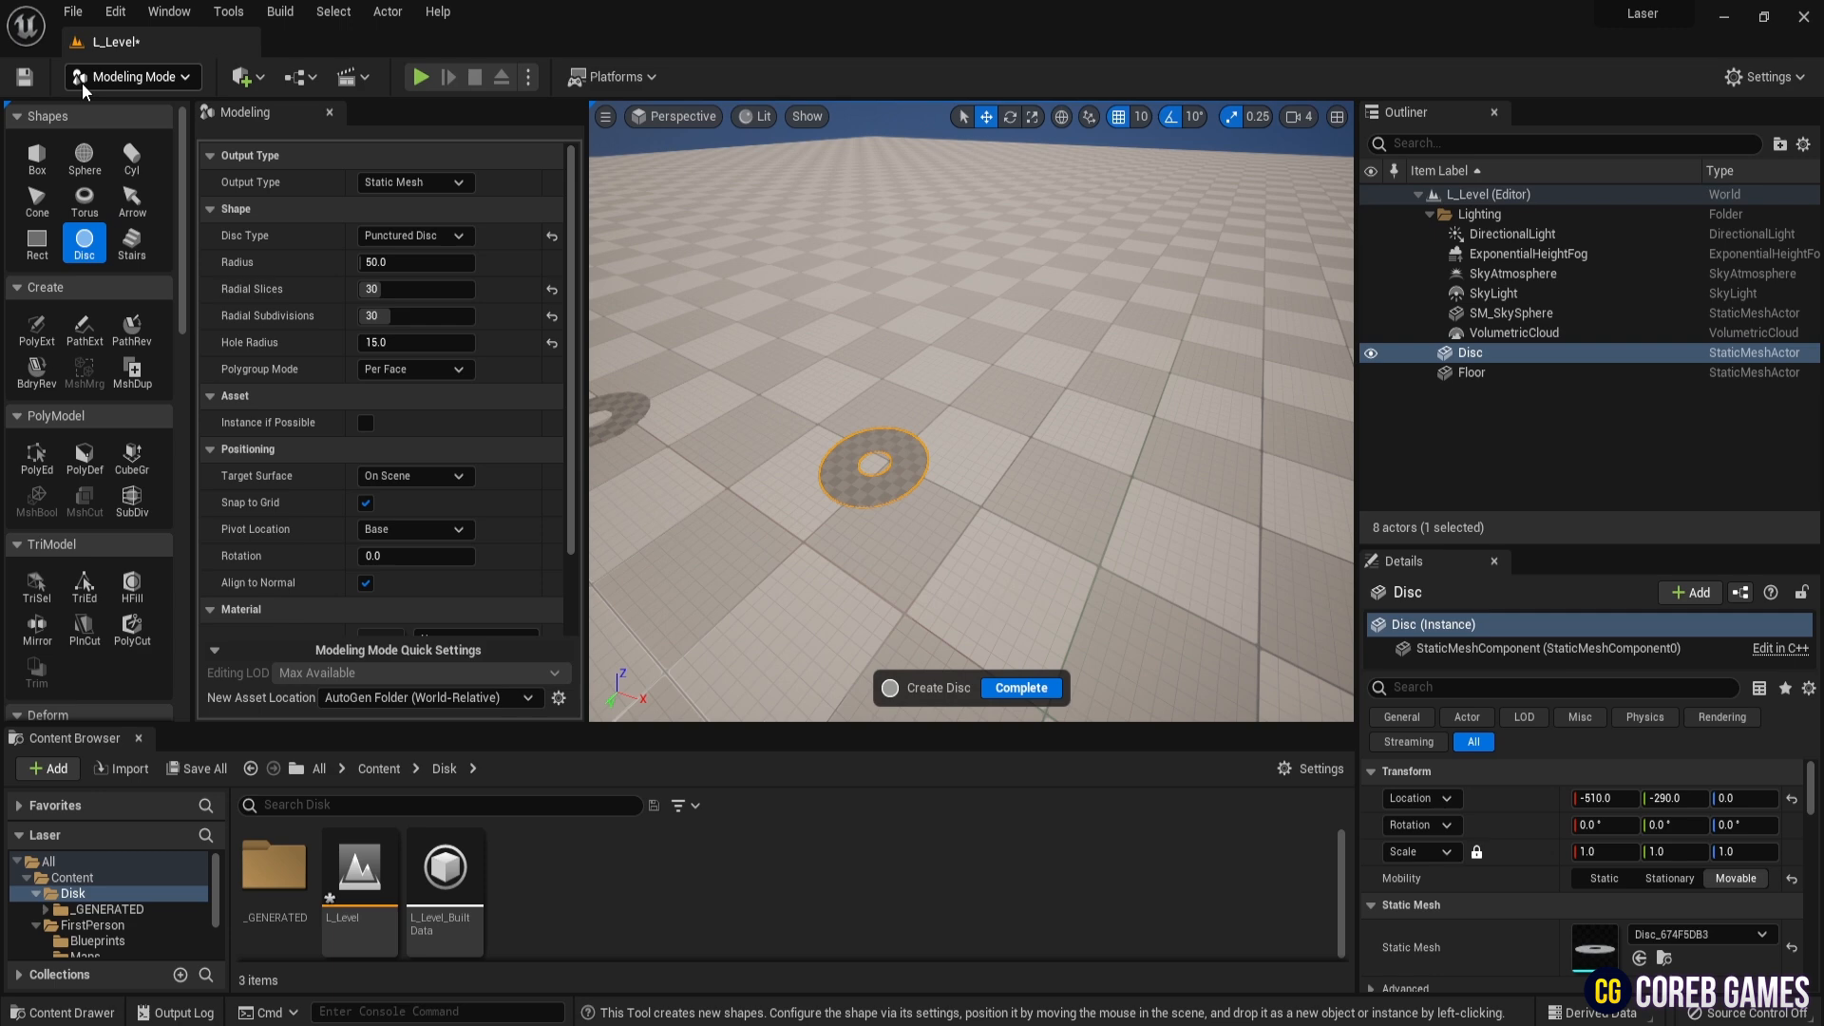
- Return to Select Mode and create a new material named M_Disk in the Disk folder
click(132, 76)
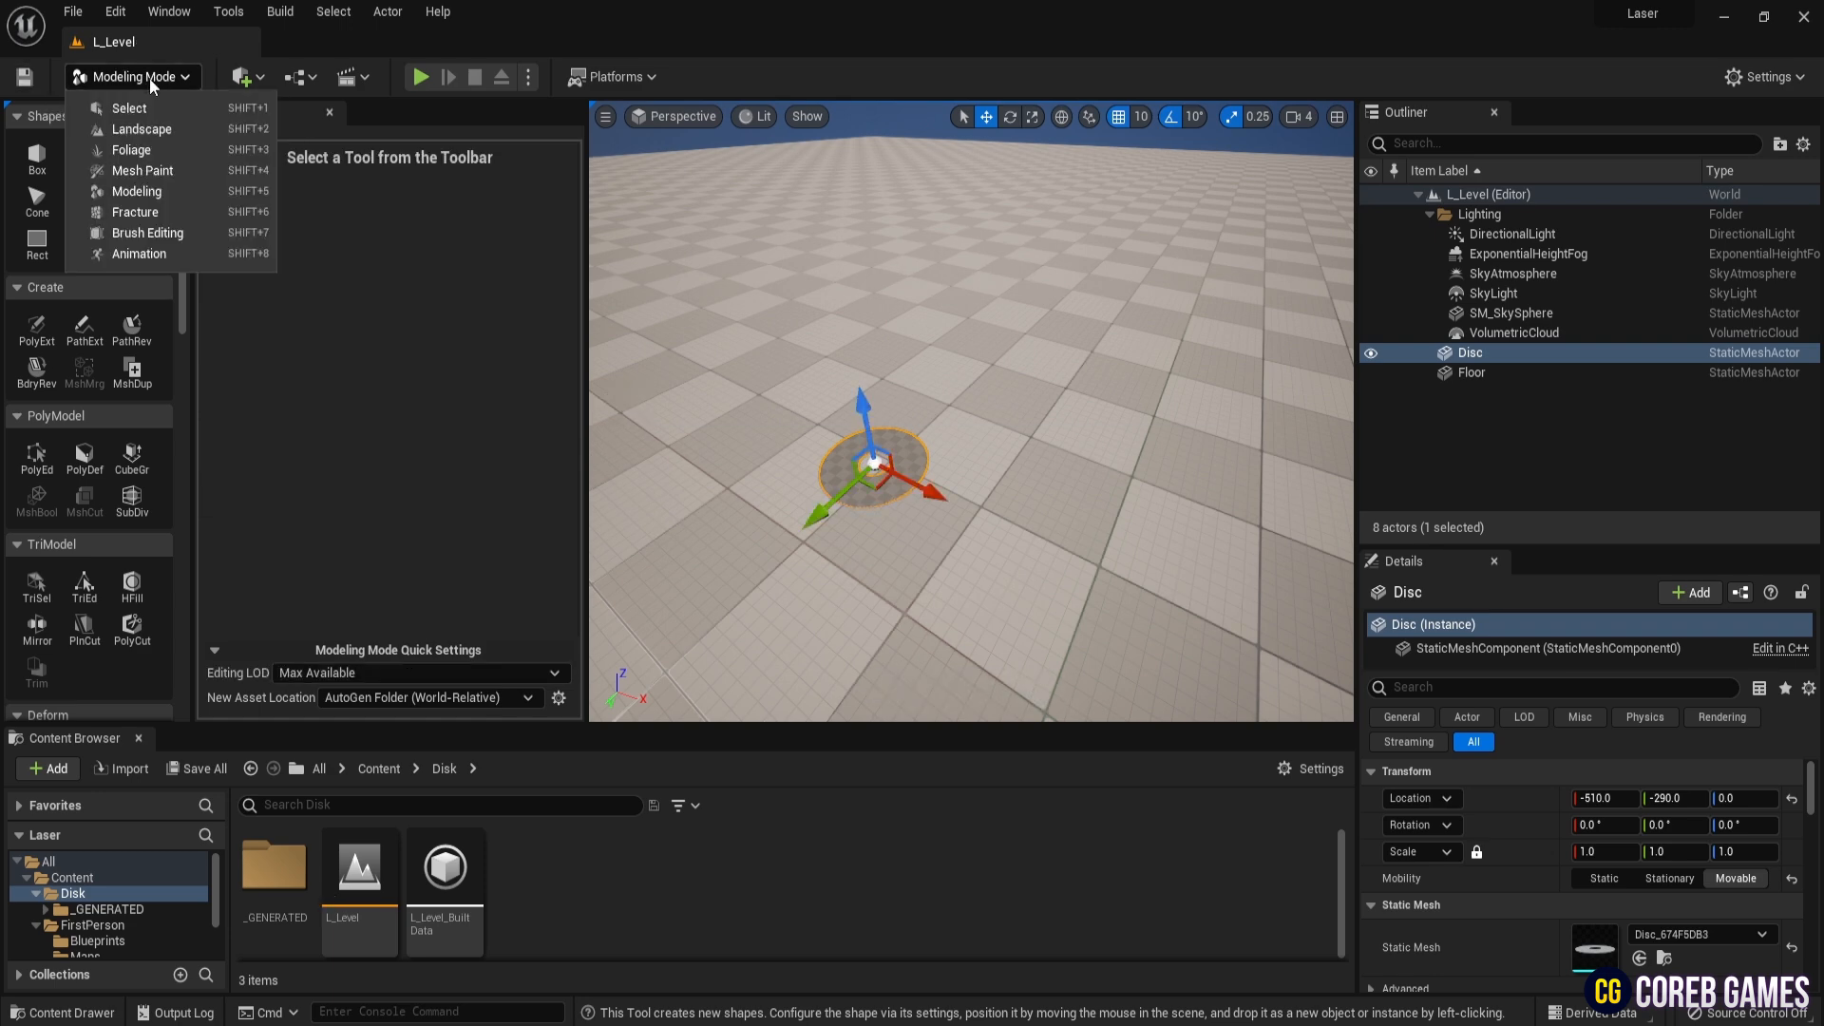
click(127, 106)
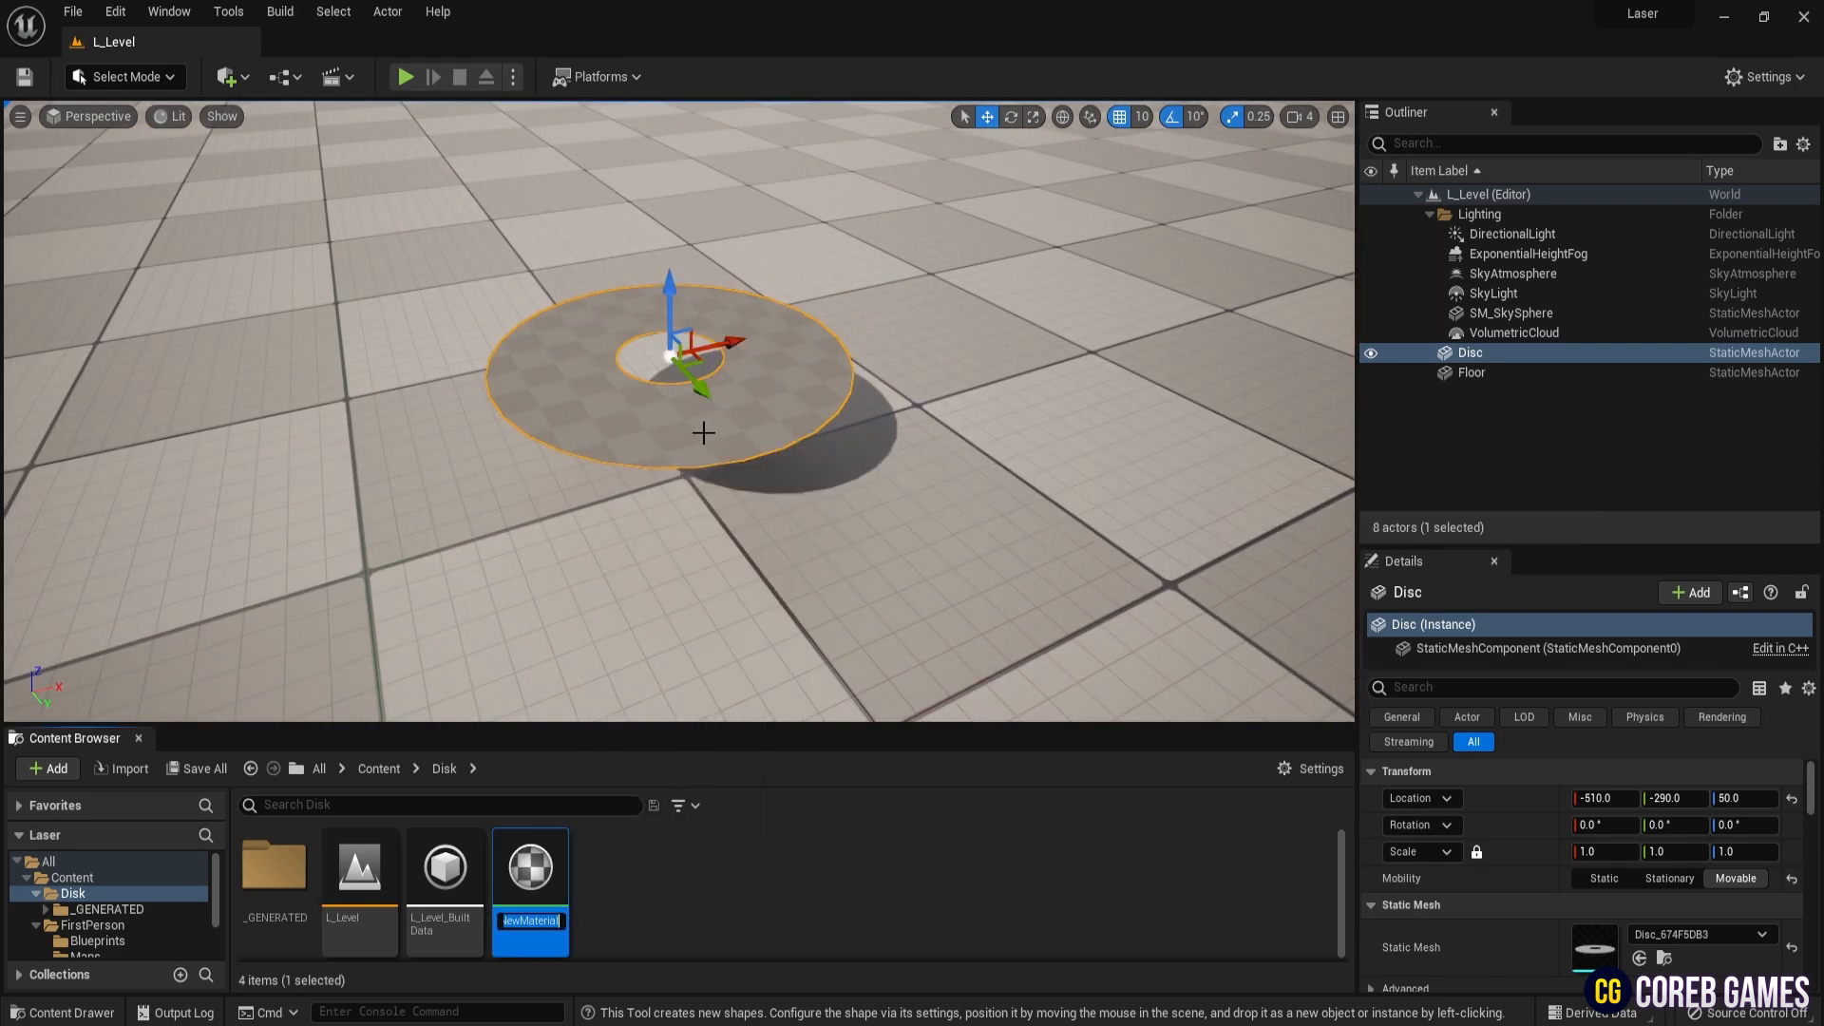
text(M_Disk)
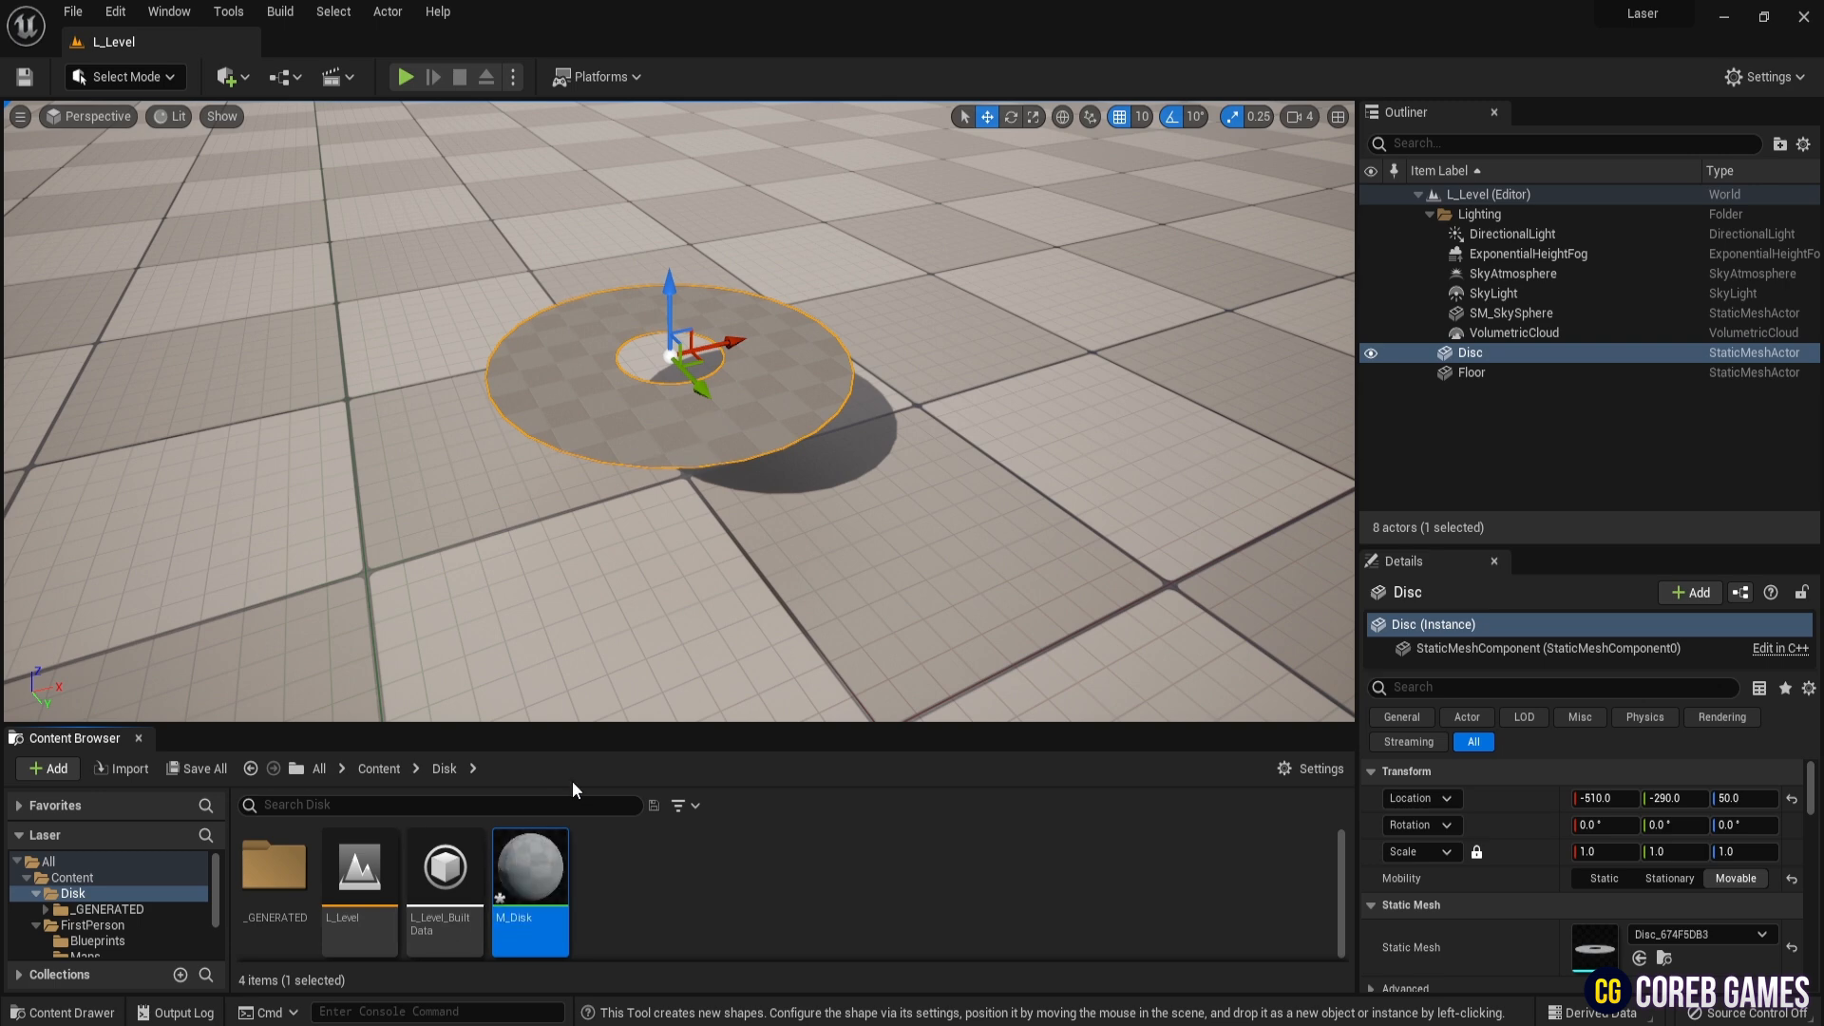
mouse_move(530, 867)
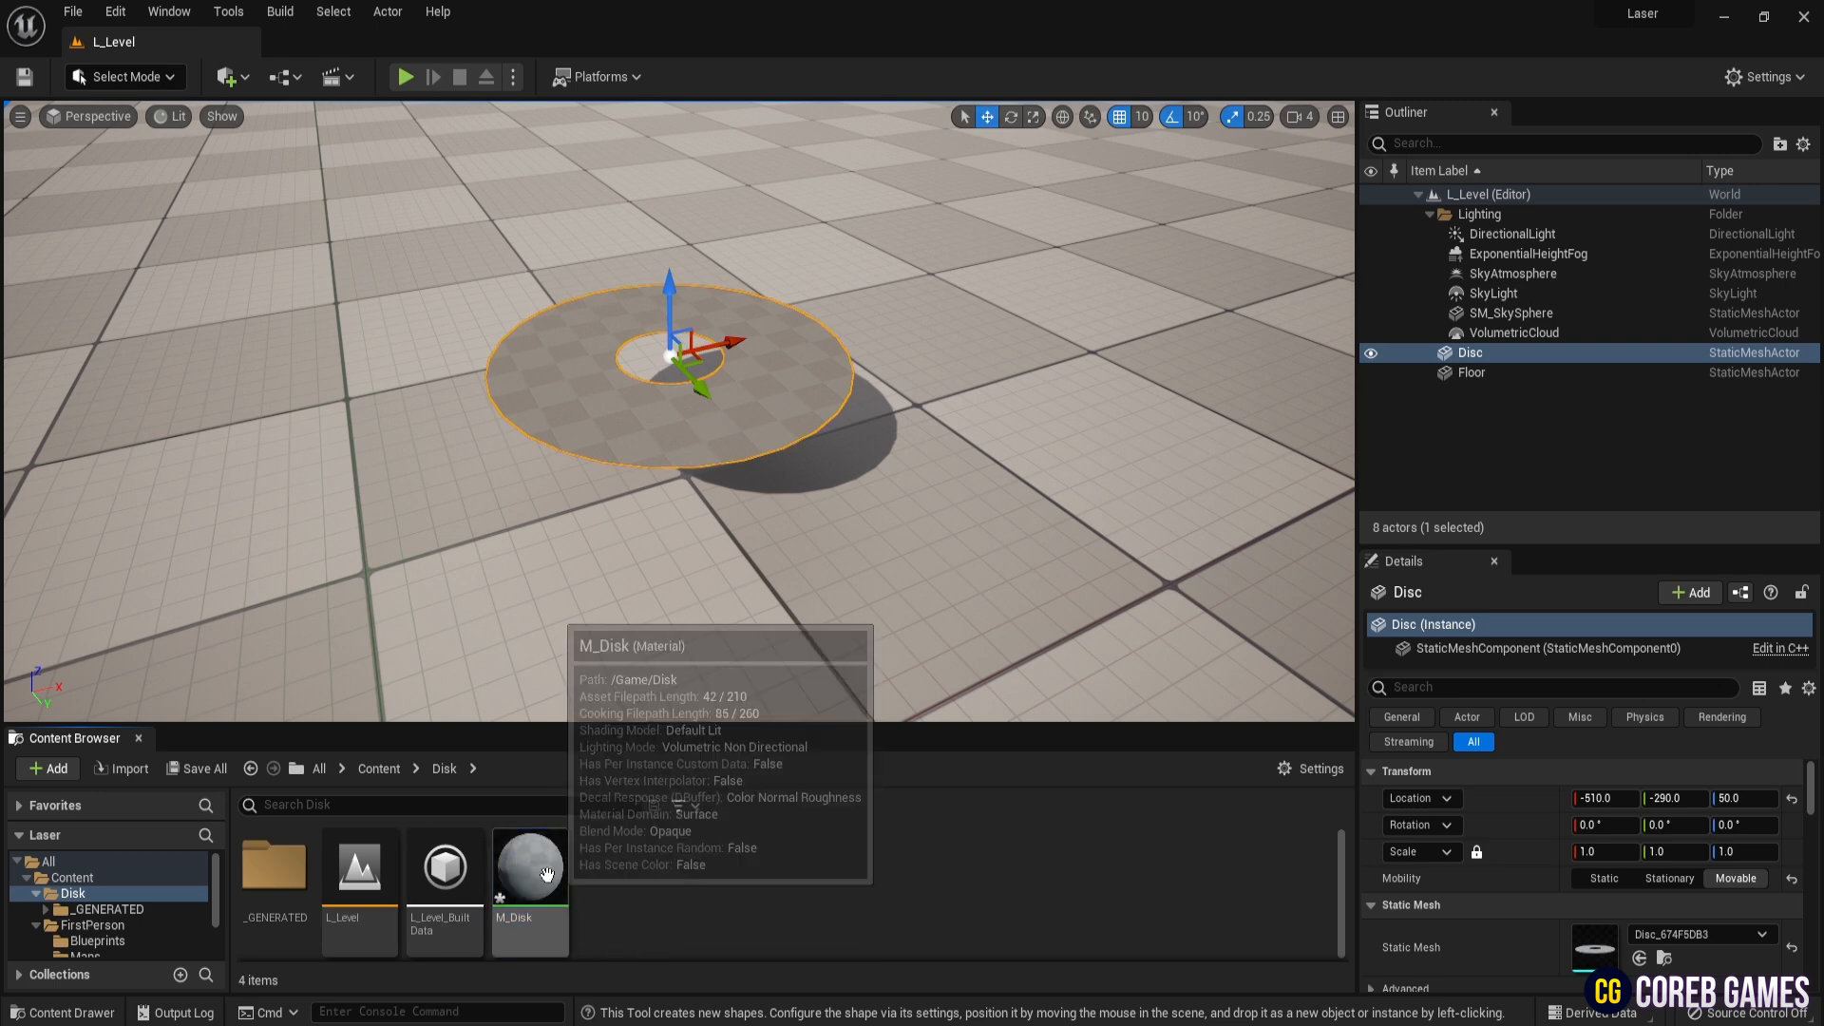
- In M_Disk promote Base Color, Metallic (1) and Roughness (0.1) inputs to parameters
double_click(529, 867)
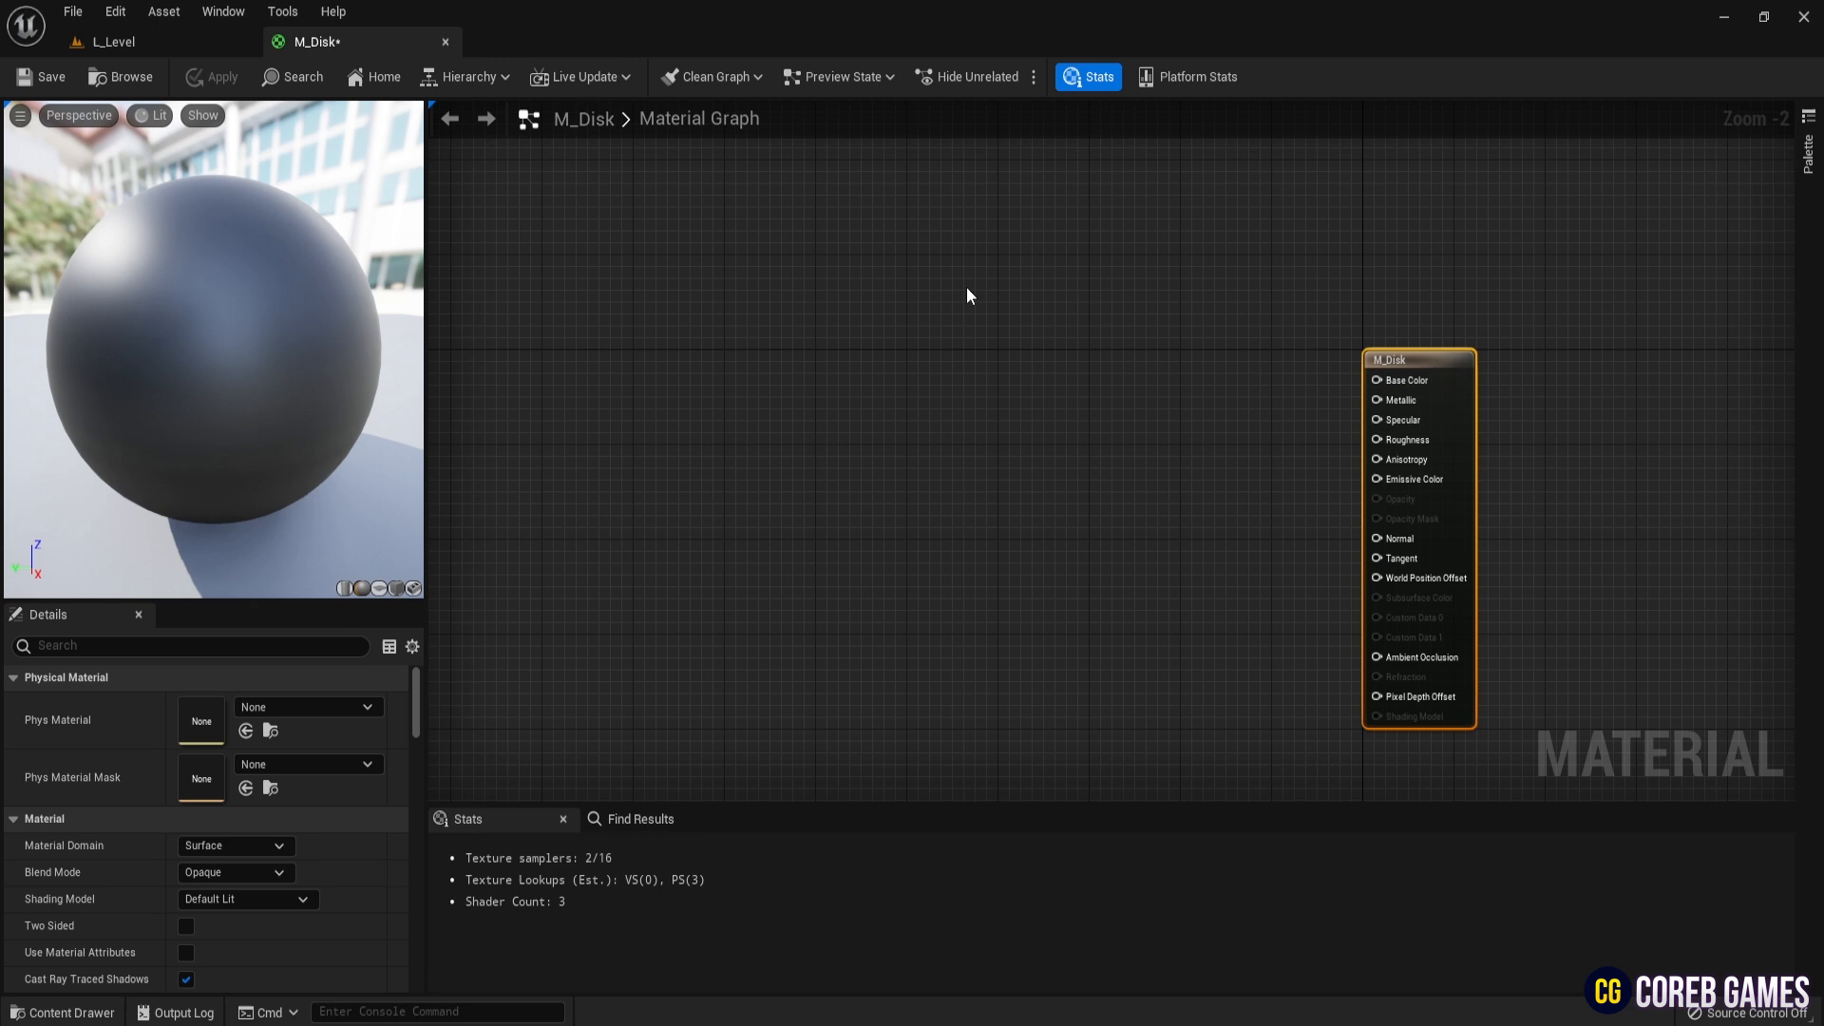
mouse_move(1095, 328)
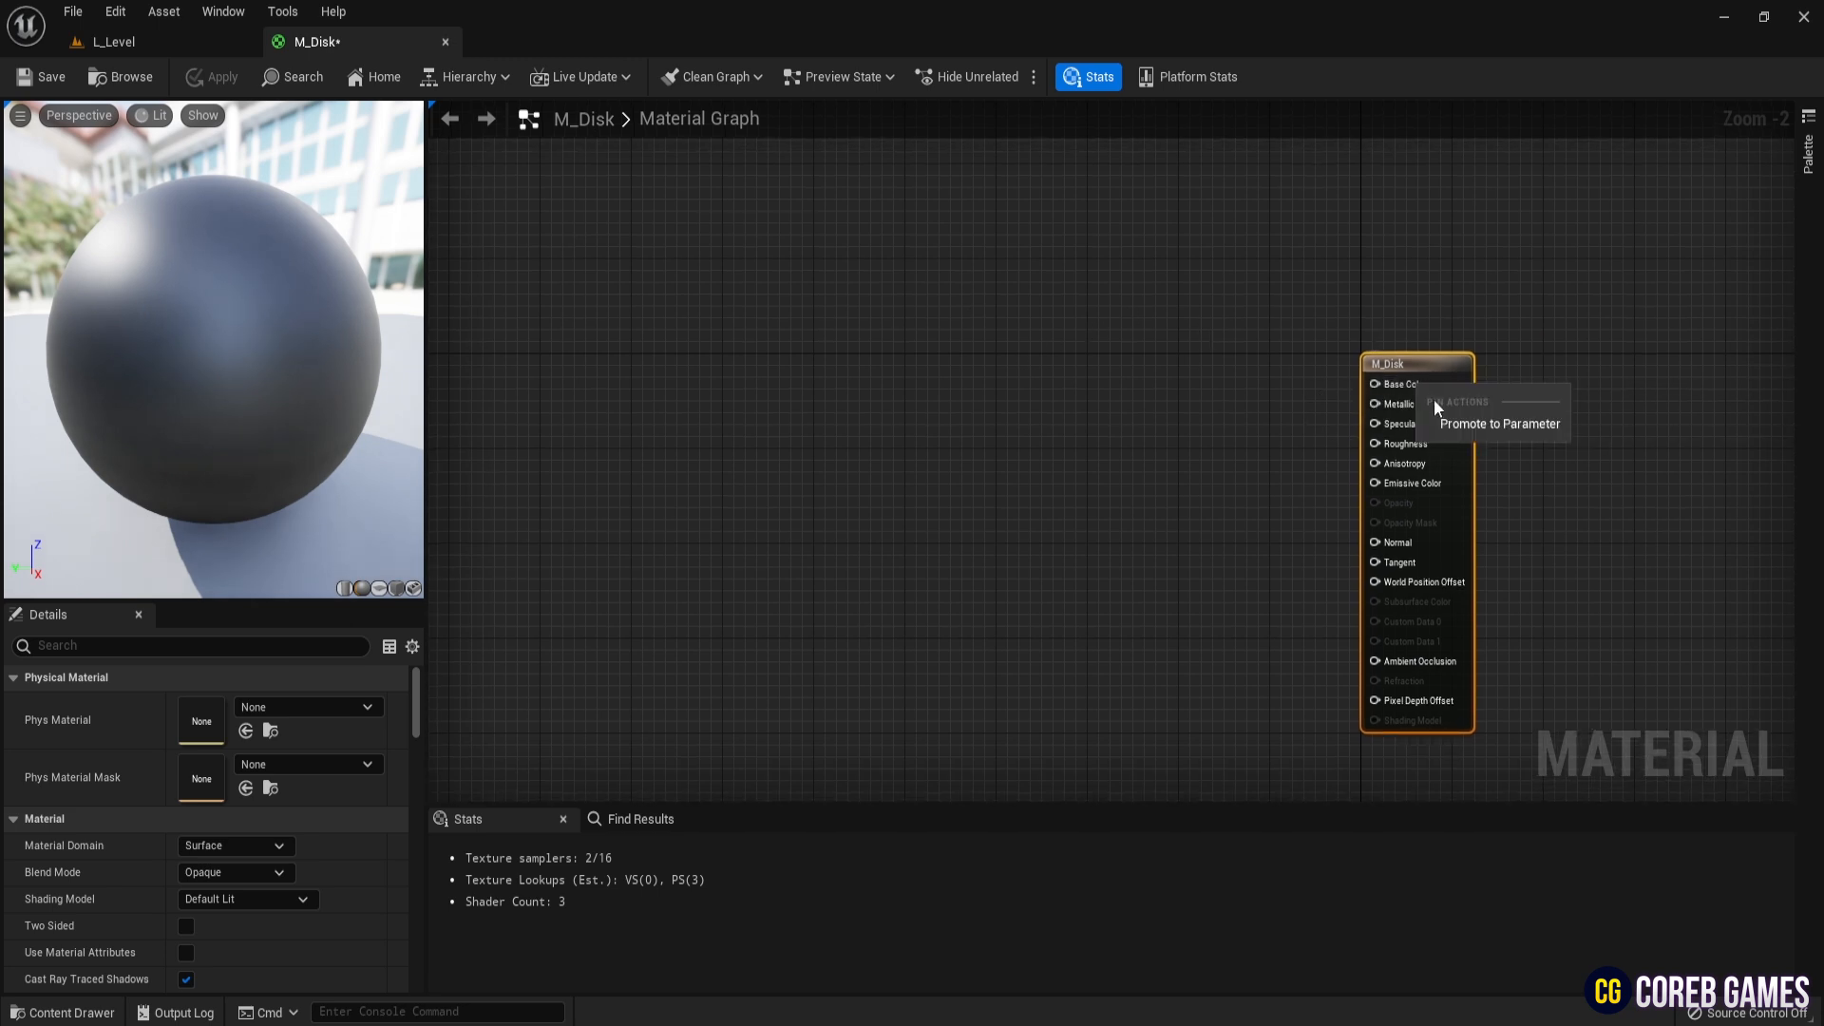
click(1502, 424)
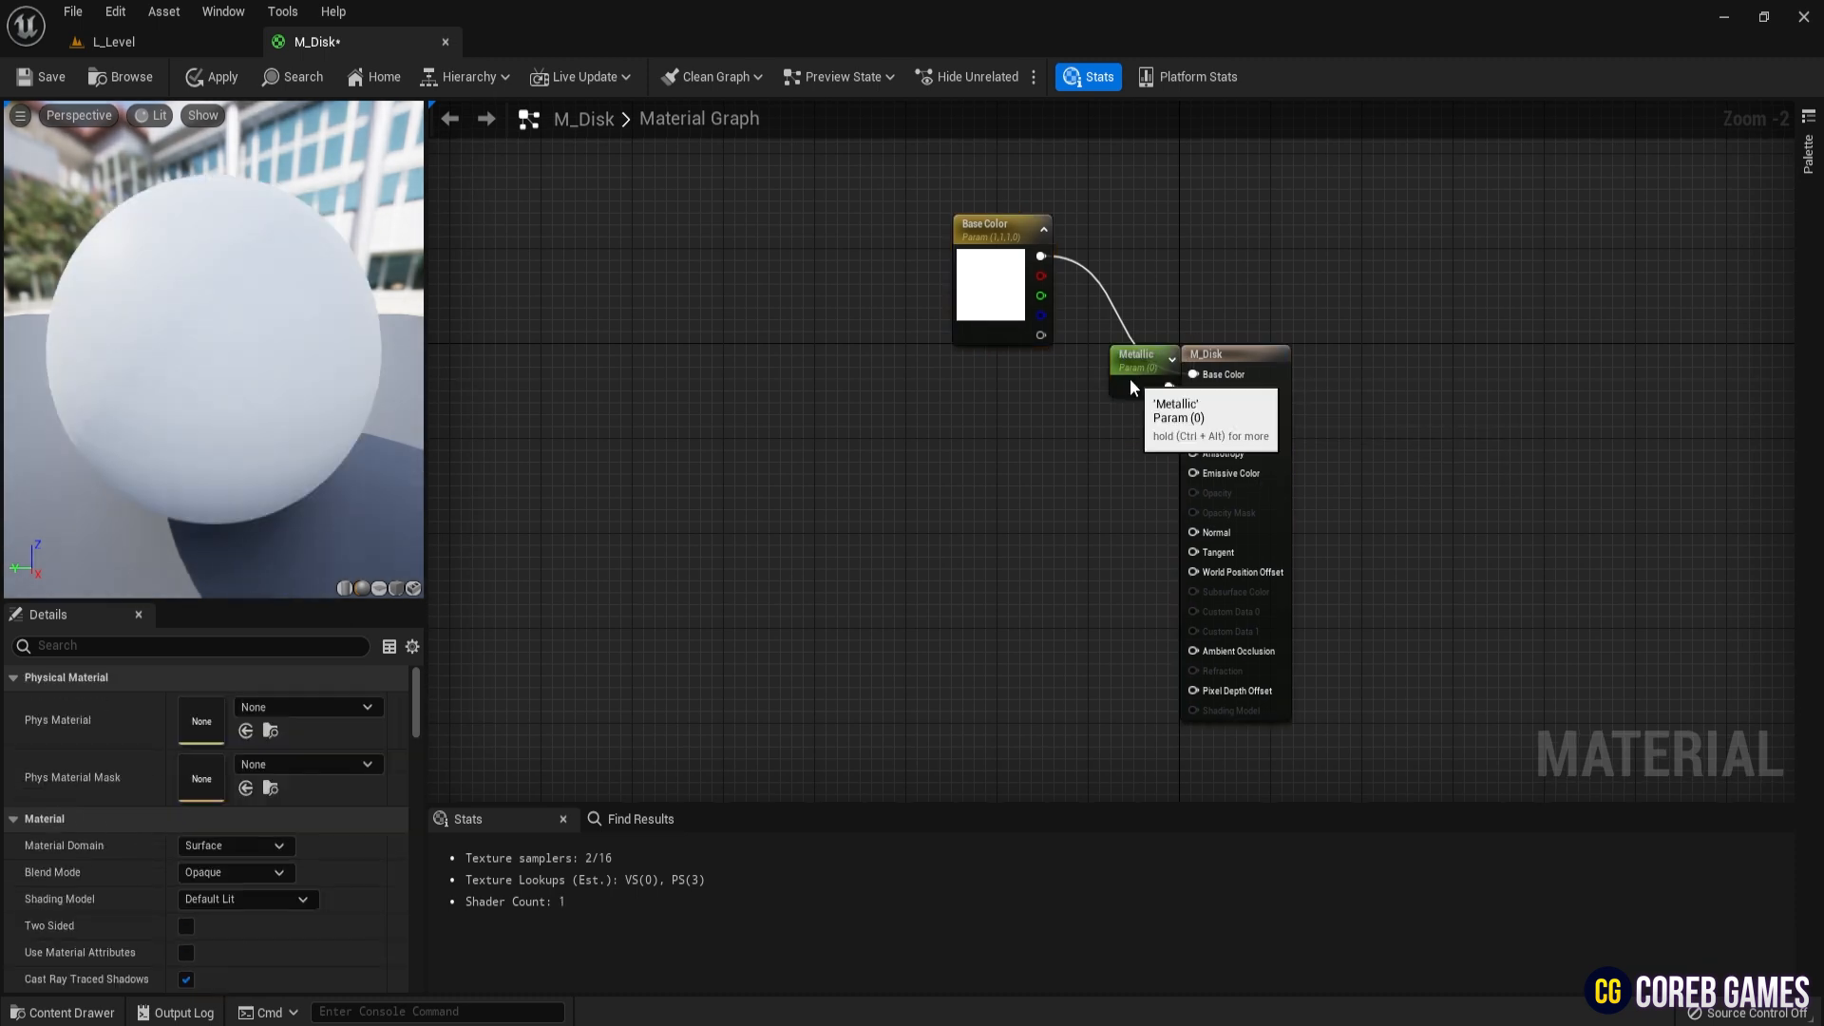
click(1009, 434)
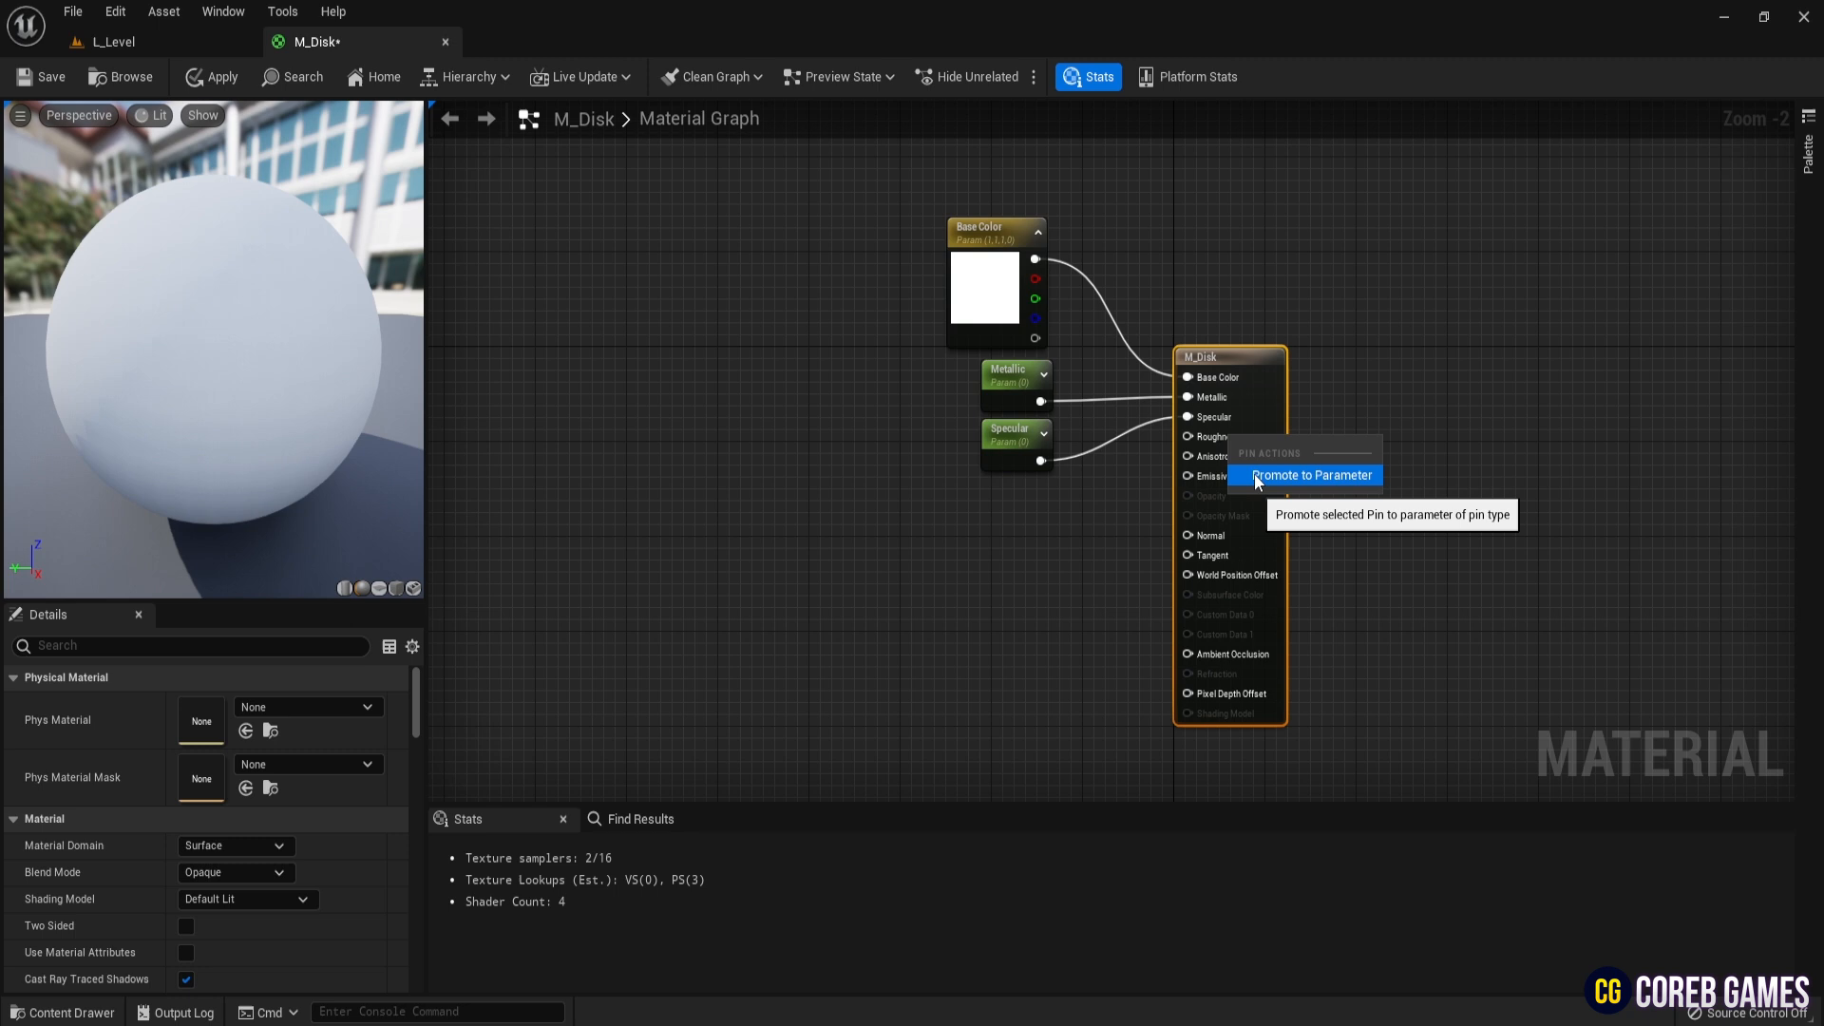
click(1308, 475)
text(0.1)
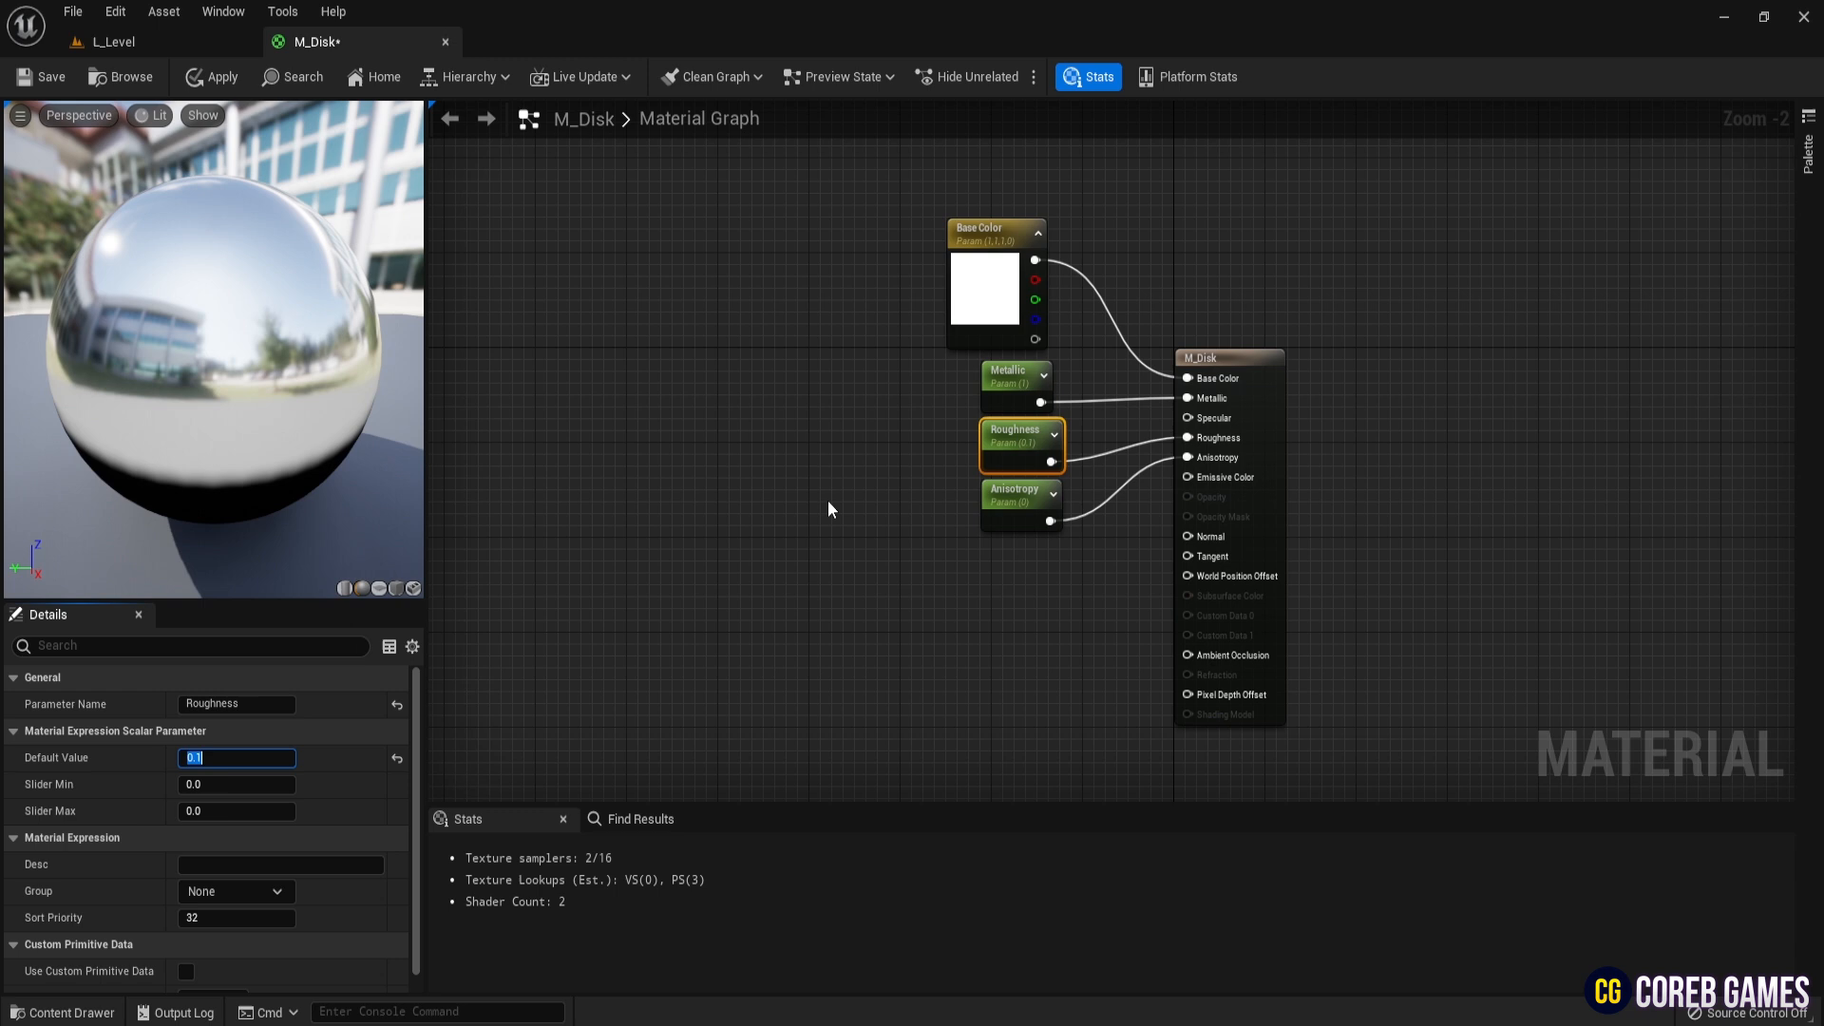
- Check Anisotropy at 1.0 and preview M_Disk on the punctured disc mesh instead of the sphere
click(1020, 494)
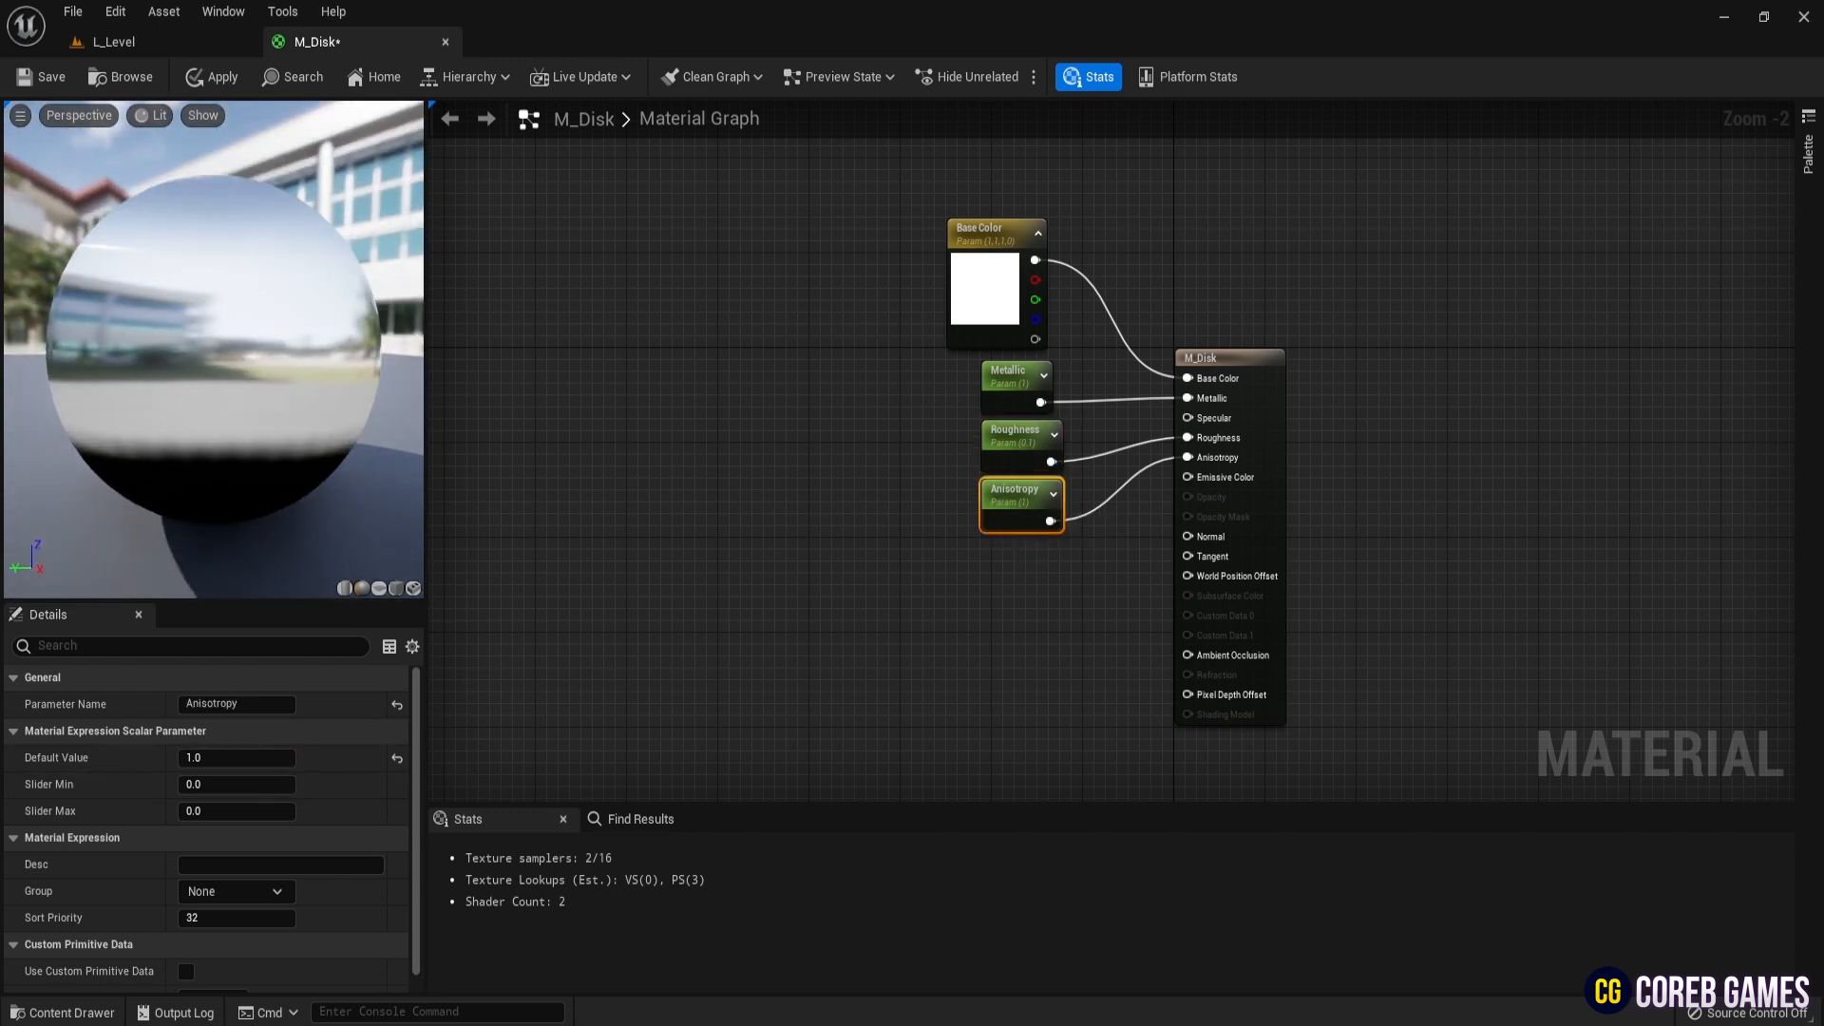
click(112, 40)
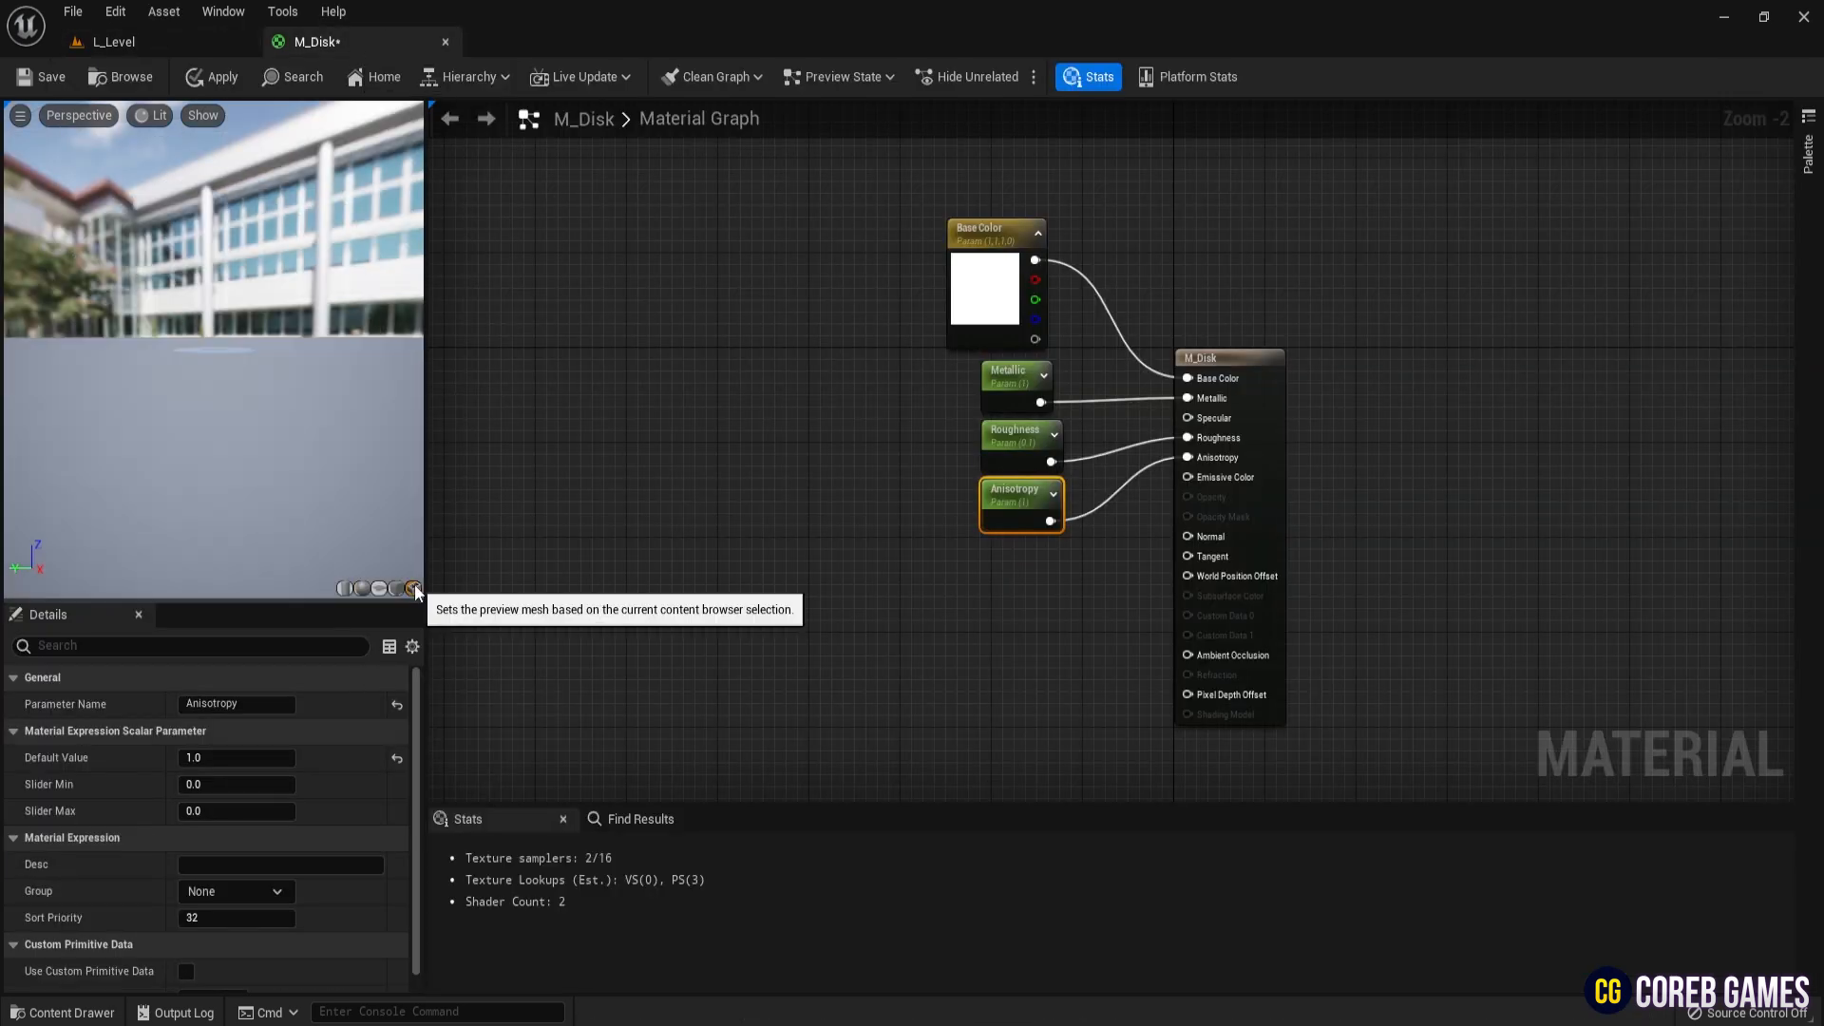
click(415, 589)
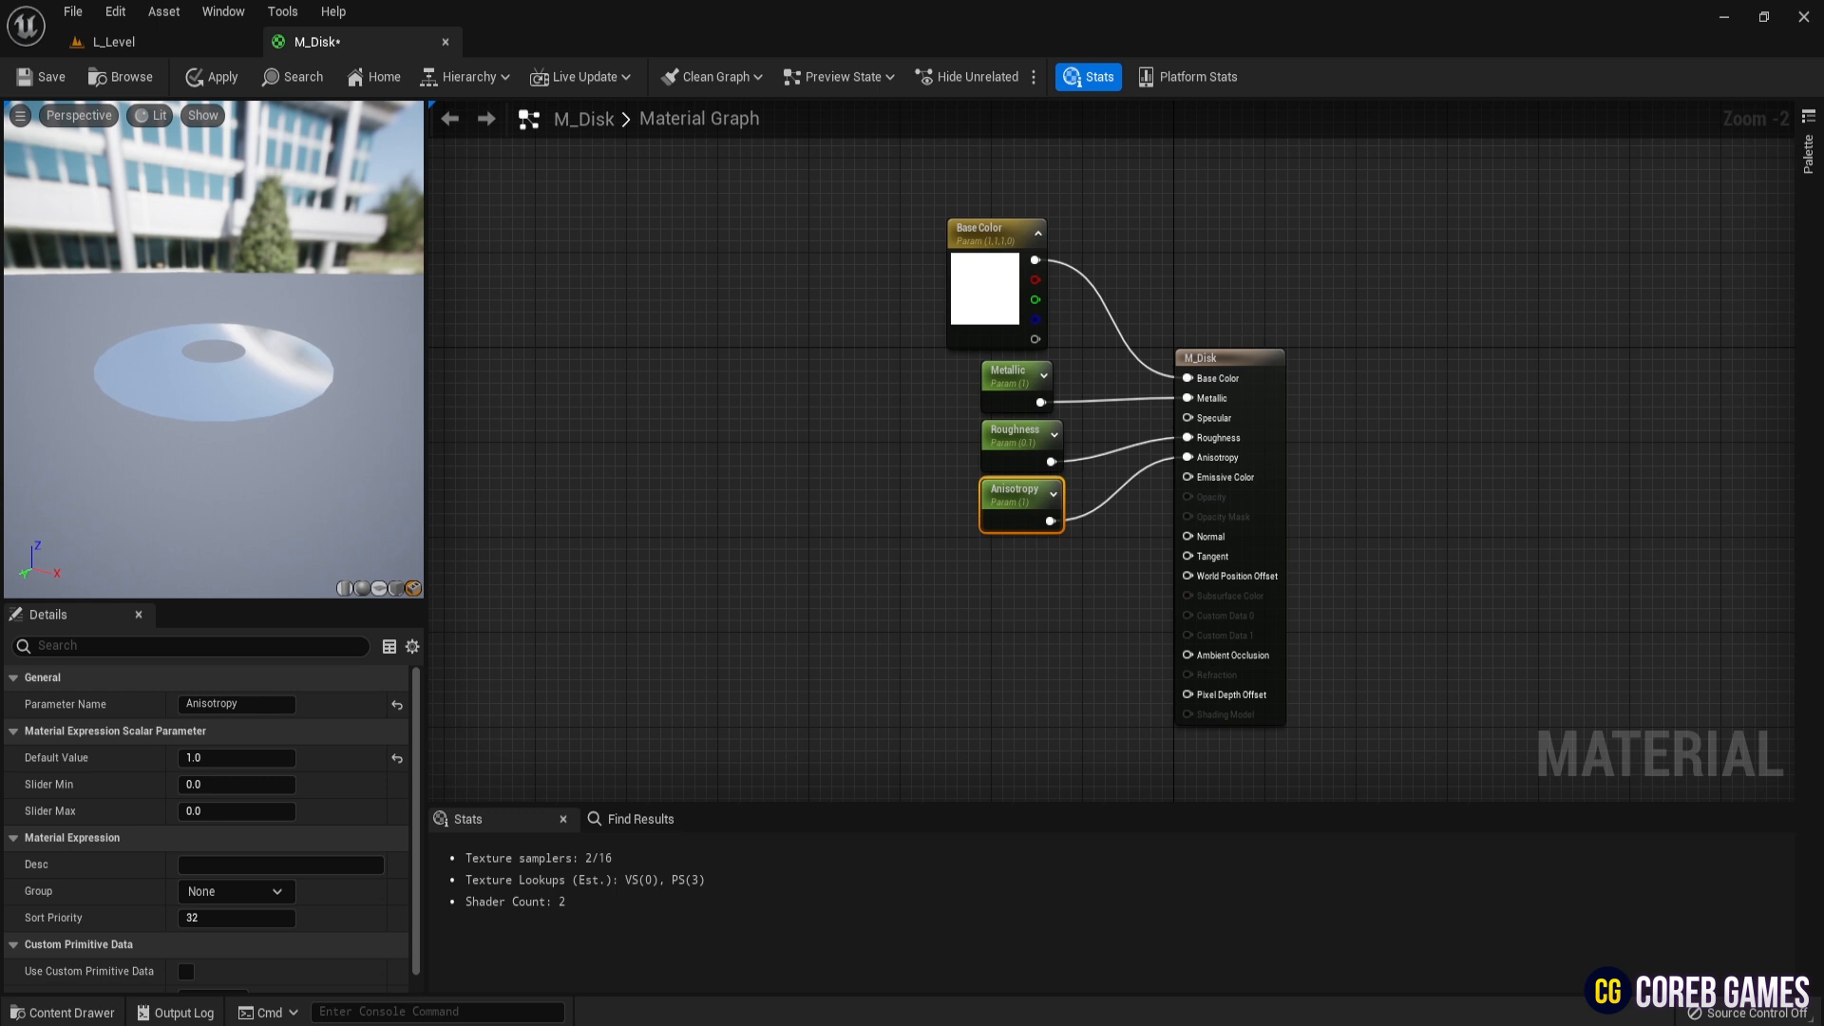
- Chain VectorToRadialValue, a G-channel mask, Multiply by 10 and Sine for concentric rings
text(vector)
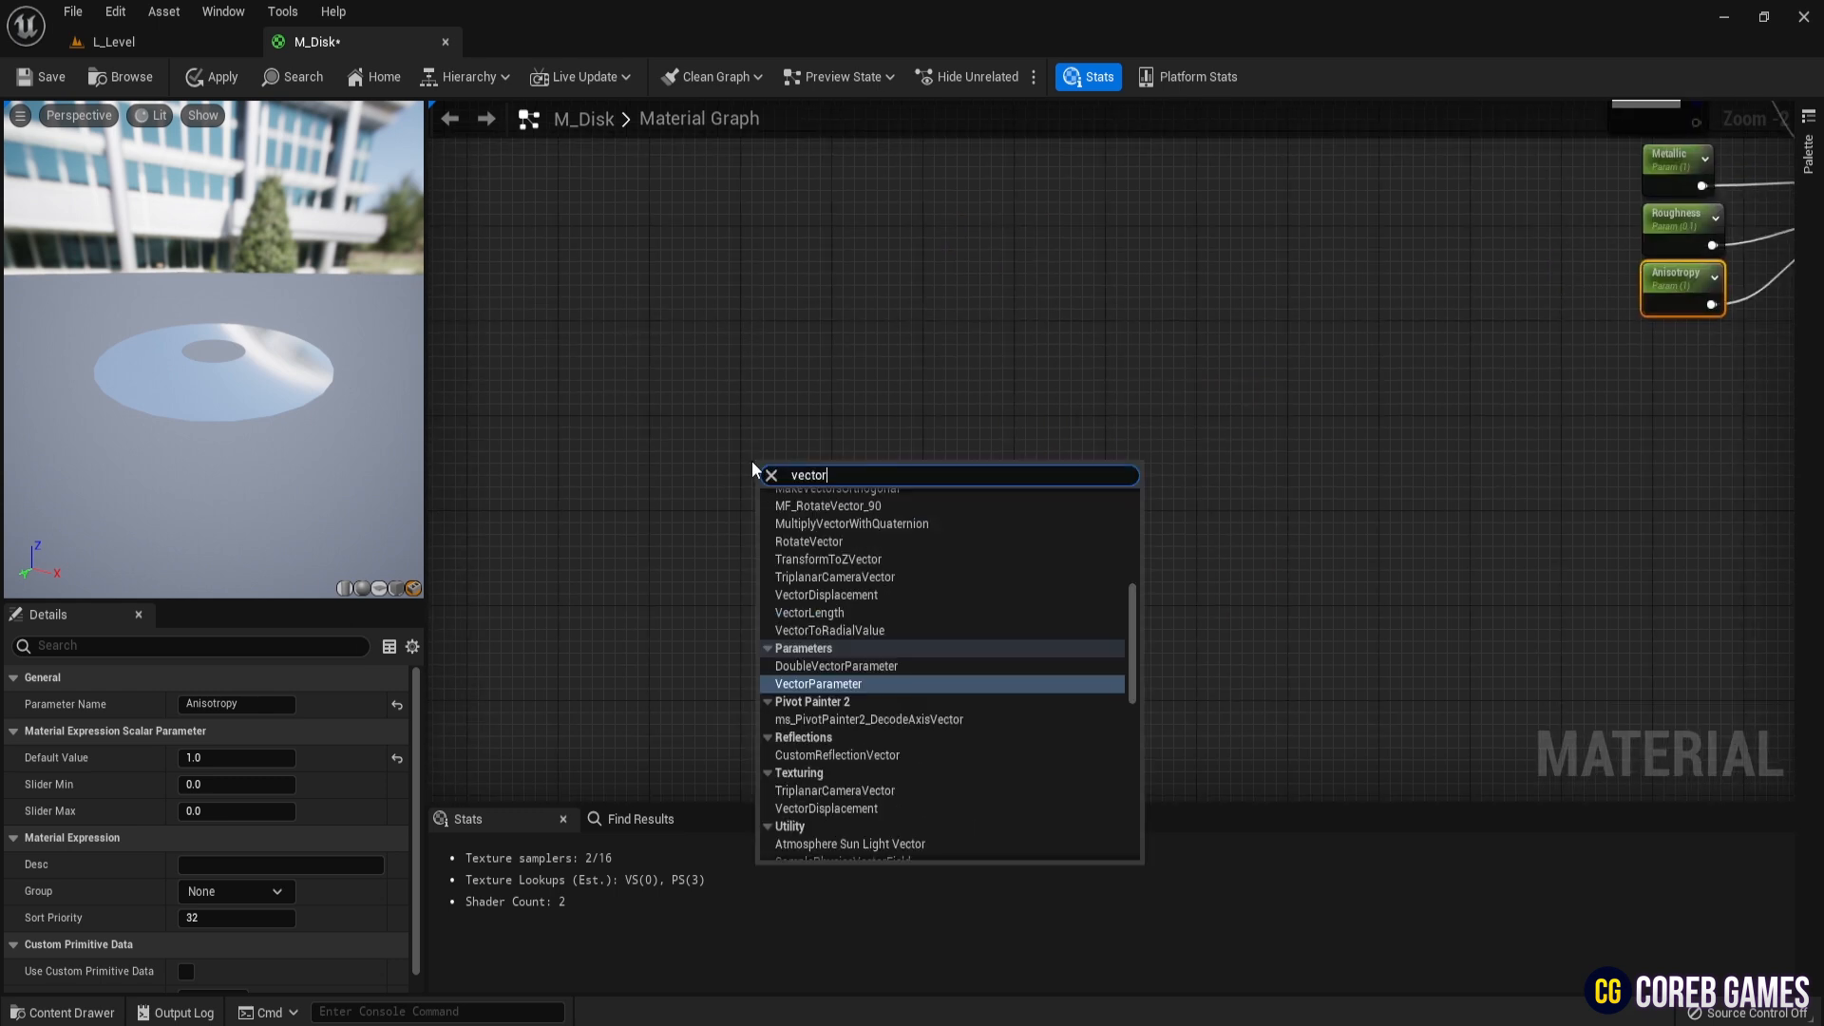
text(tor)
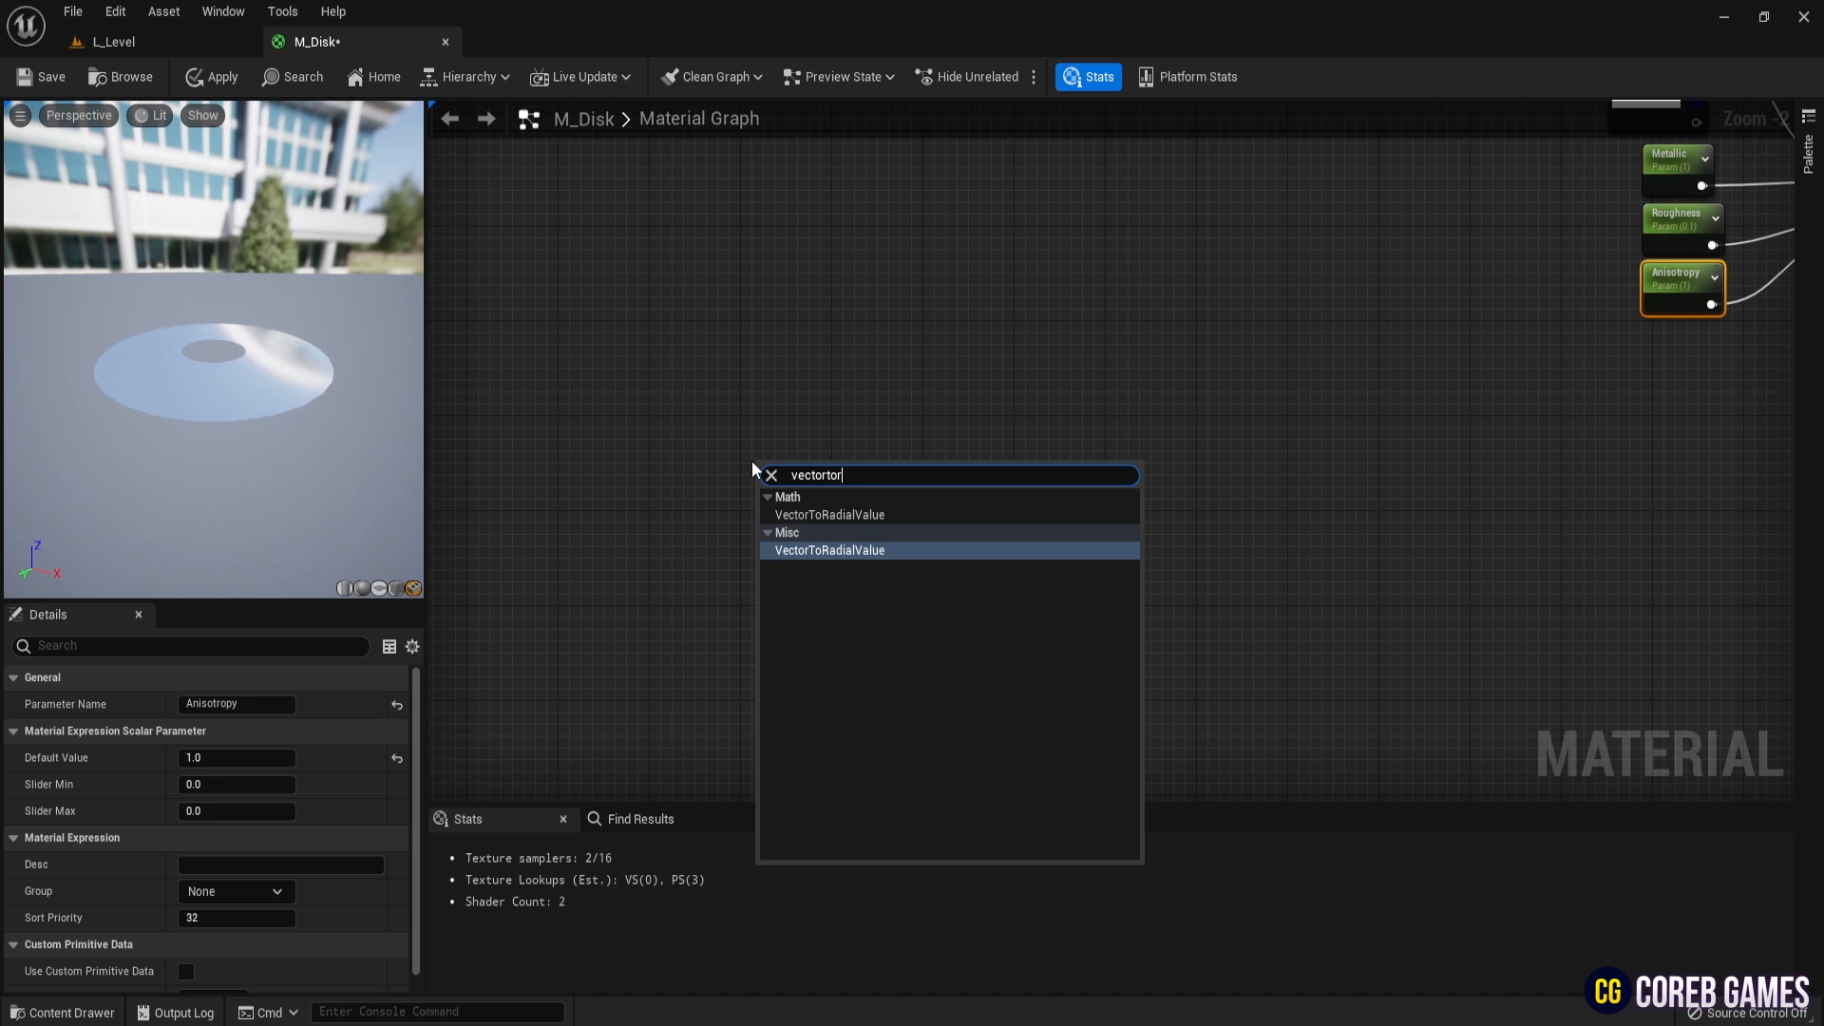
click(829, 549)
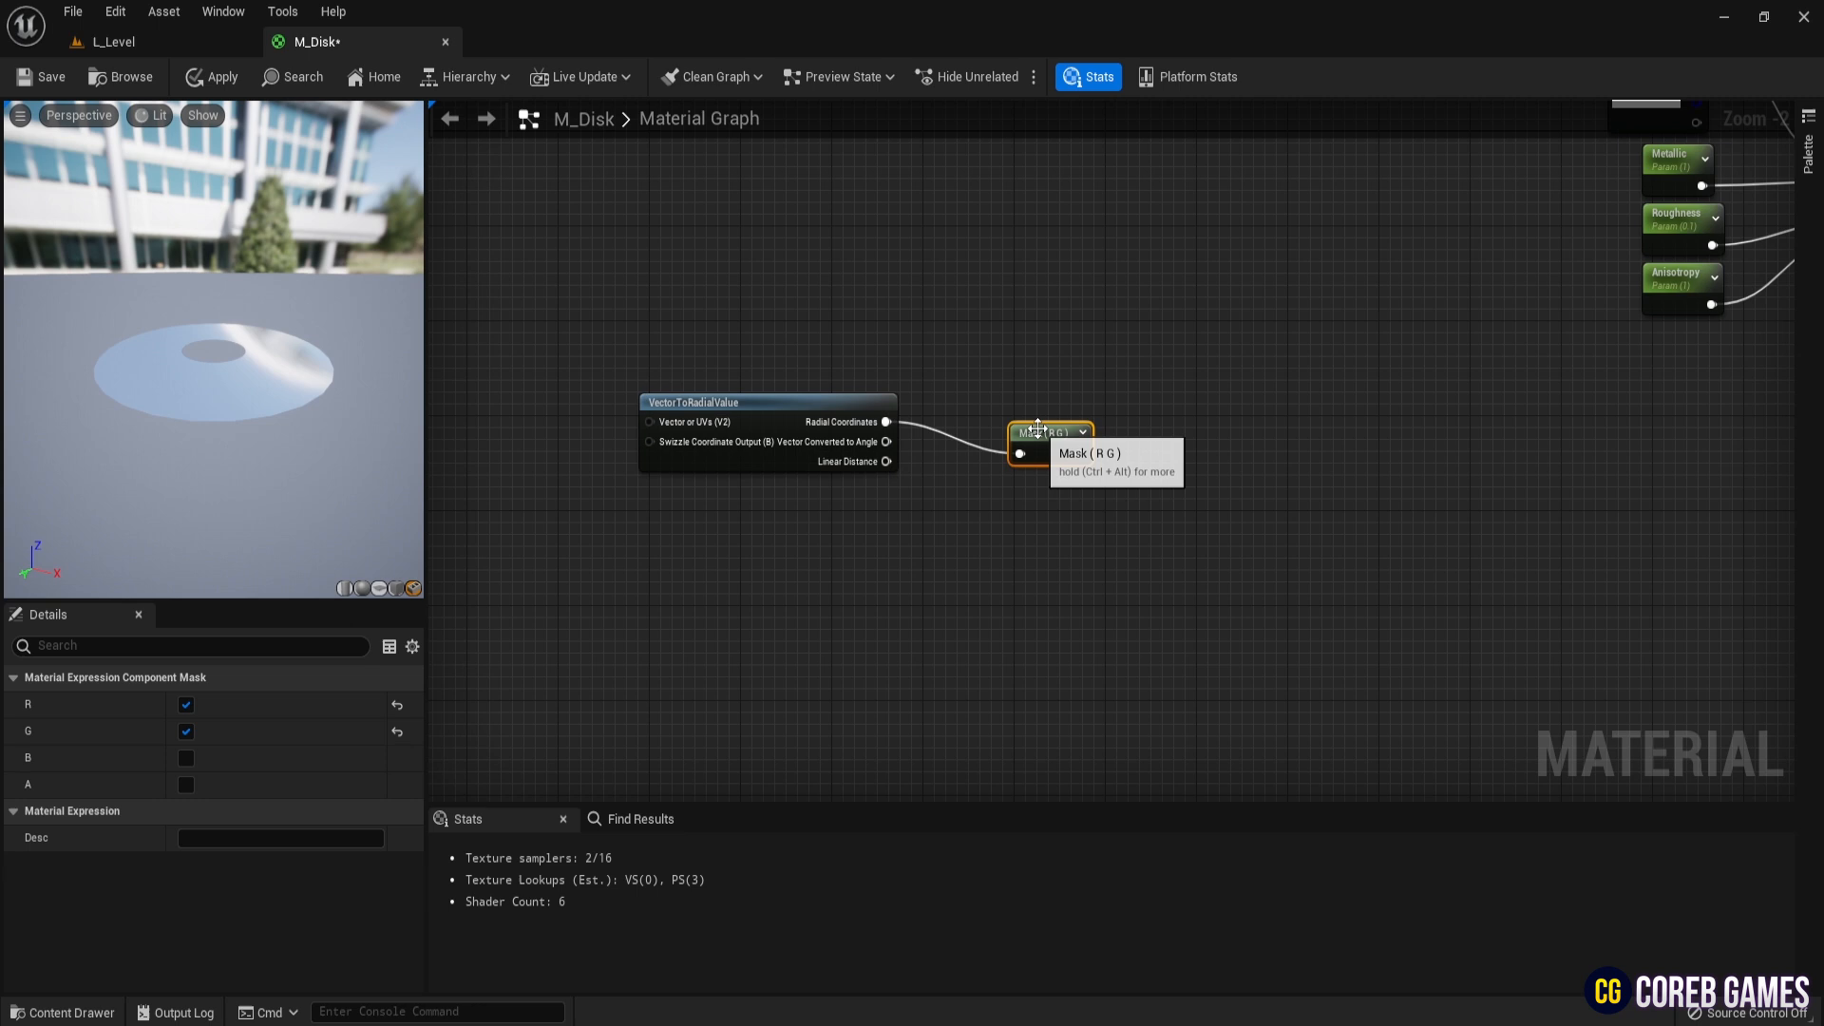
click(186, 705)
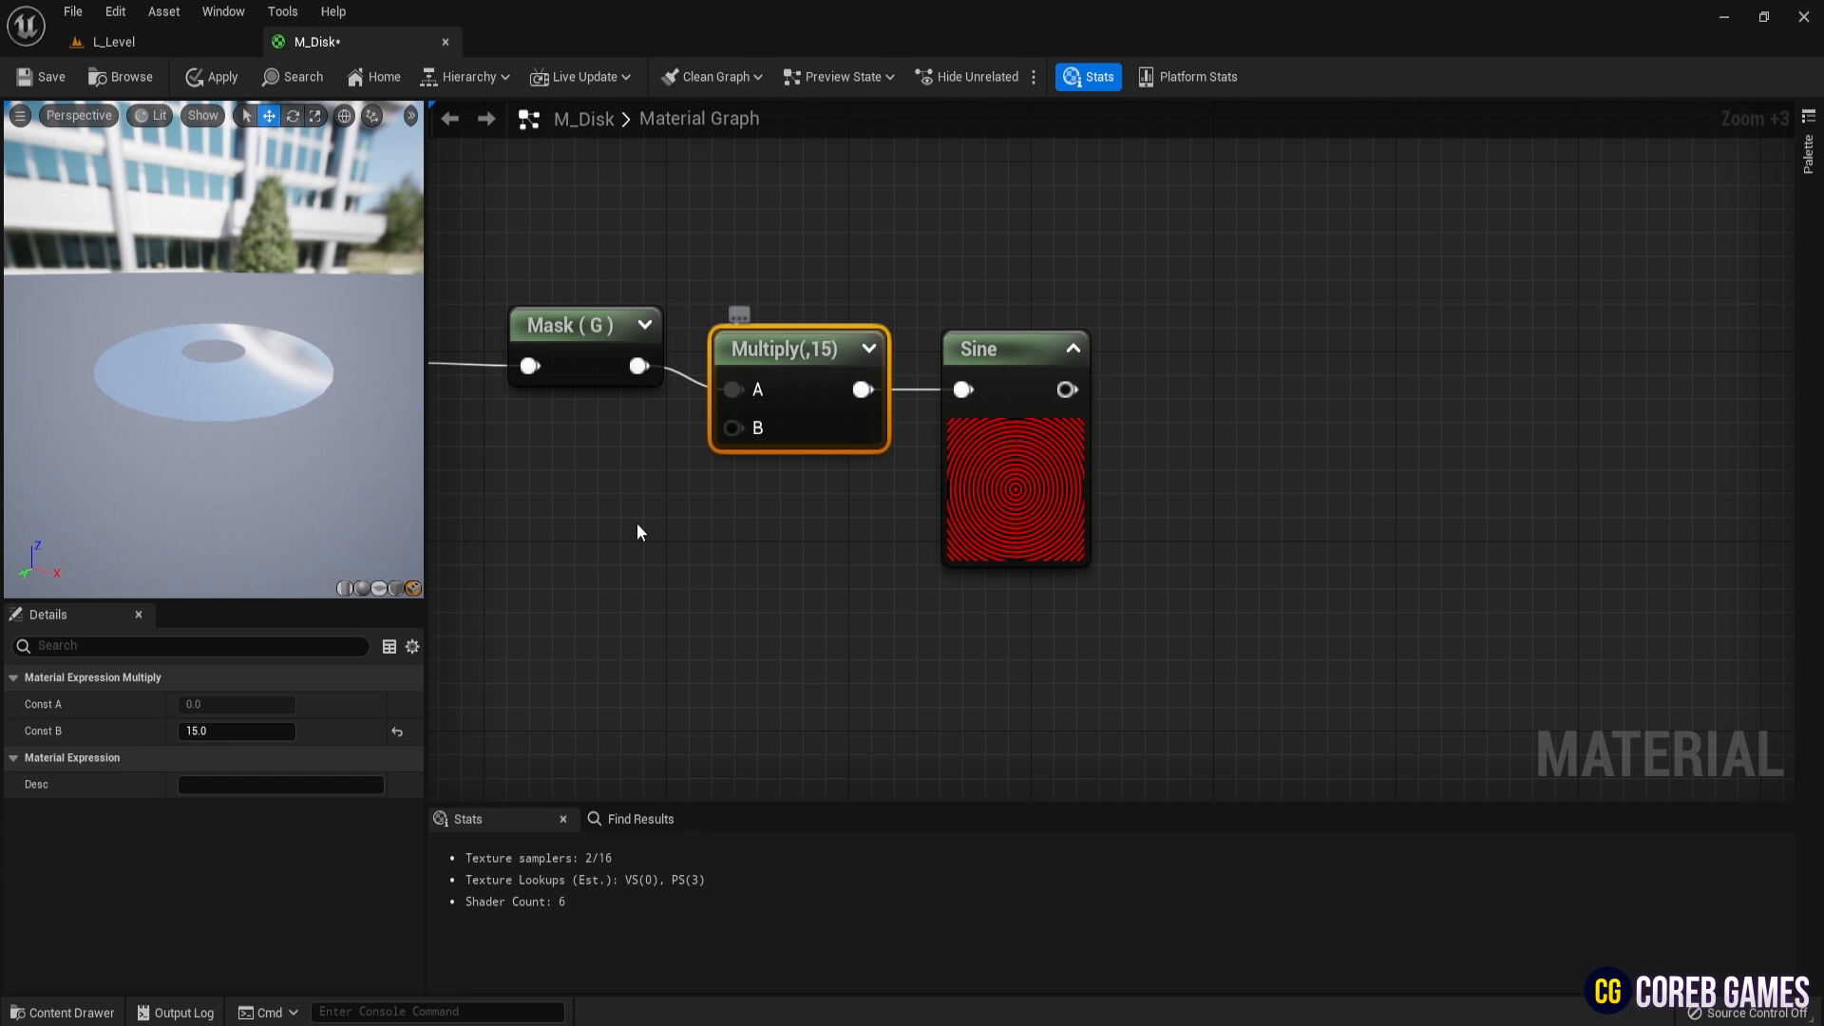
text(10.0)
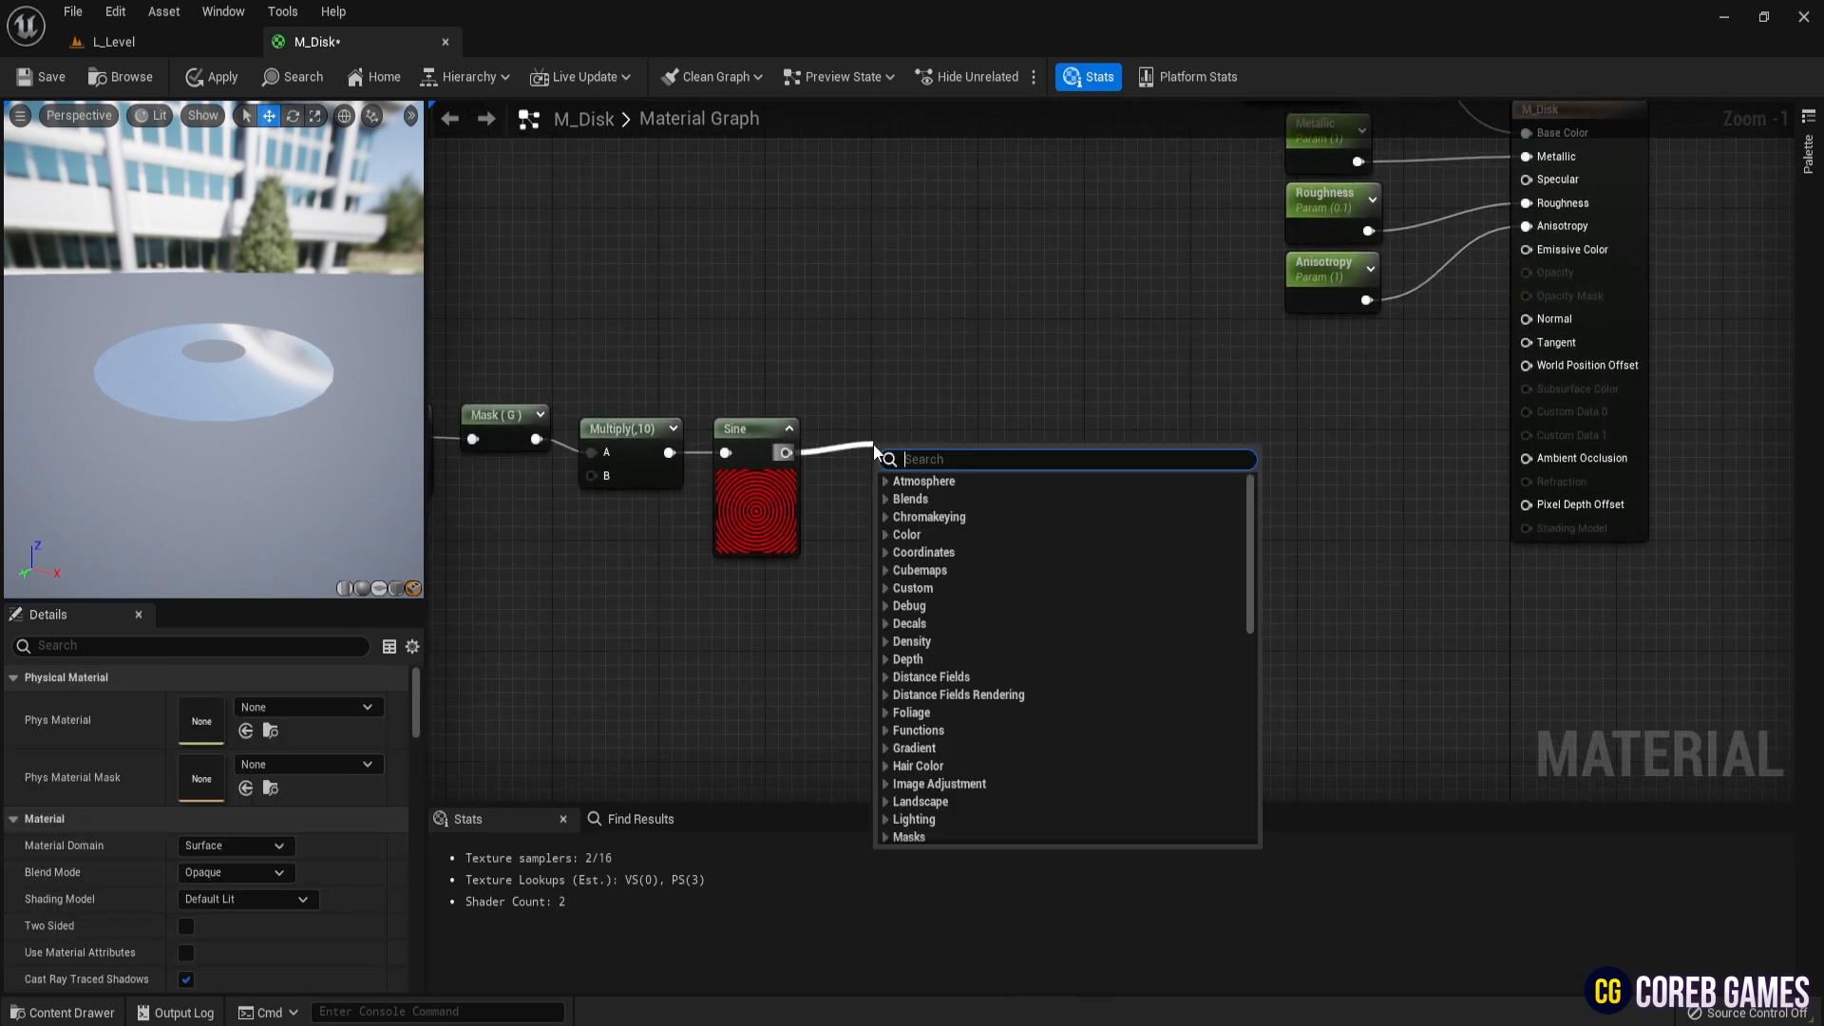
- Add a Texture Sample after the Sine node using the T_Water_N normal texture
click(923, 481)
text(water)
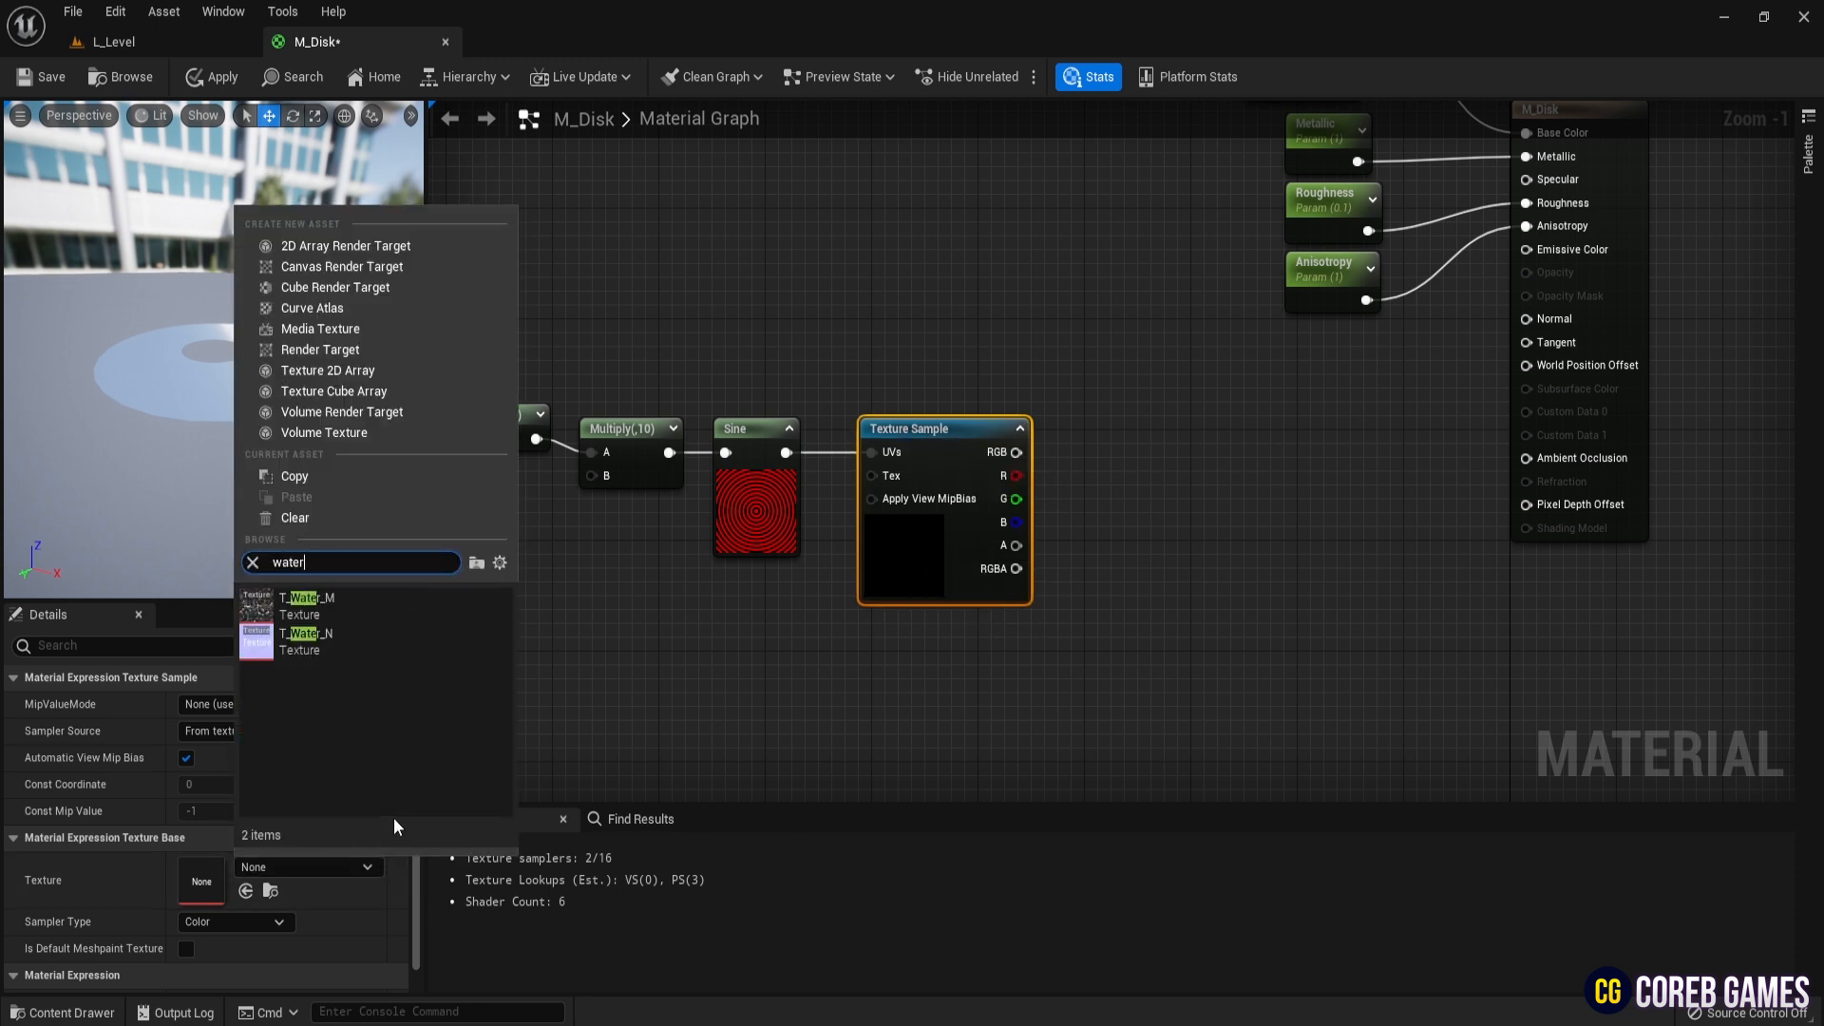
double_click(306, 640)
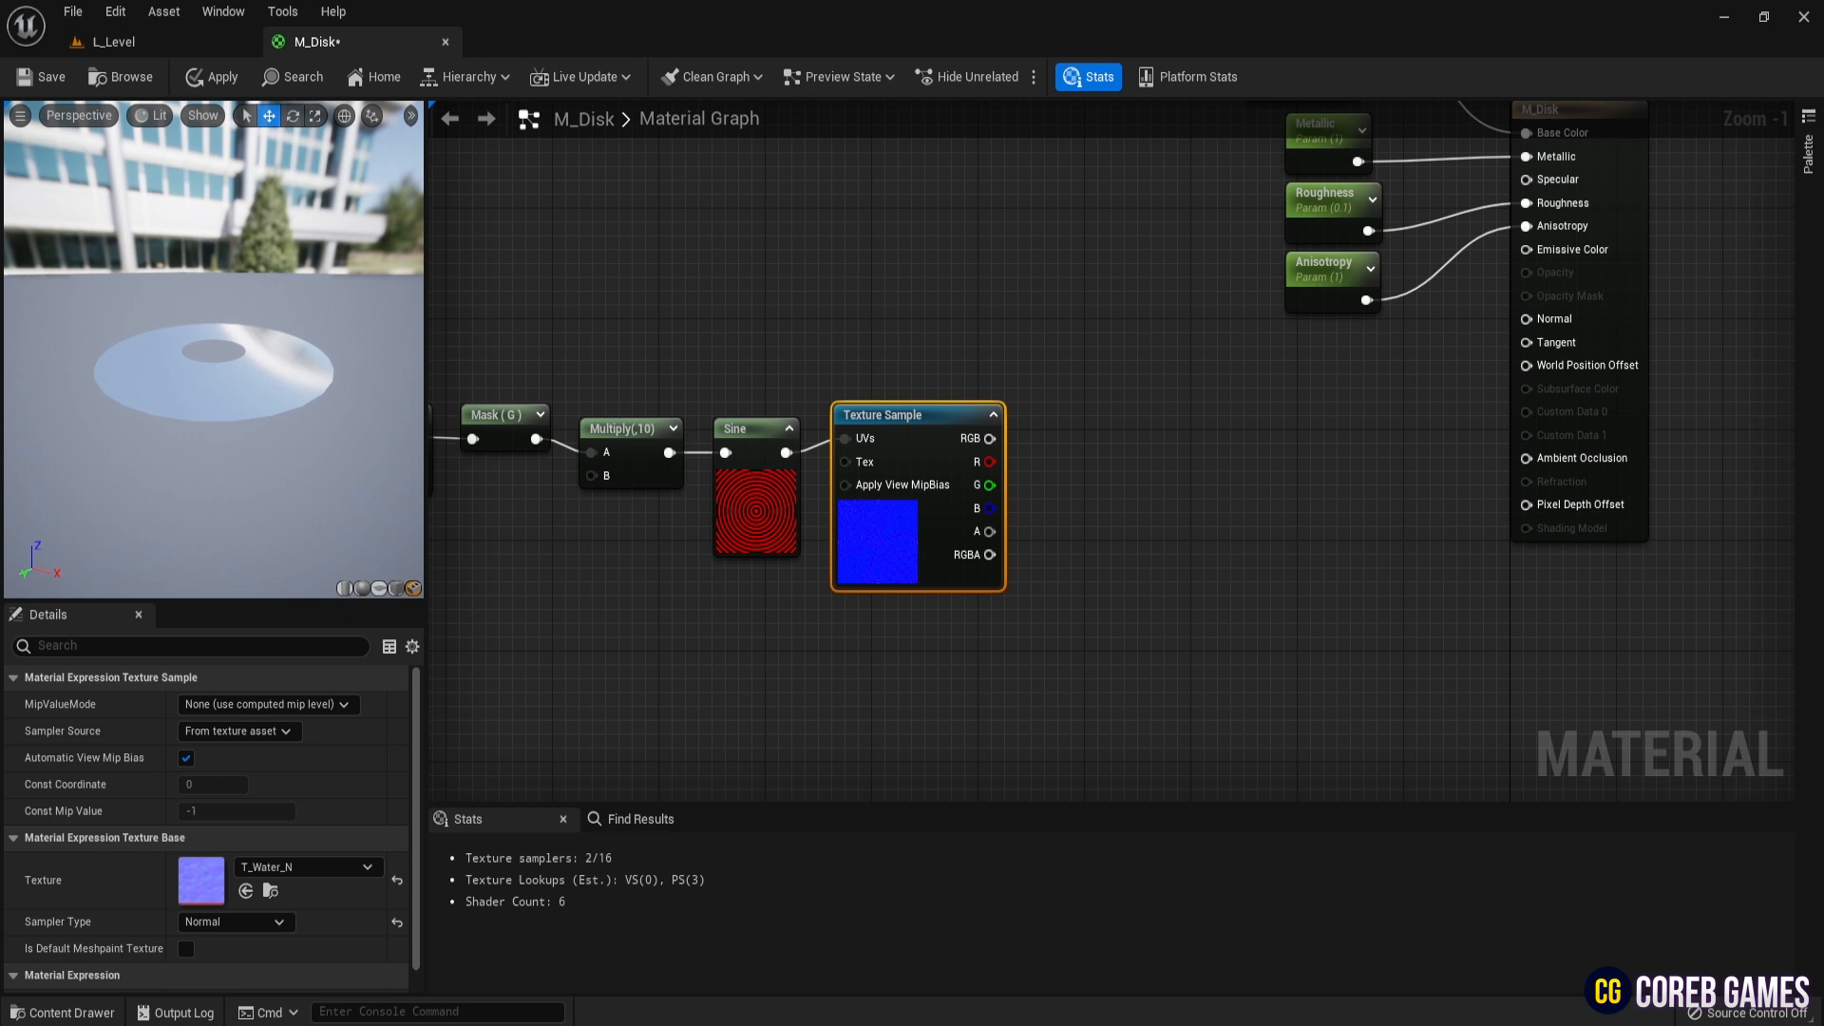
mouse_move(511, 540)
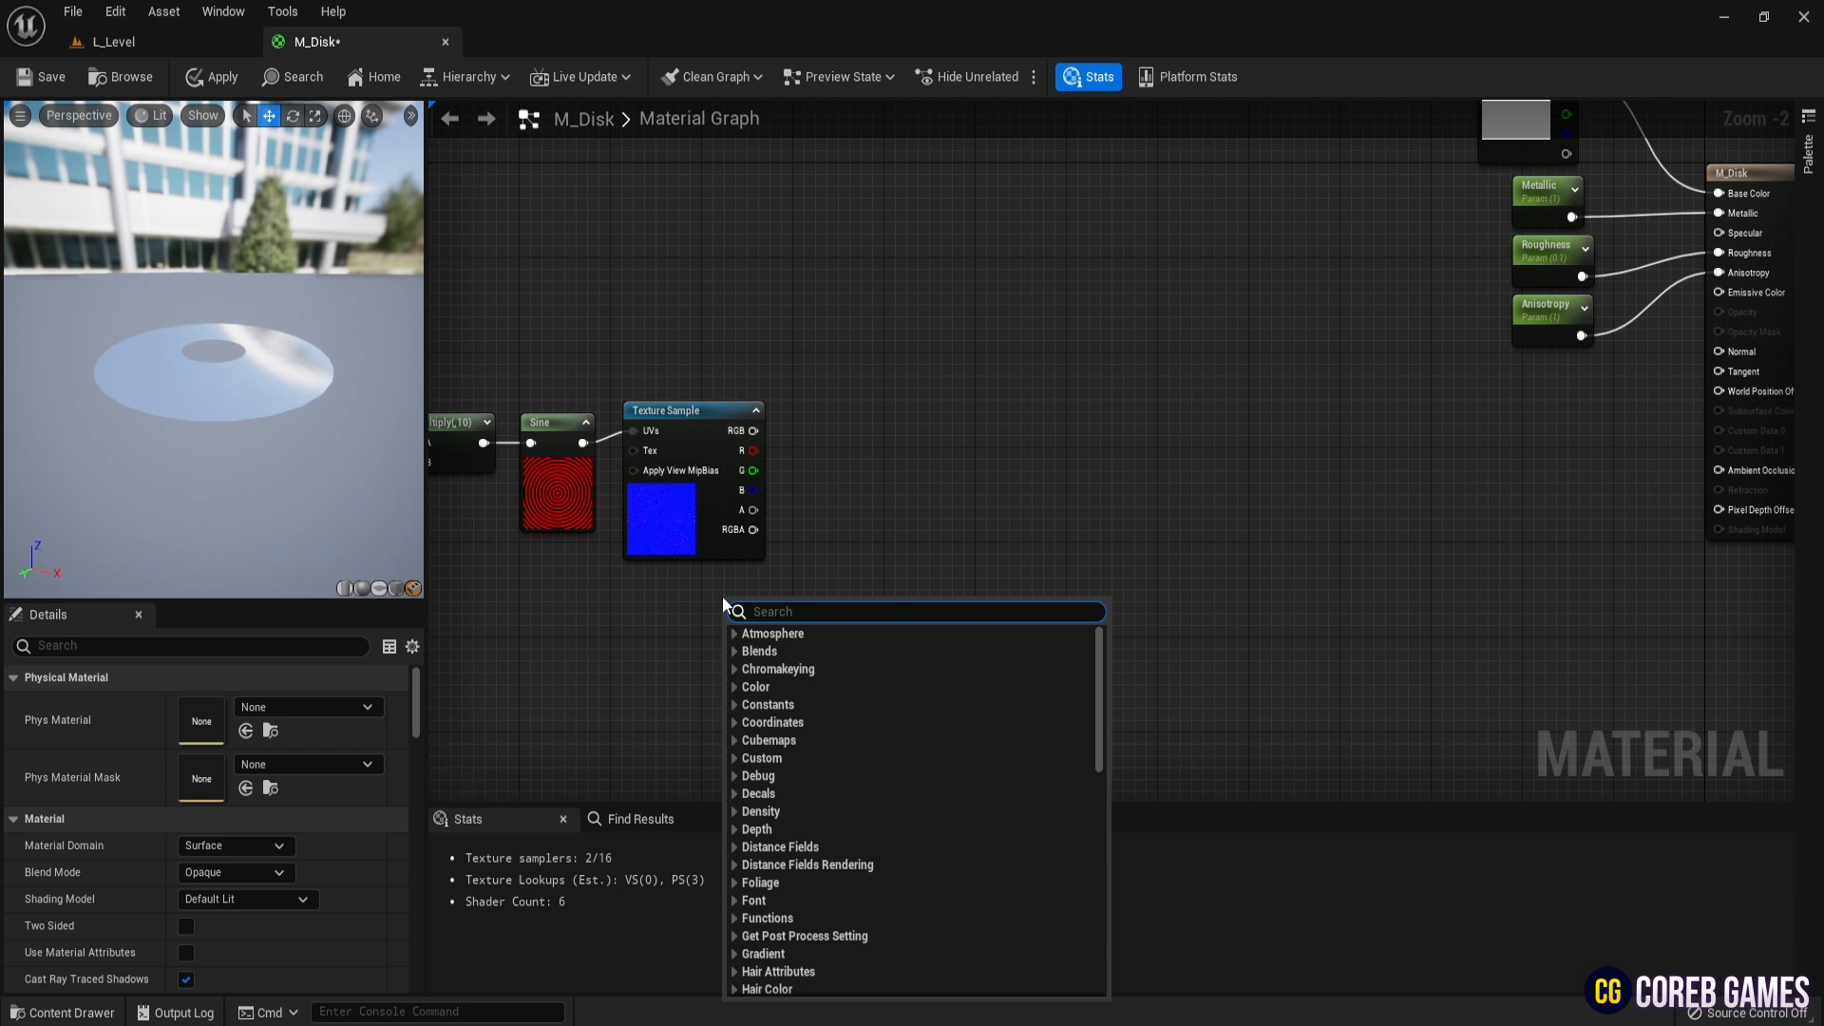
- Add Camera Vector and CustomReflectionVector nodes, wiring texture RGB and camera vector into it
click(800, 632)
text(c)
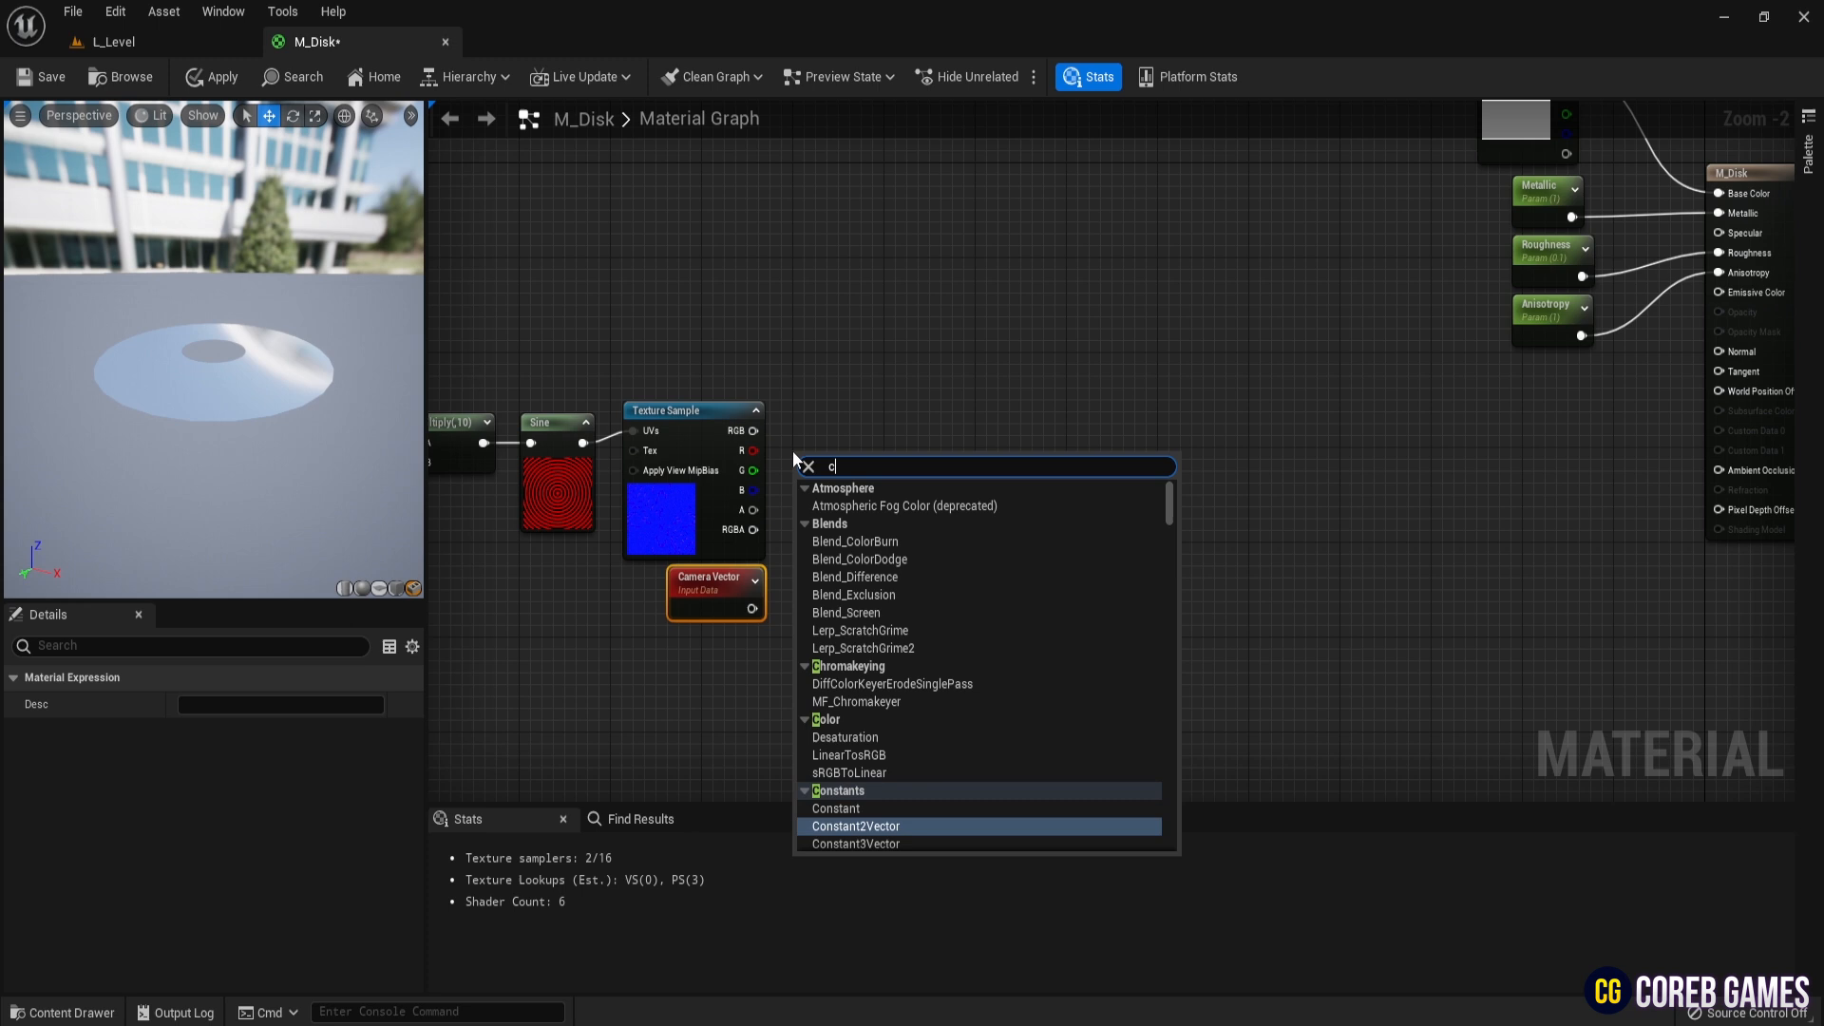
text(ustom)
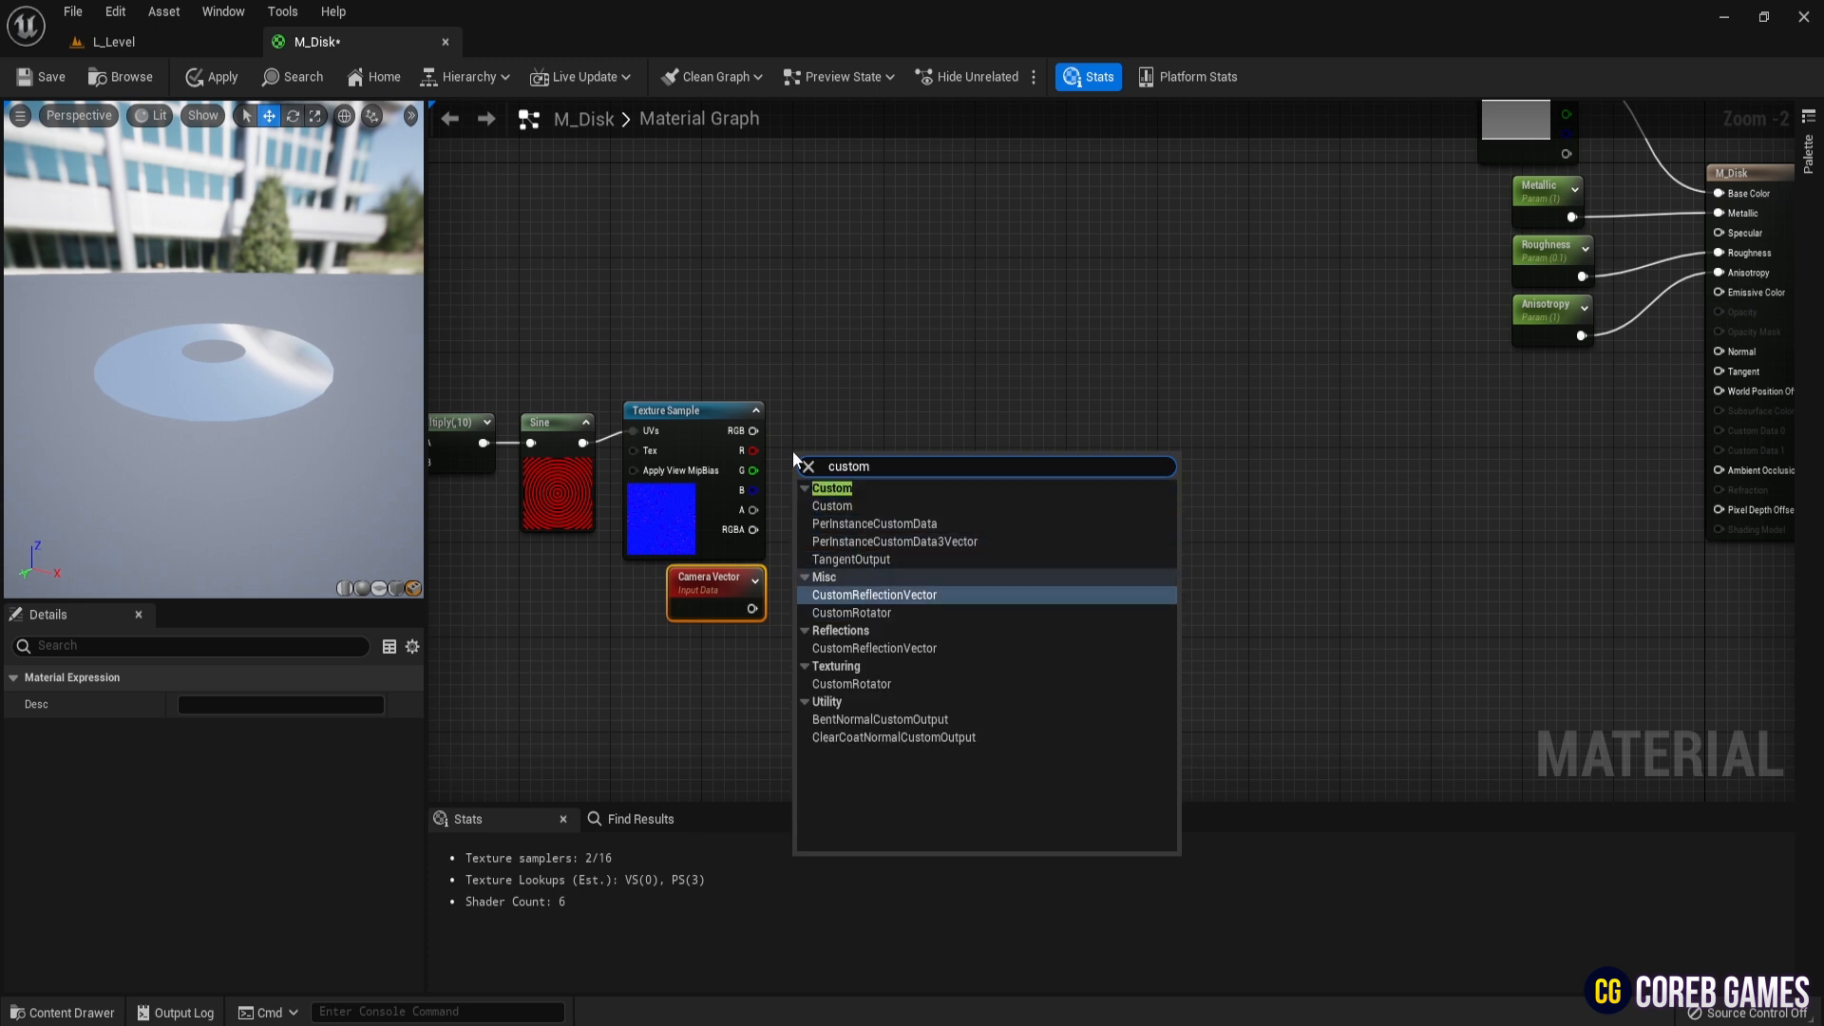
click(874, 594)
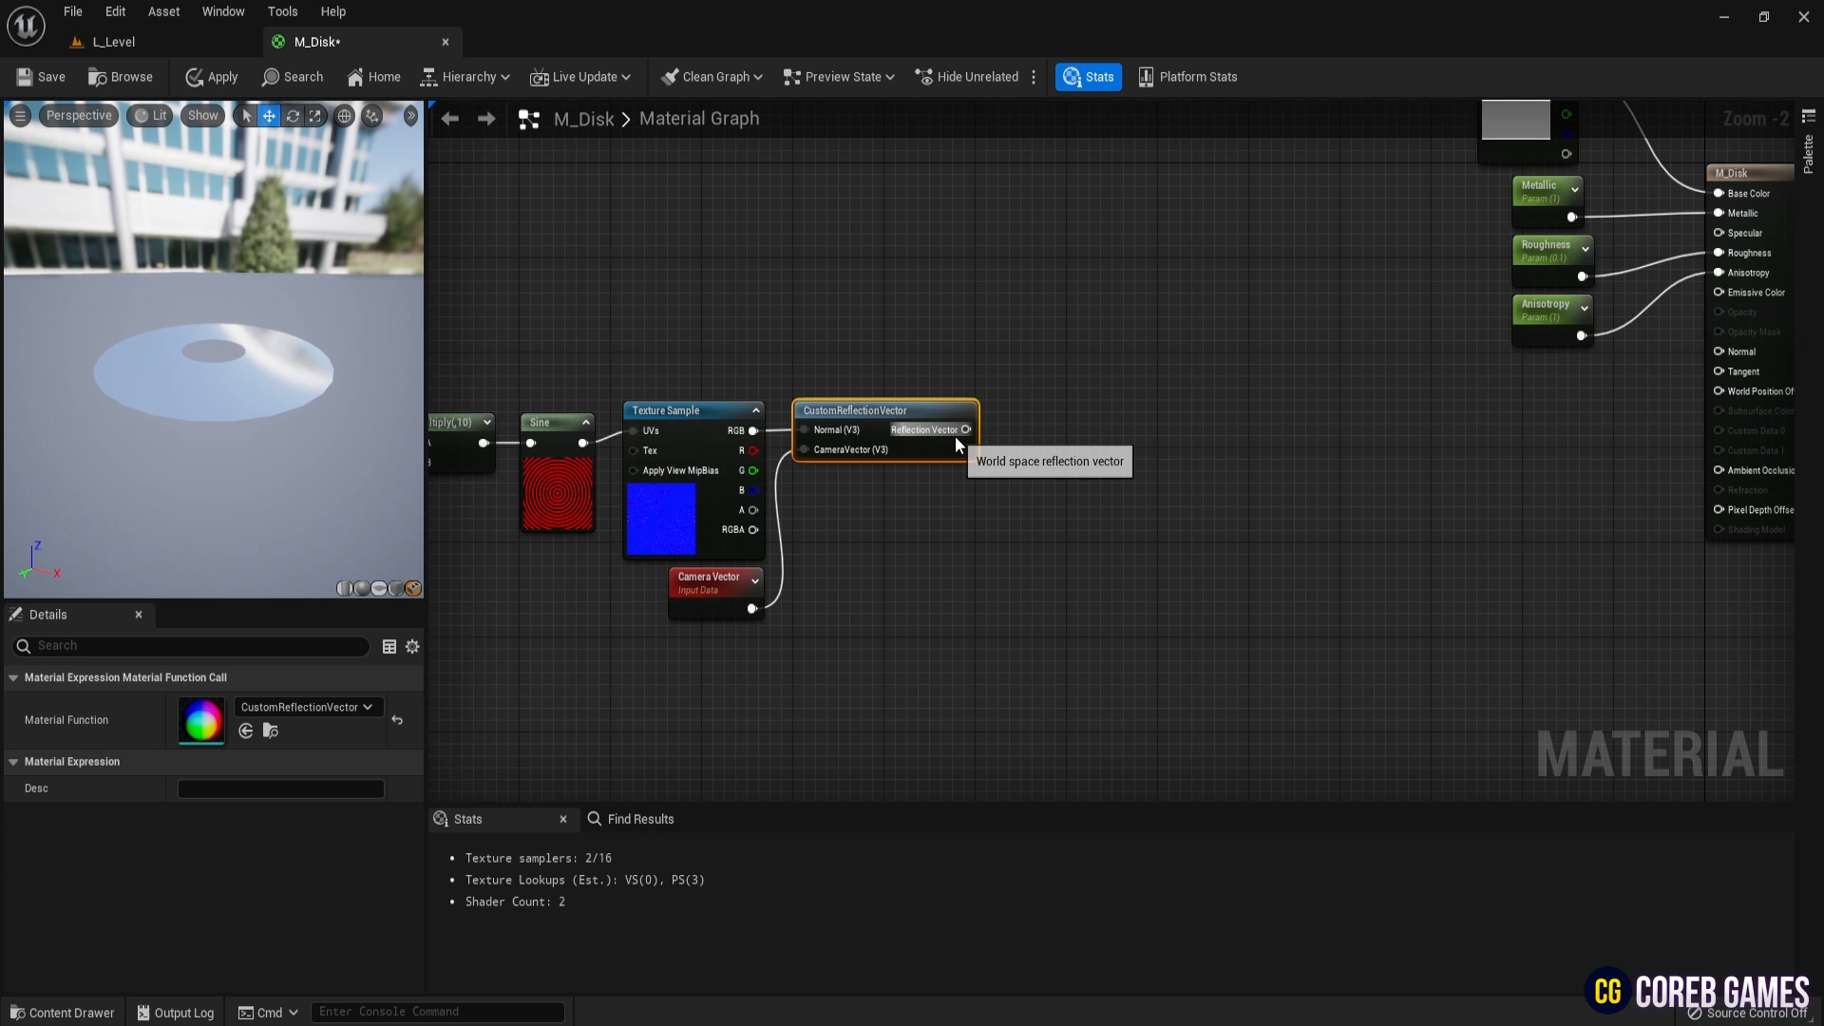
click(722, 536)
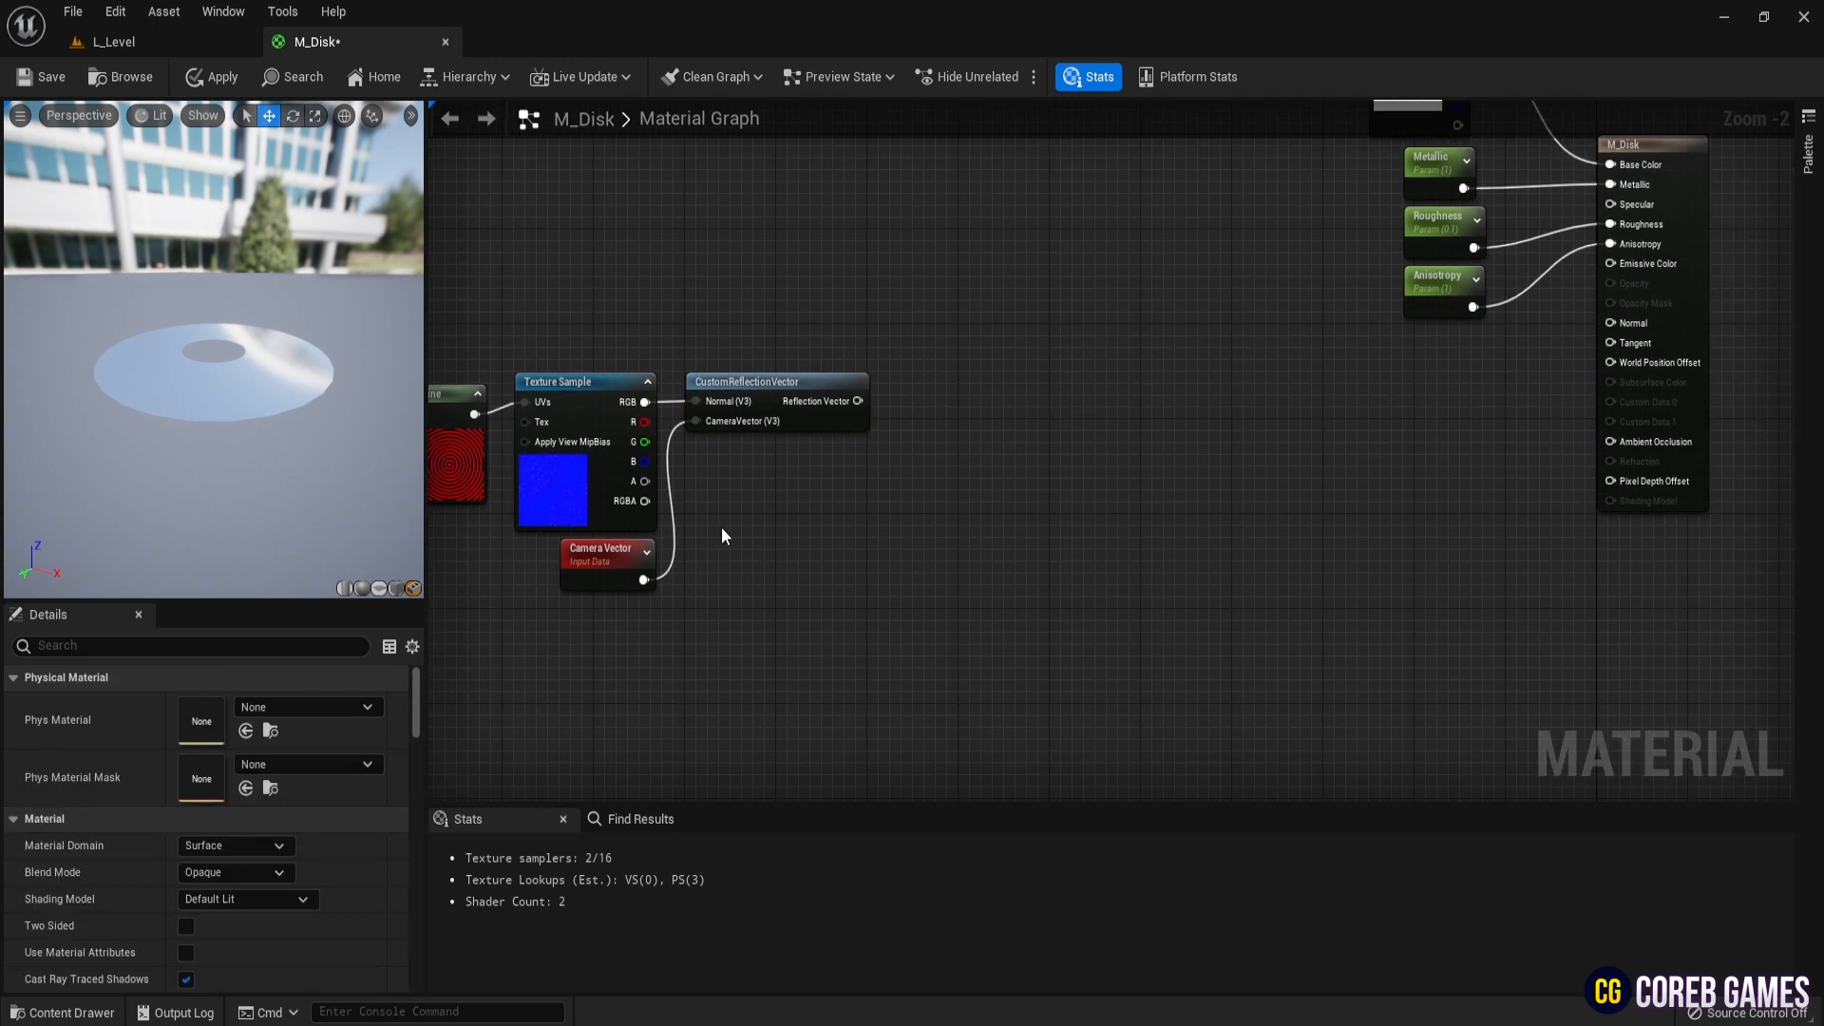
mouse_move(741, 589)
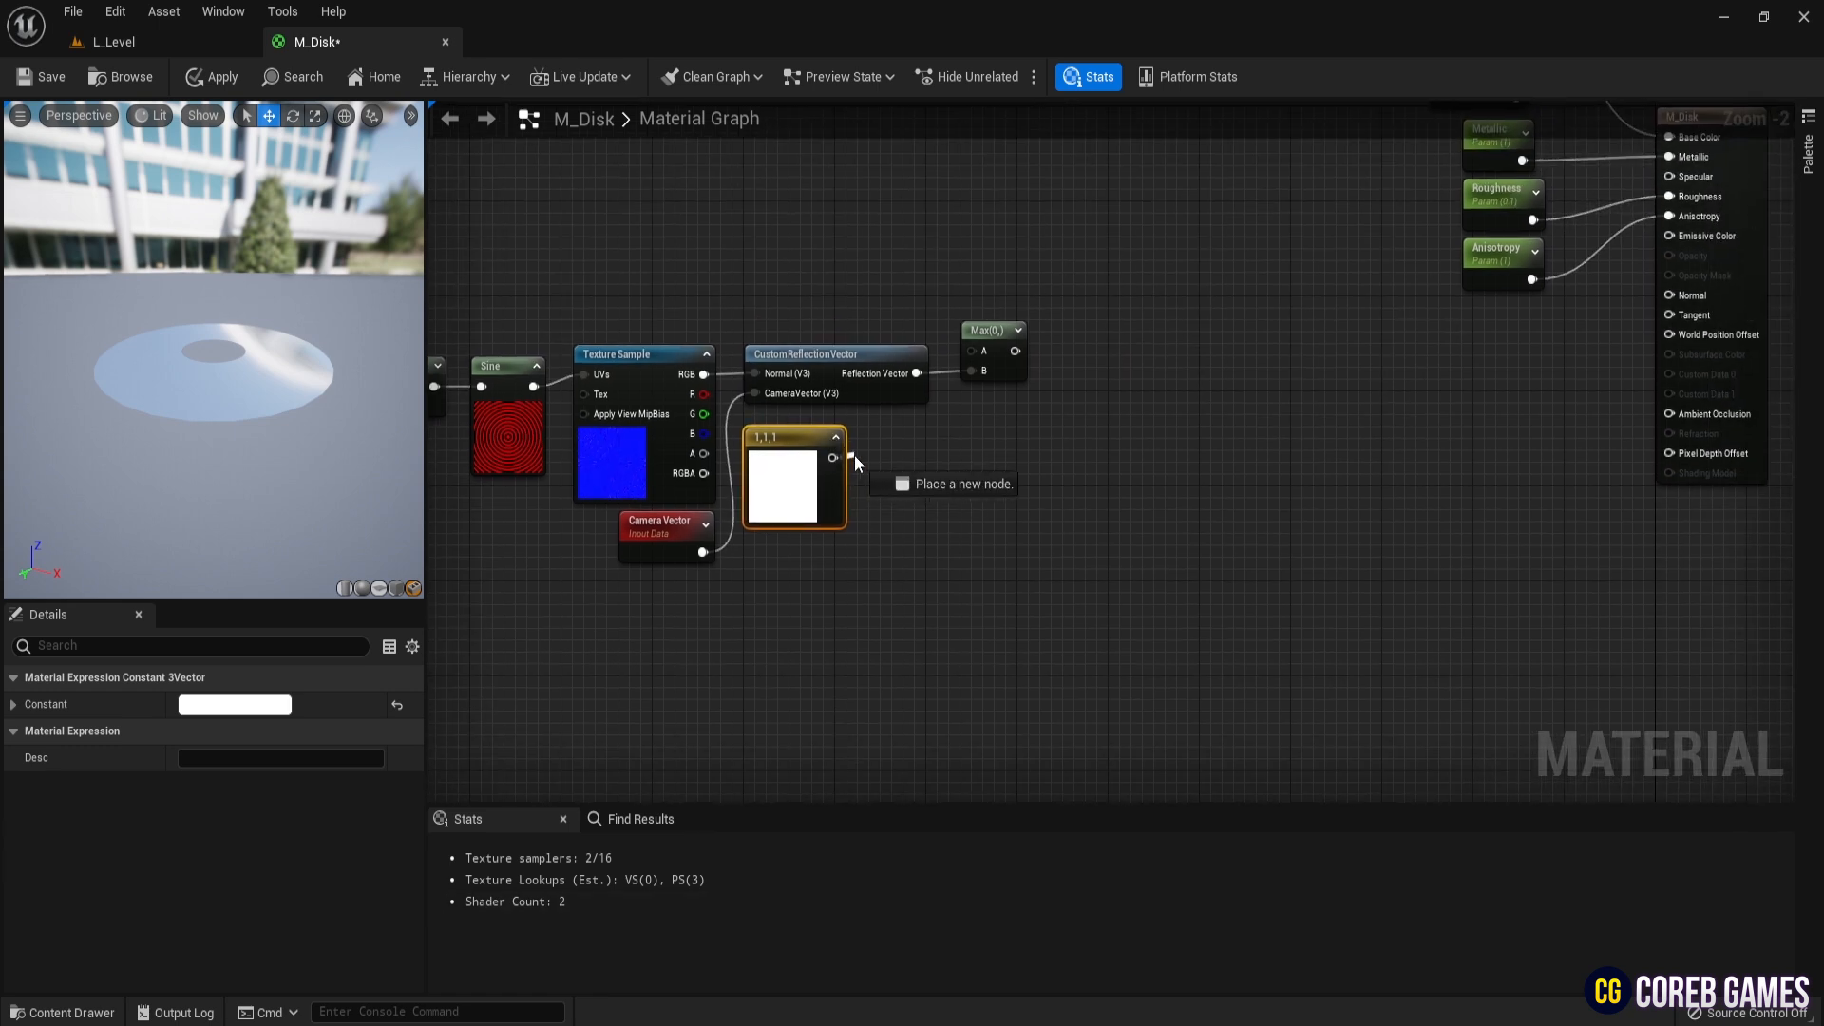
- Mask and dot the reflection vector with the normalized constant, then saturate and raise it to Power
text(mask)
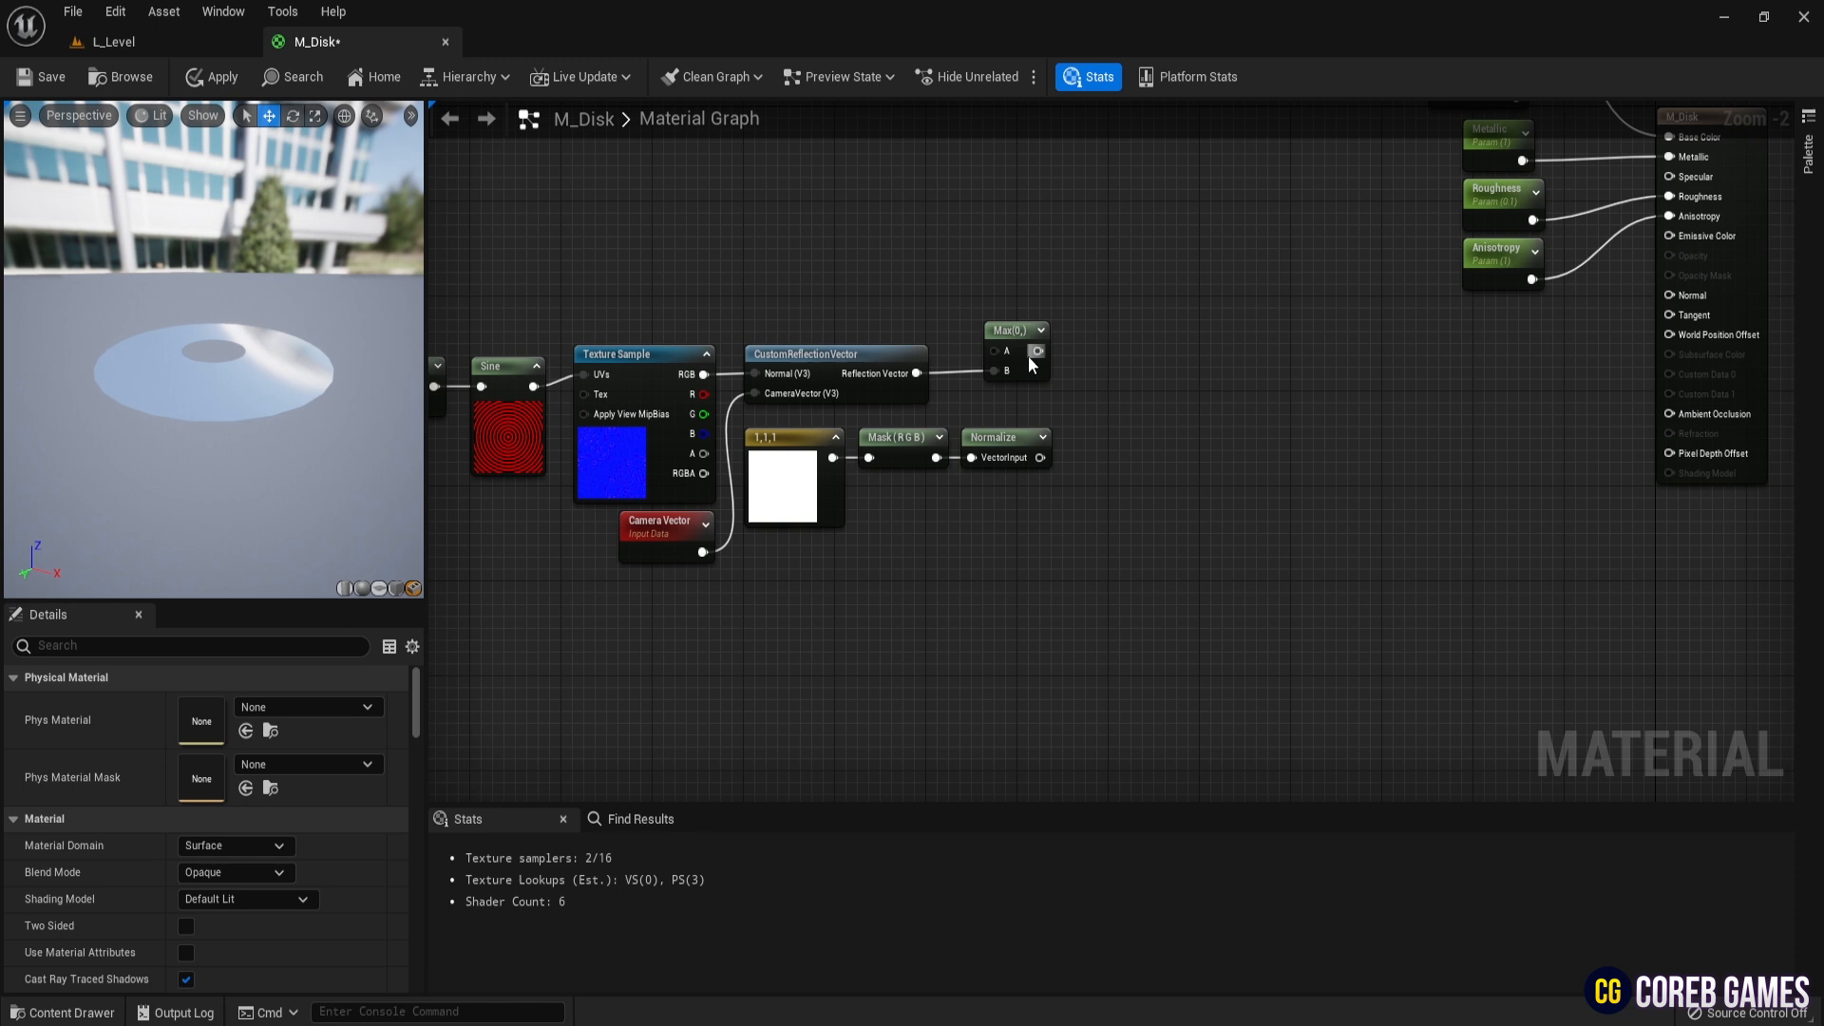
click(1070, 406)
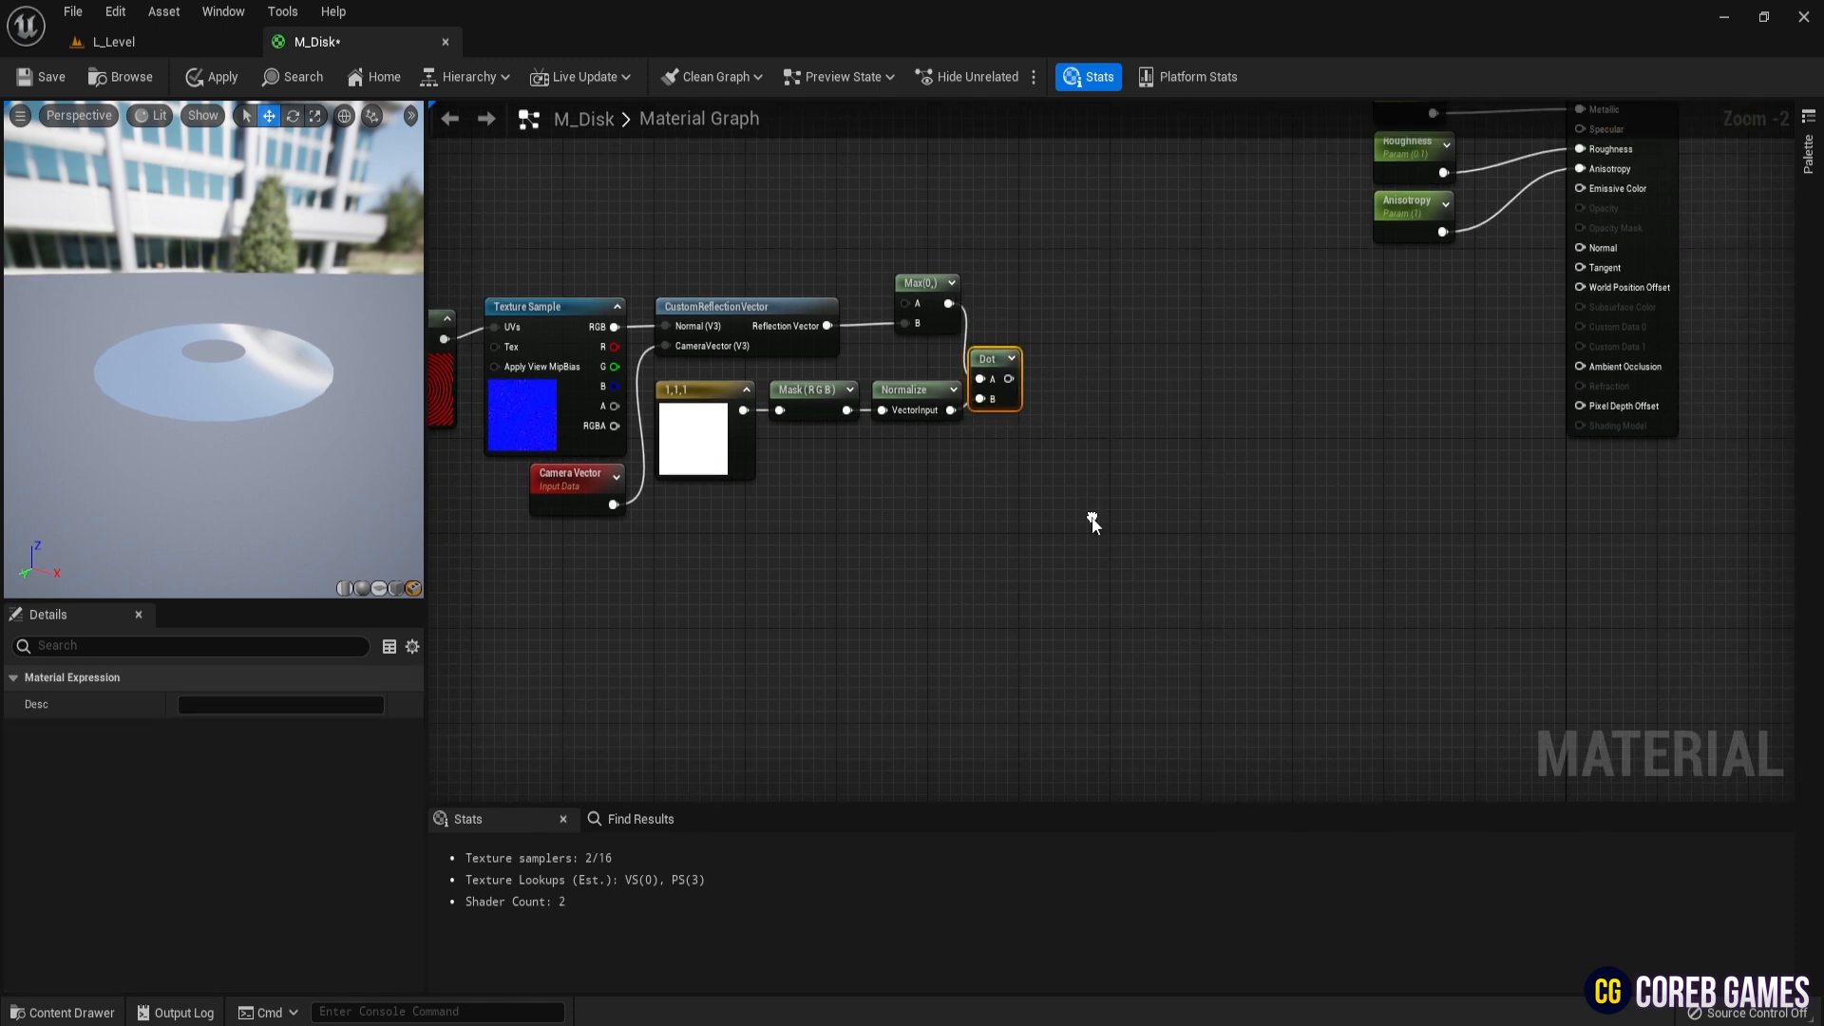
text(satu)
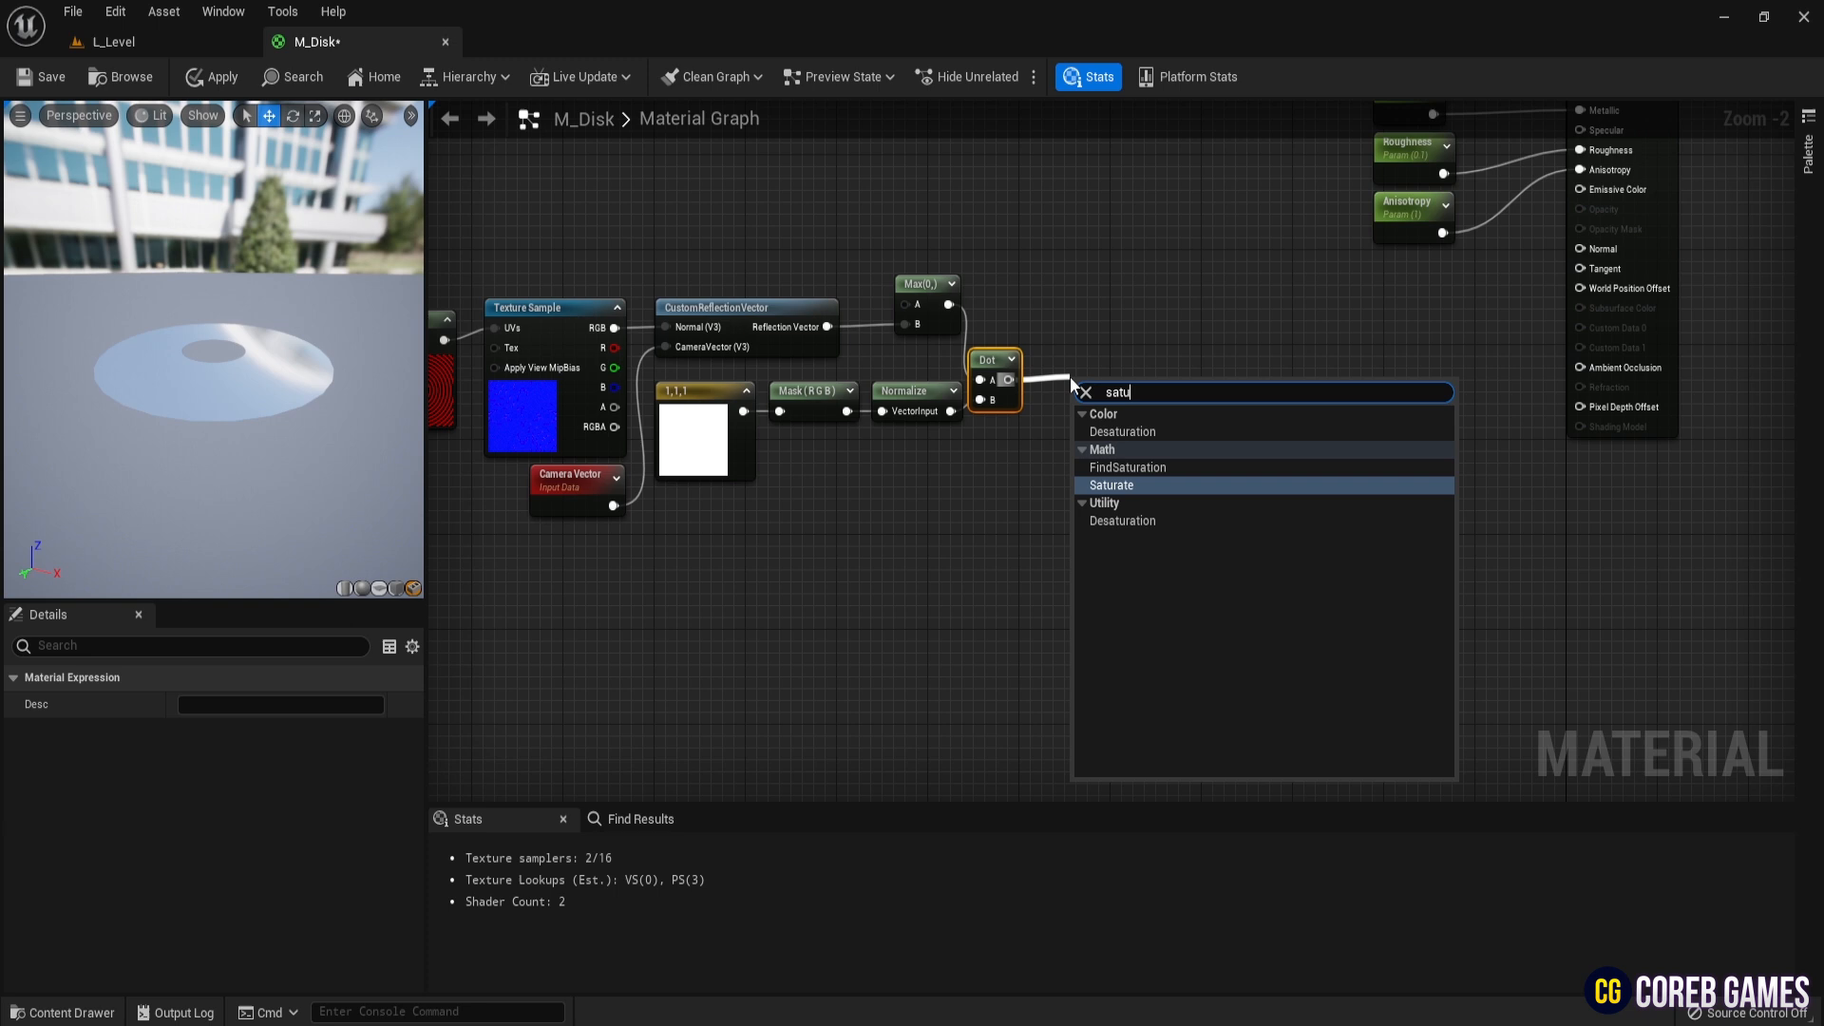
click(1112, 485)
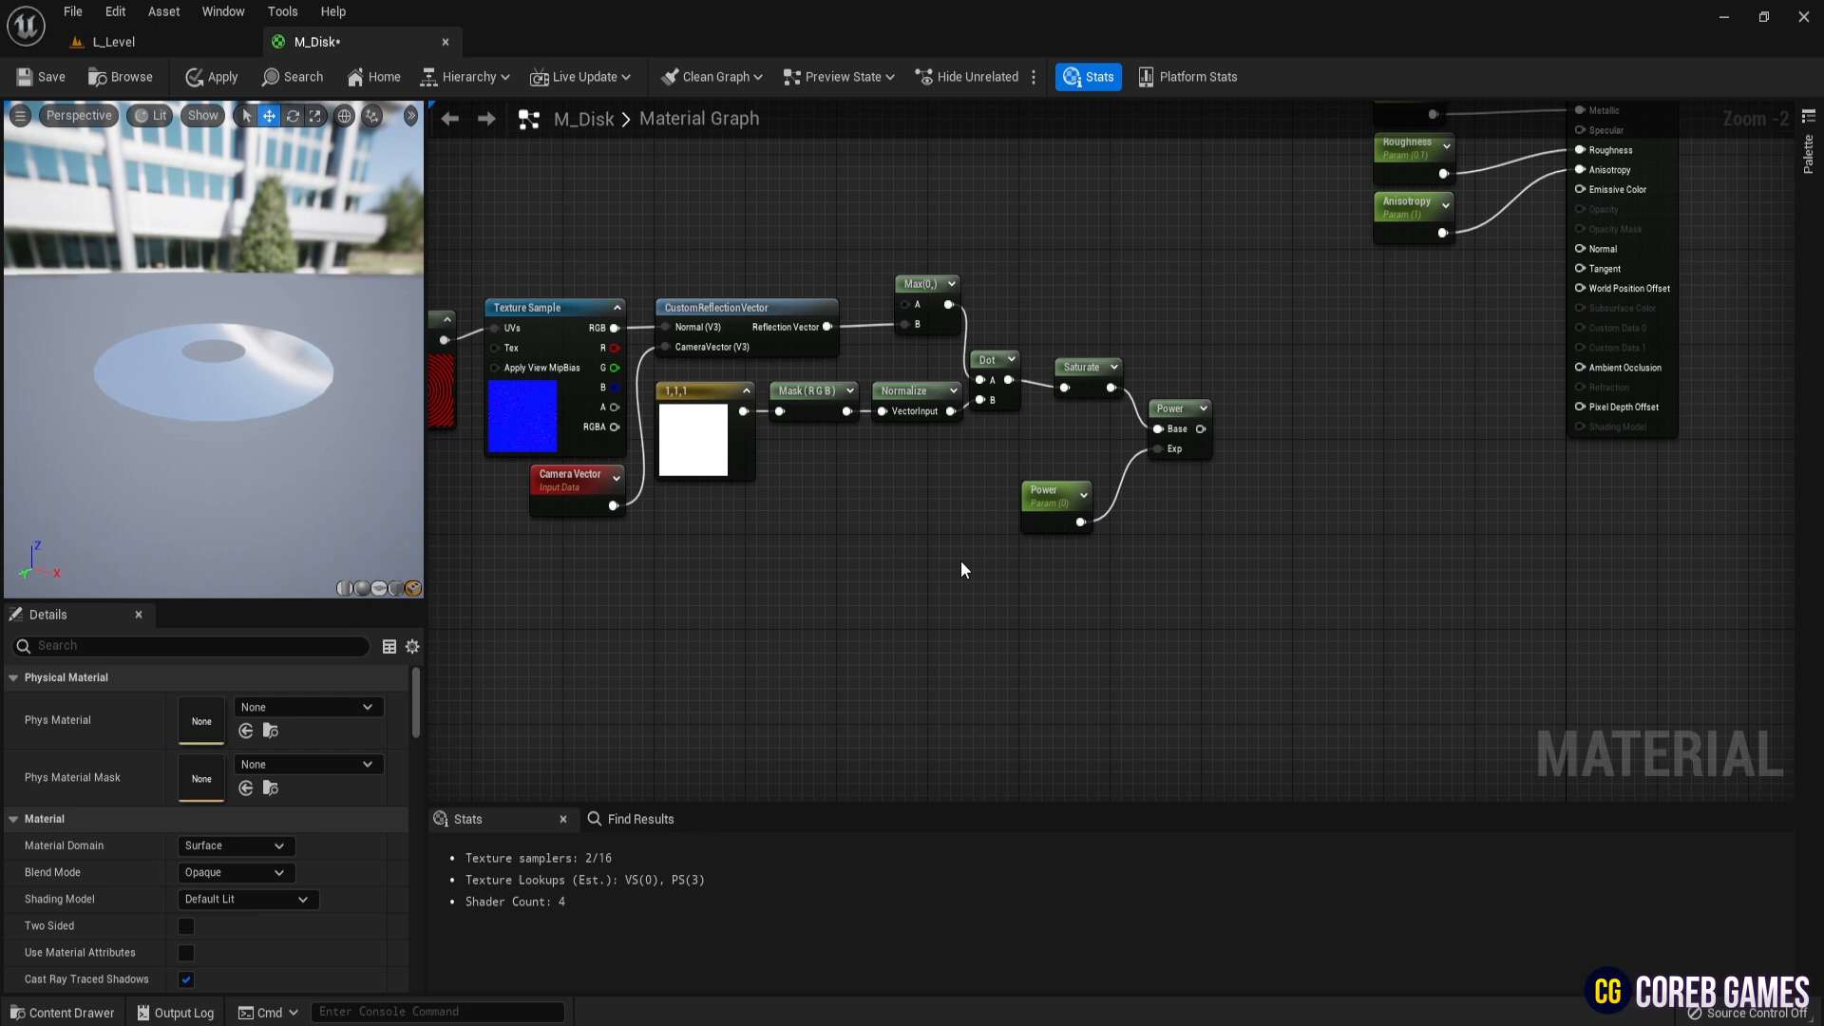
click(1053, 489)
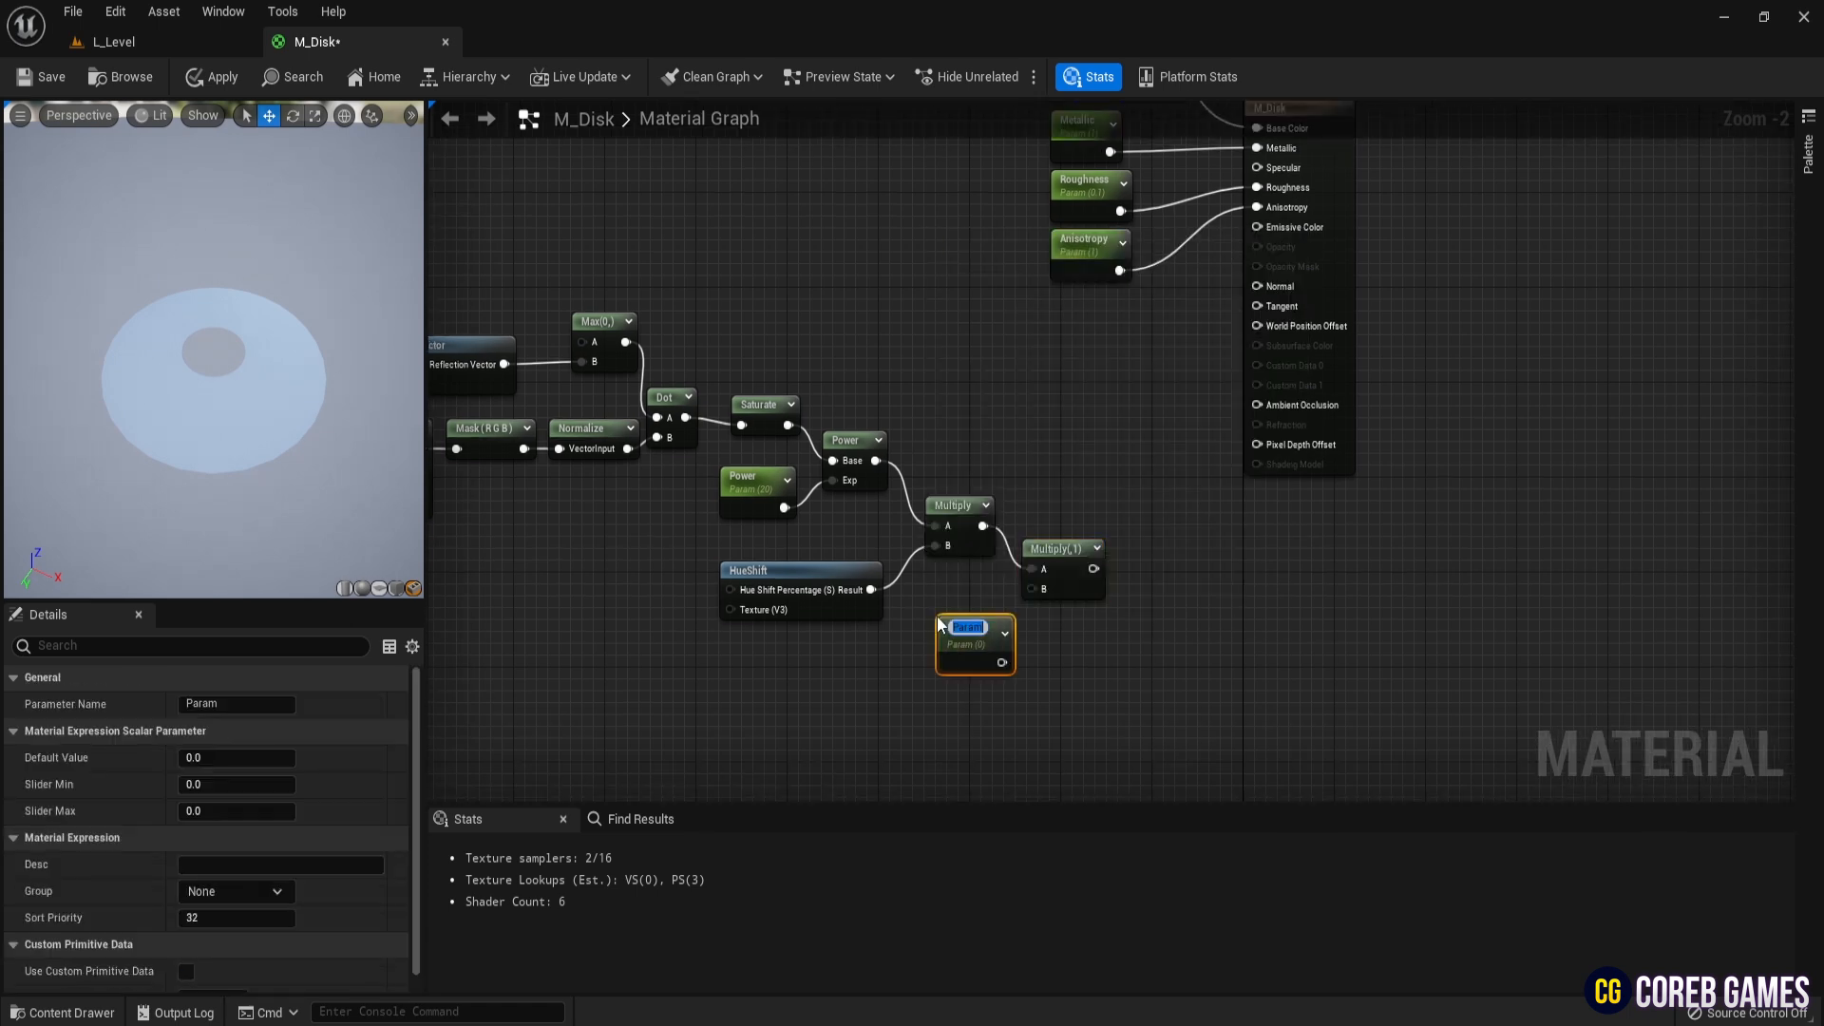
- Add a Bright scalar parameter and multiply it into the result feeding Emissive Color
text(Bright)
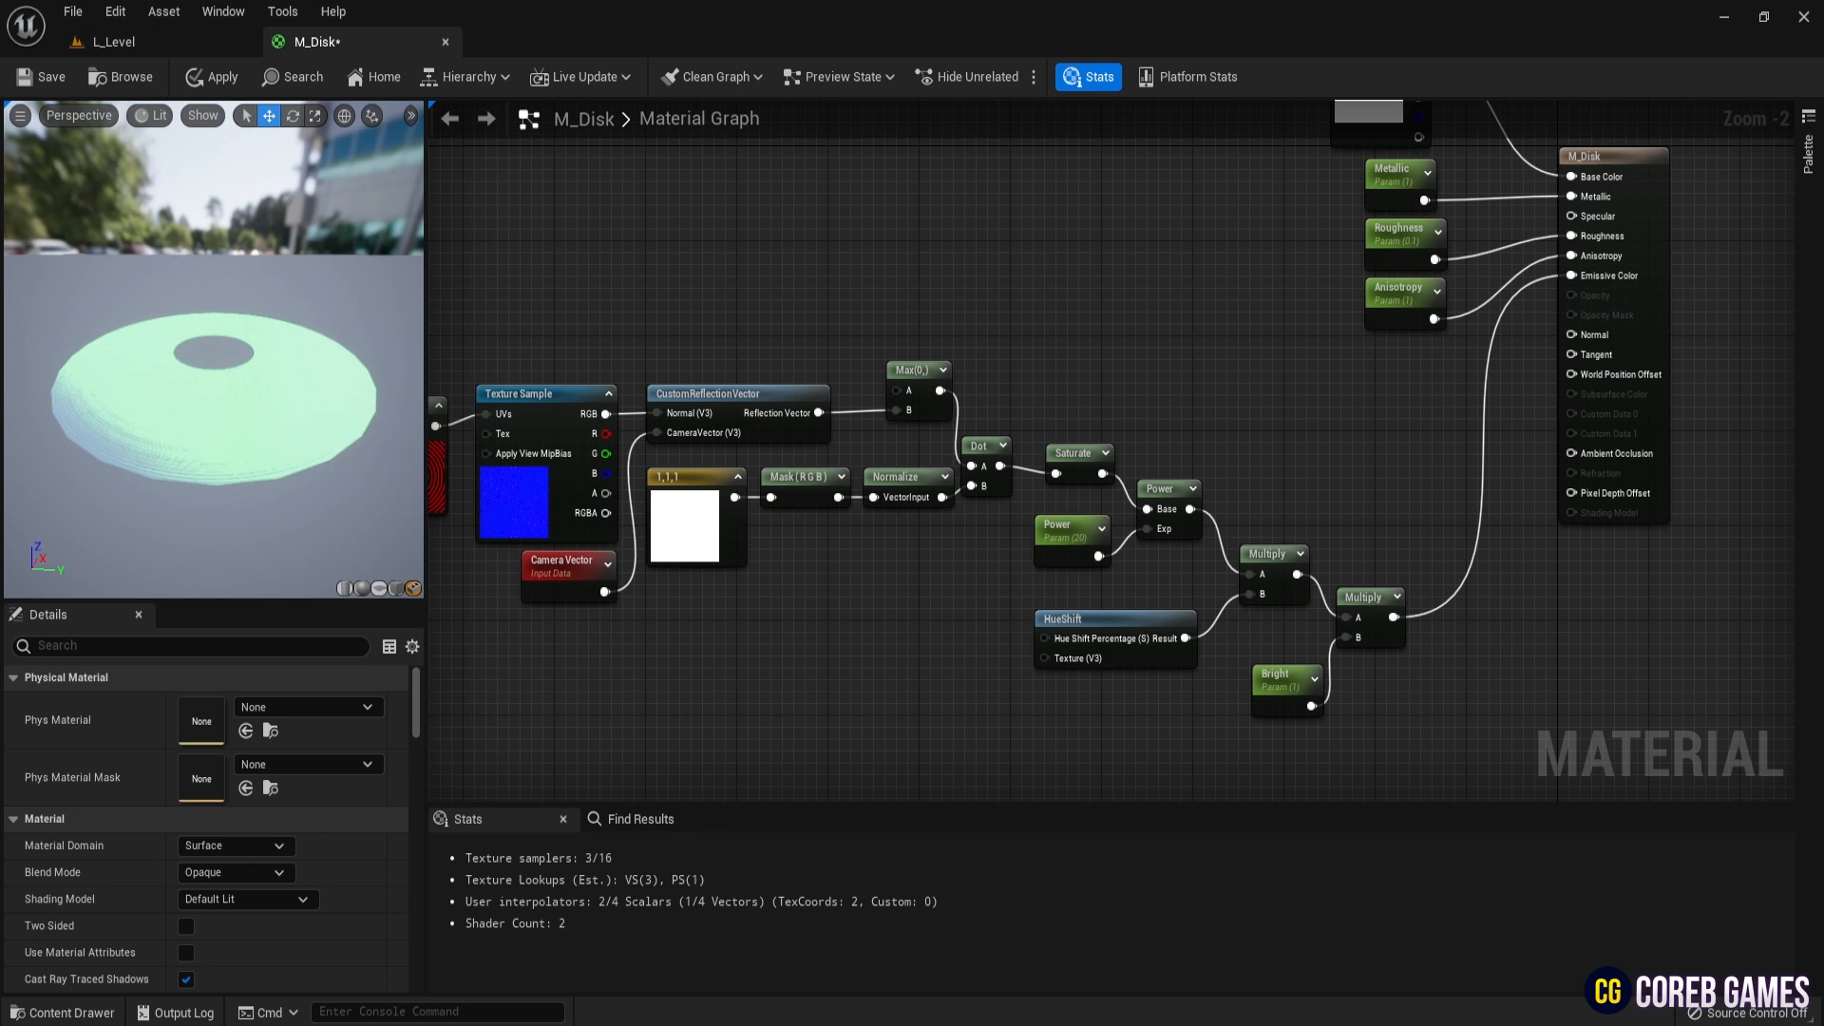
click(1113, 617)
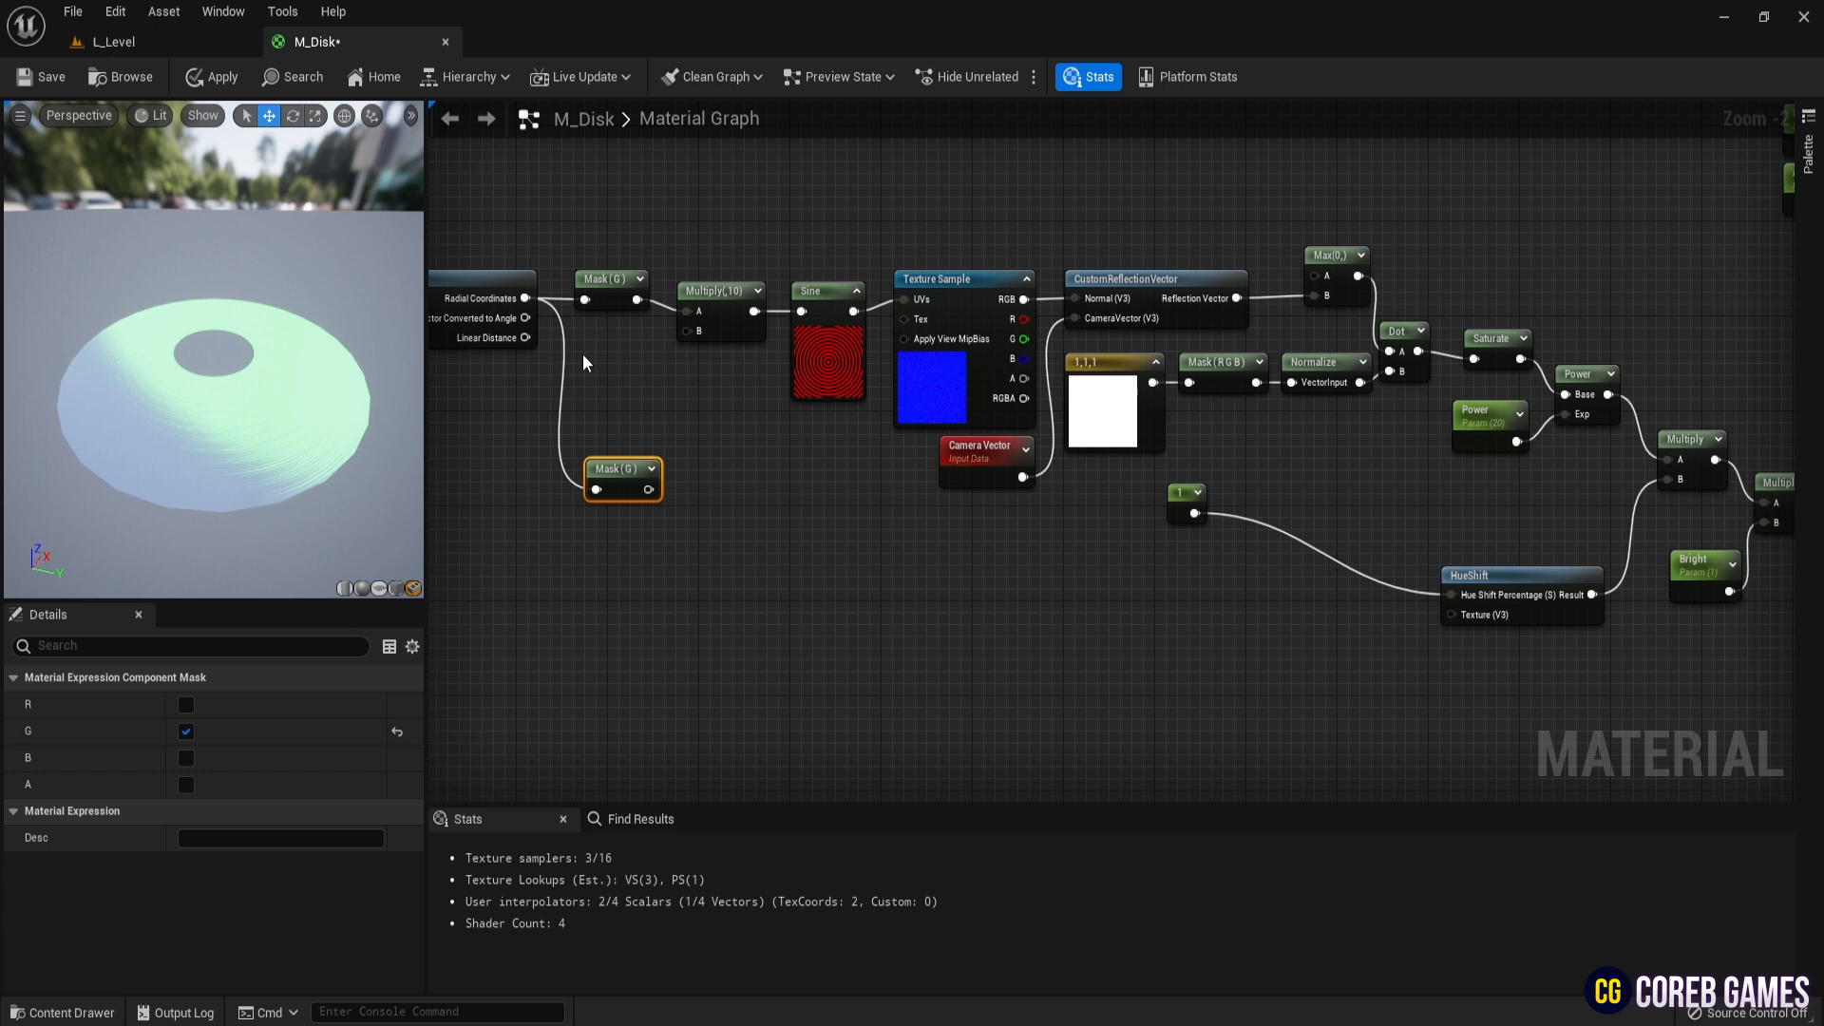
- Set the duplicated mask to R and feed it through Multiply(8), Sine and 0.3 into HueShift
click(184, 703)
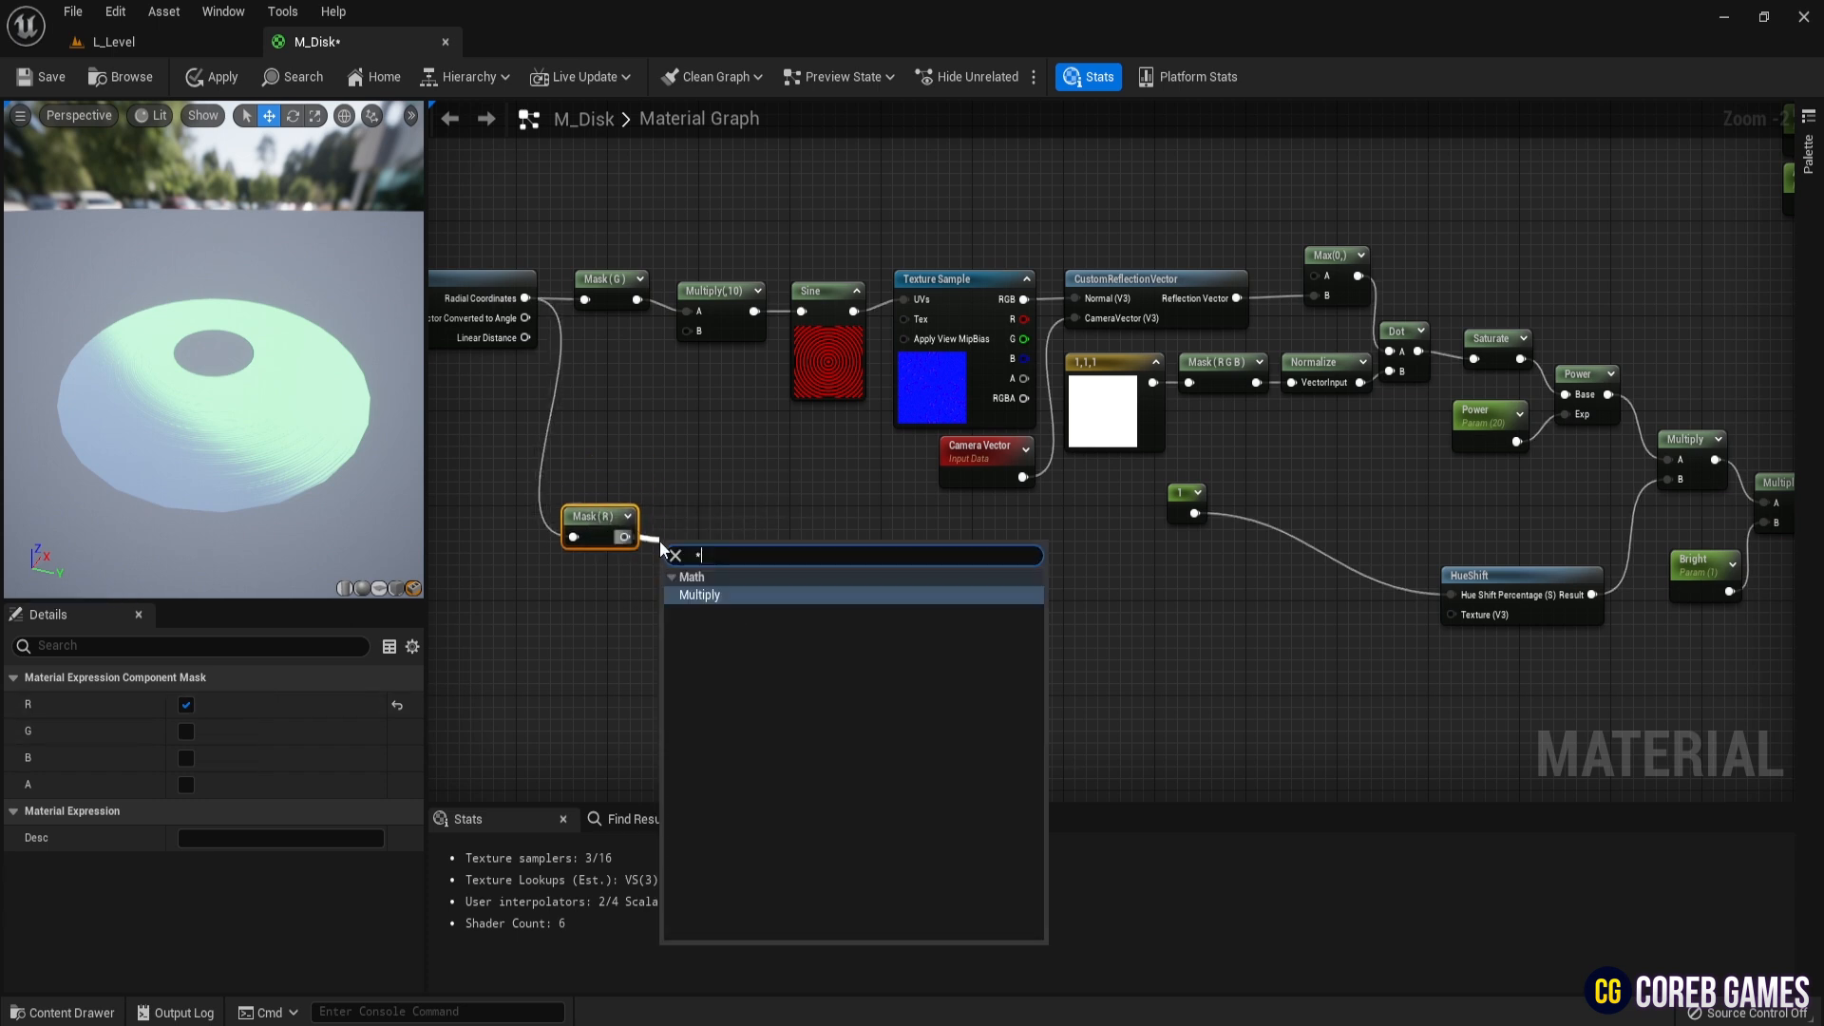
click(700, 595)
text(blur)
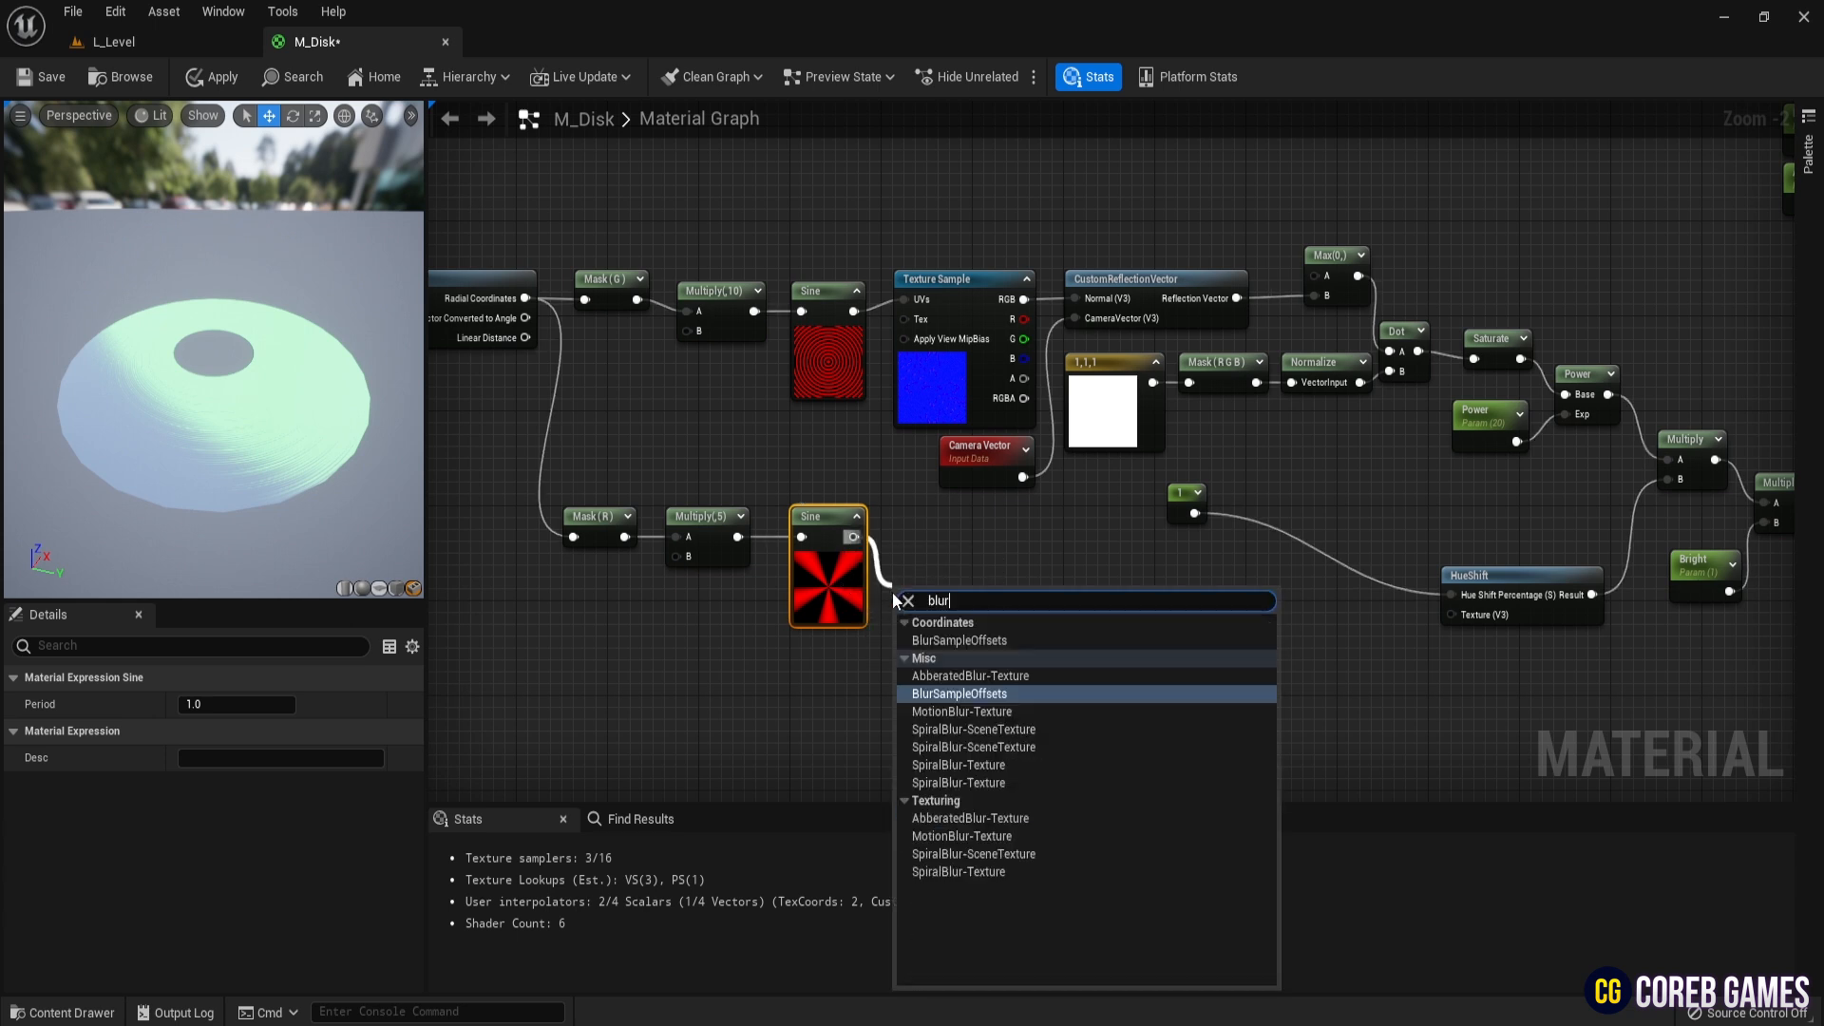
click(958, 692)
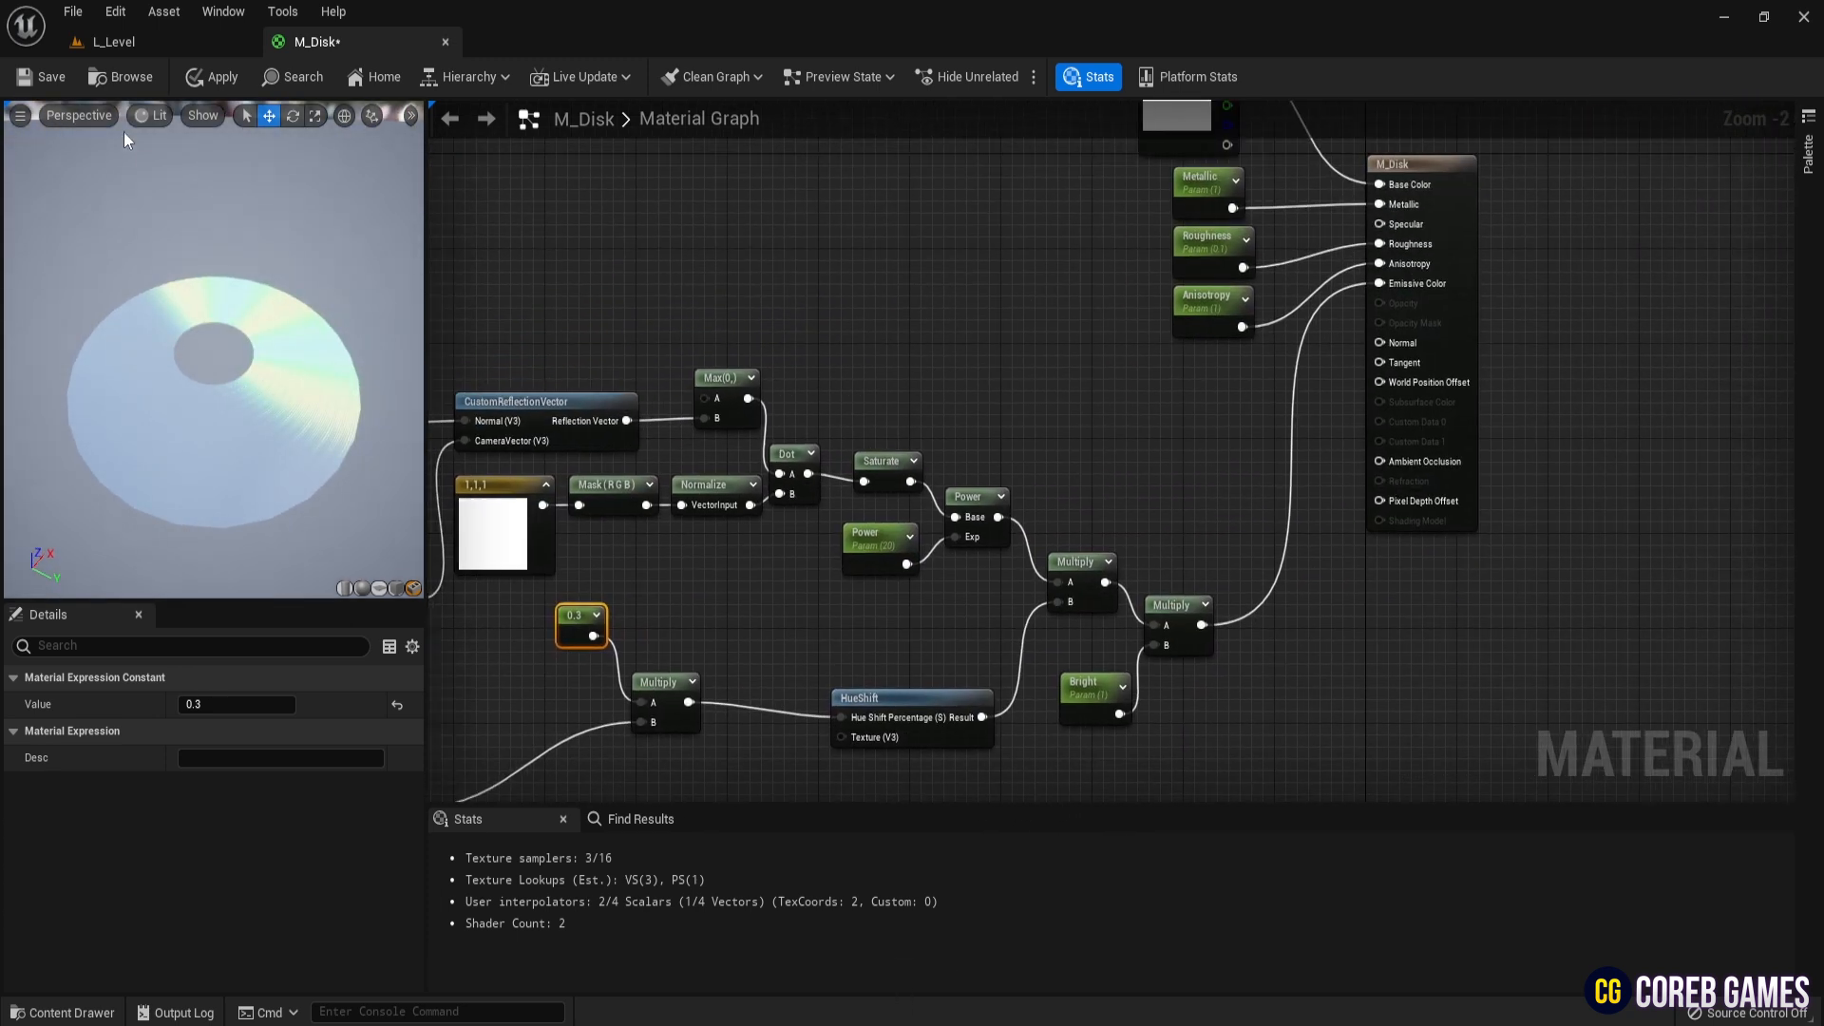
mouse_move(46, 76)
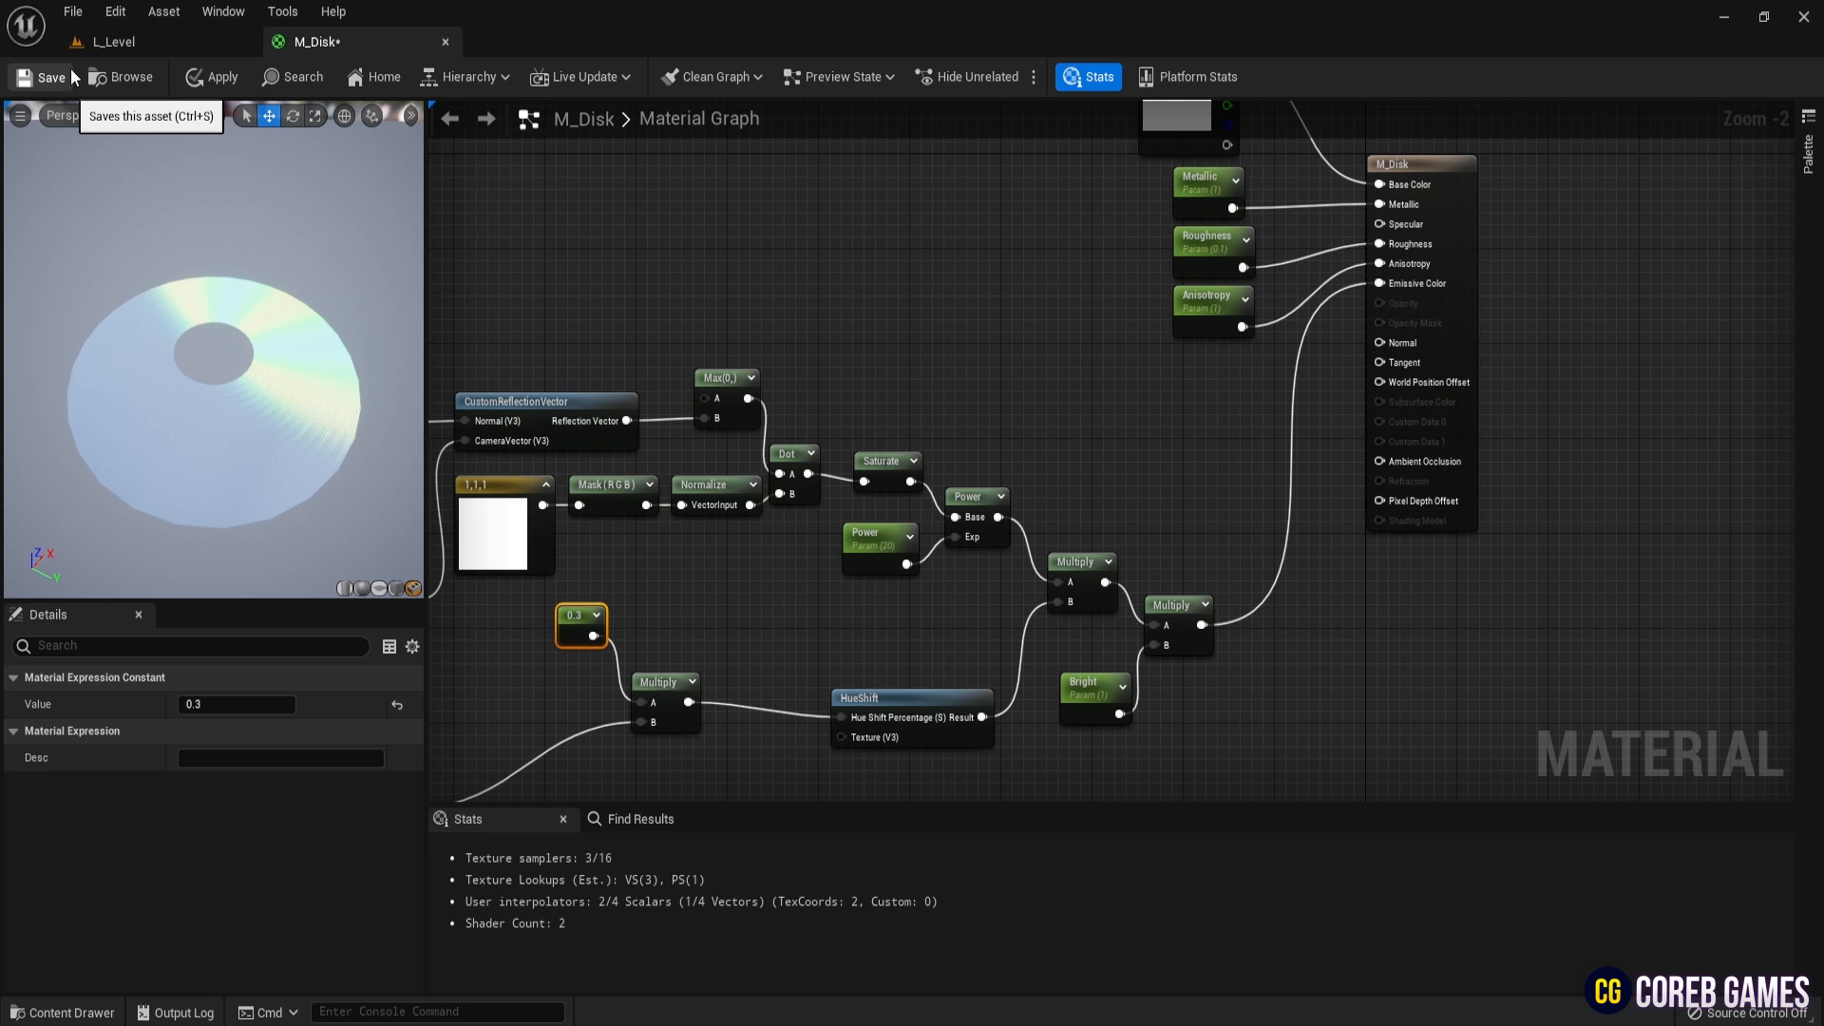
- Save M_Disk and let its shaders compile, producing the MI_Disk instance
click(40, 76)
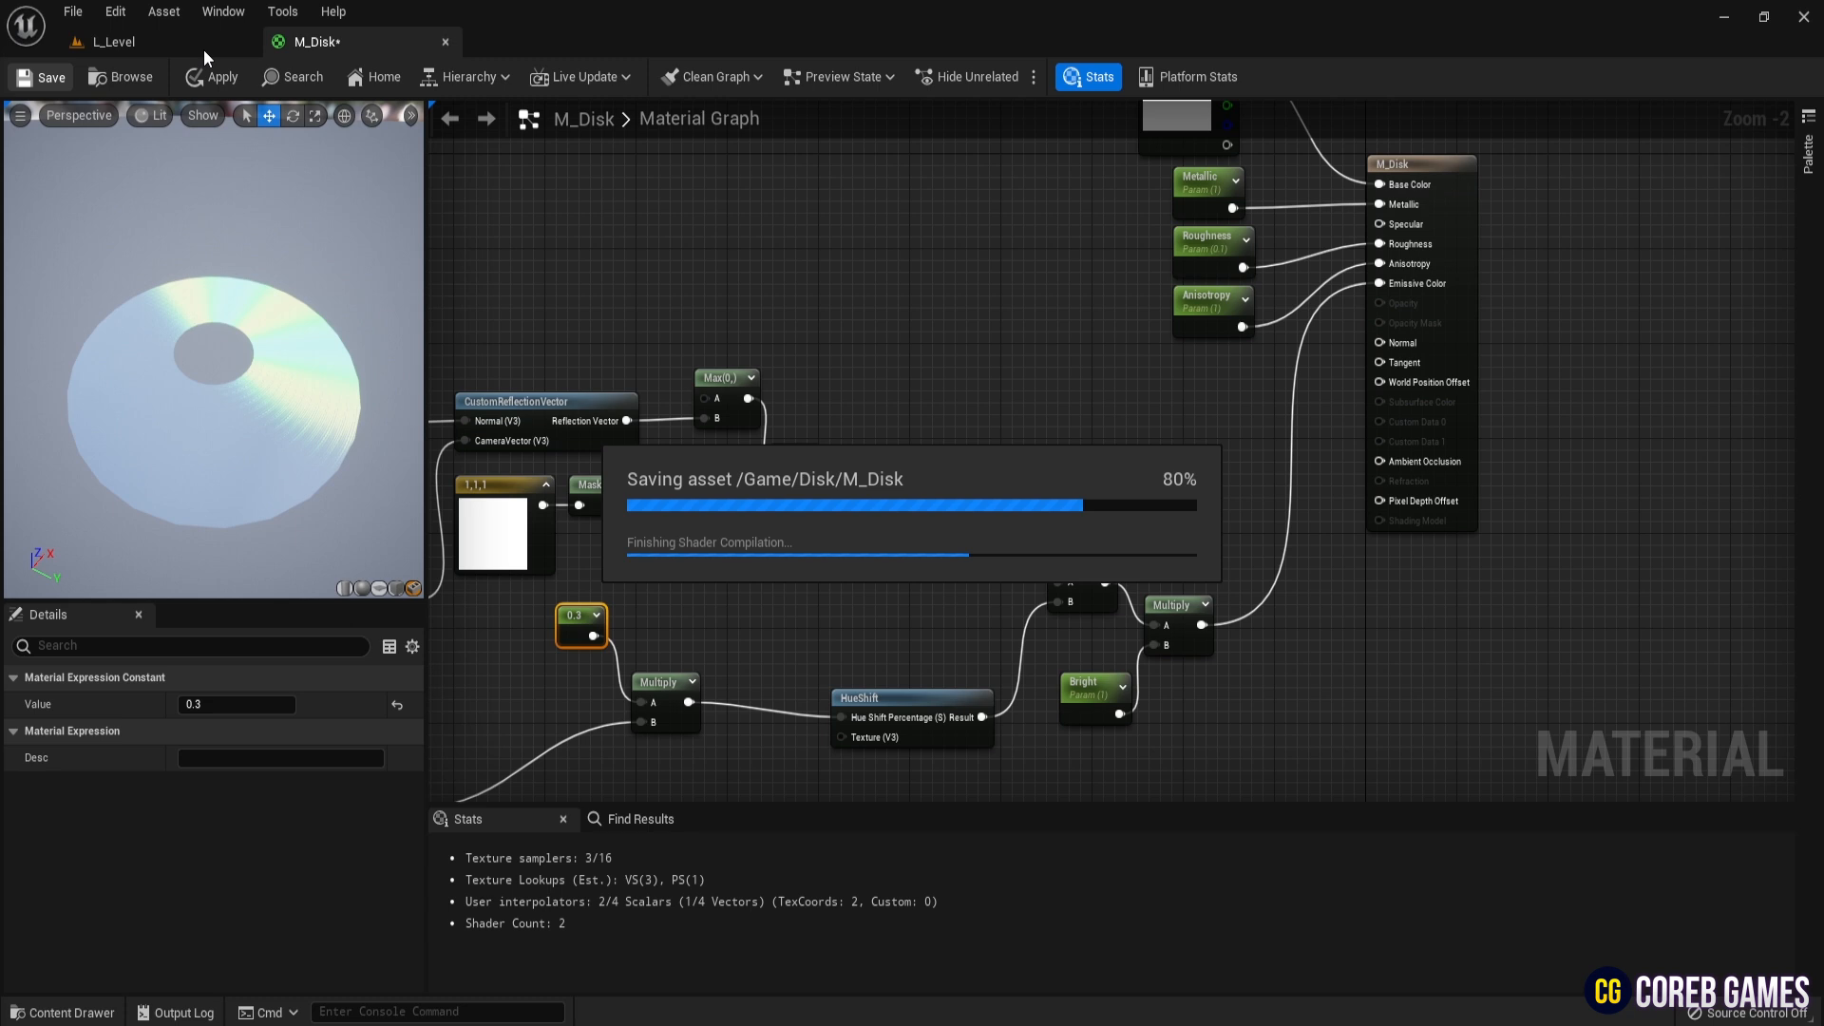
mouse_move(1229, 485)
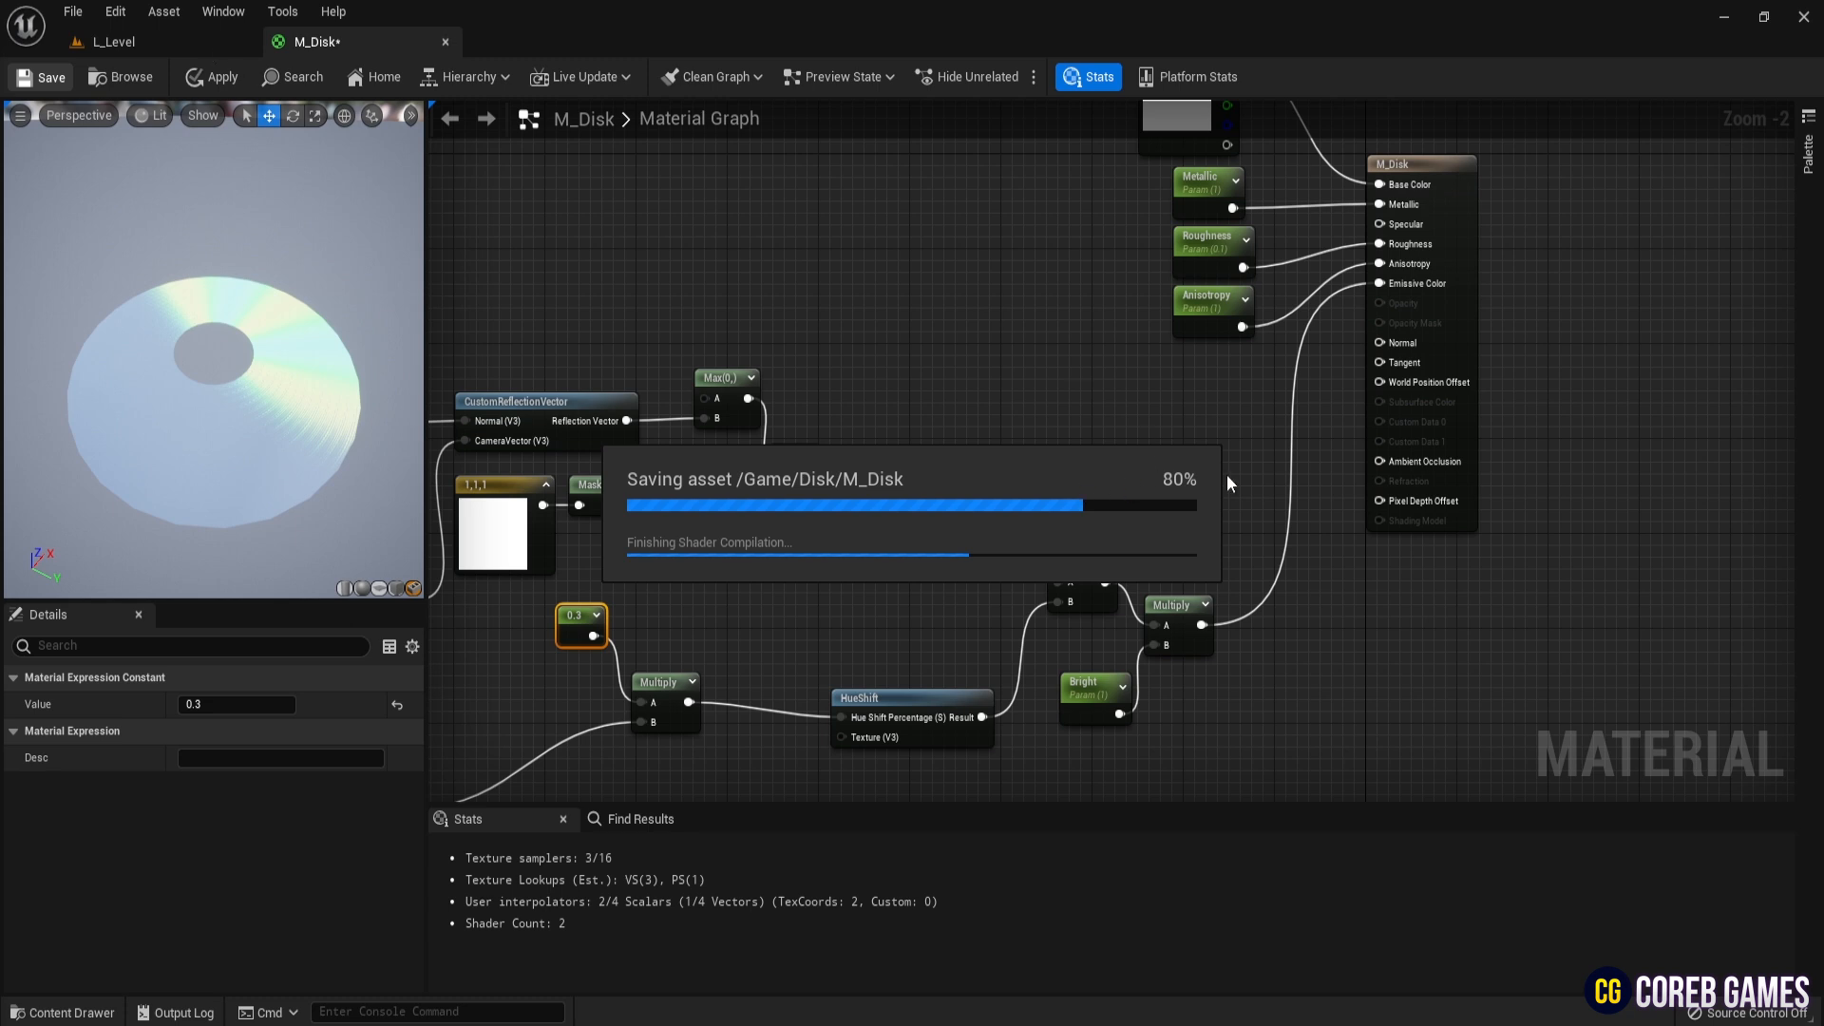
click(40, 76)
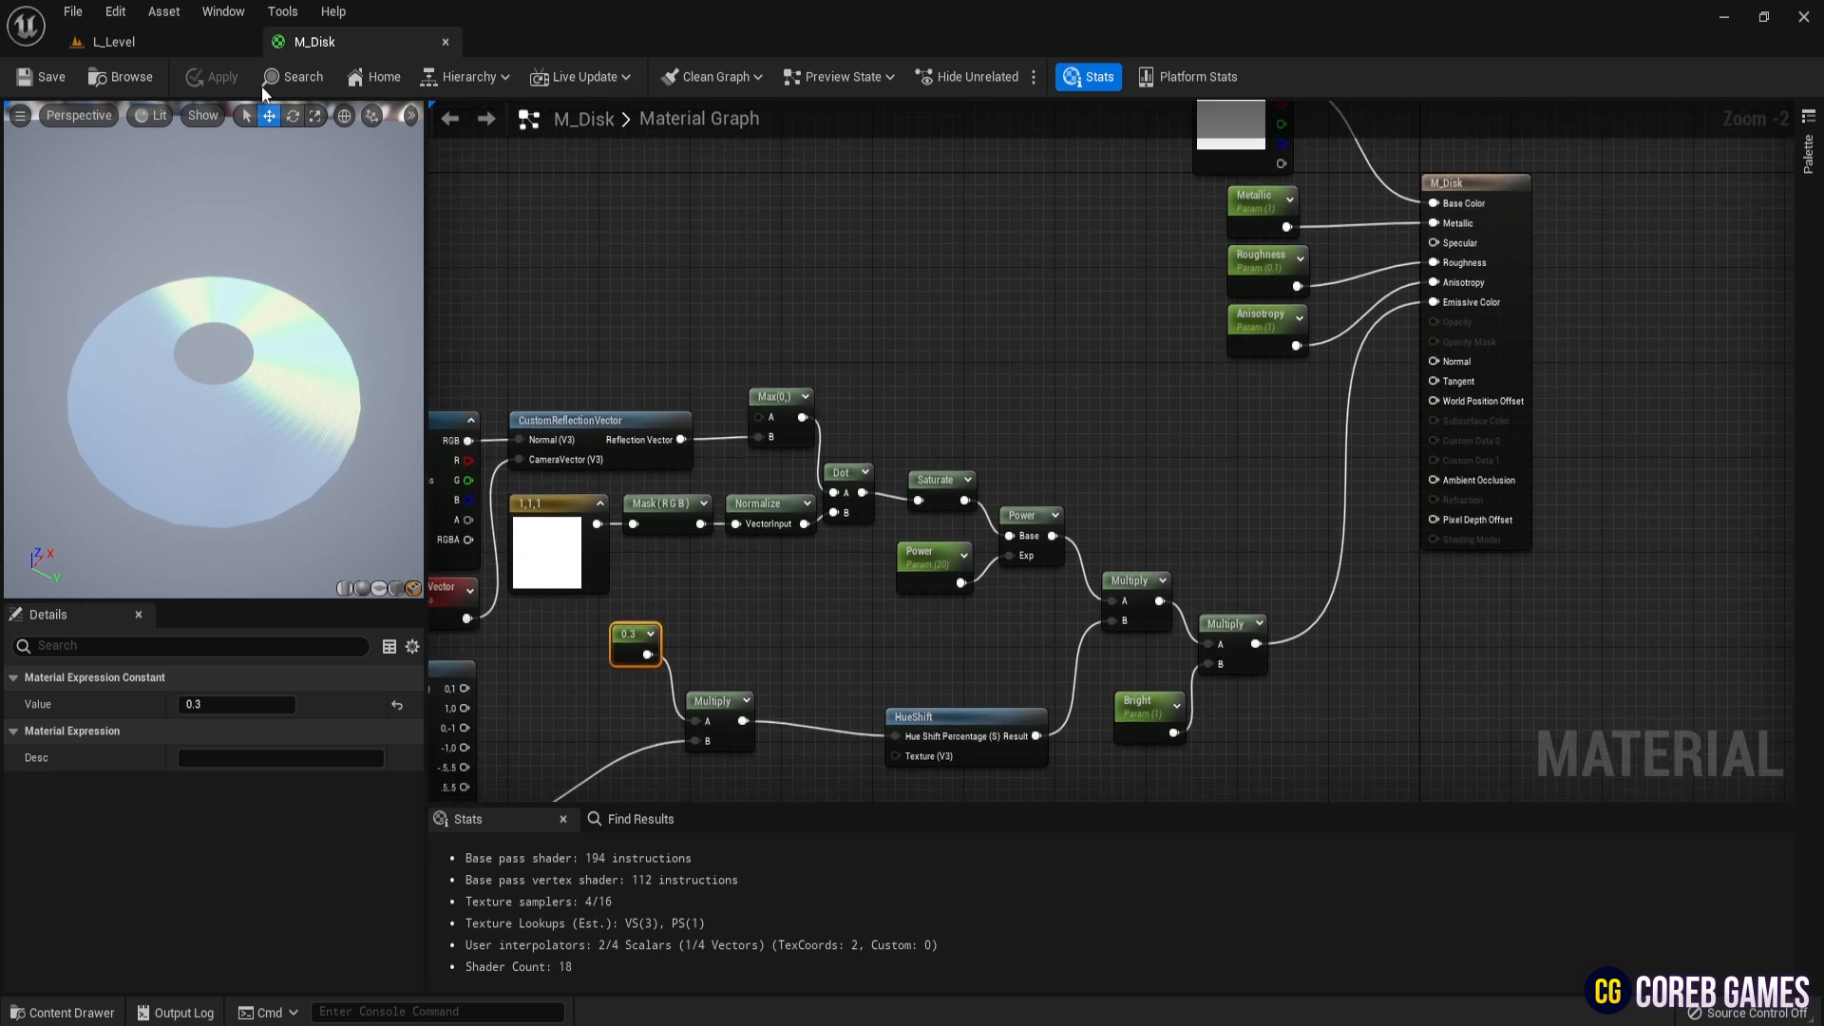
click(104, 40)
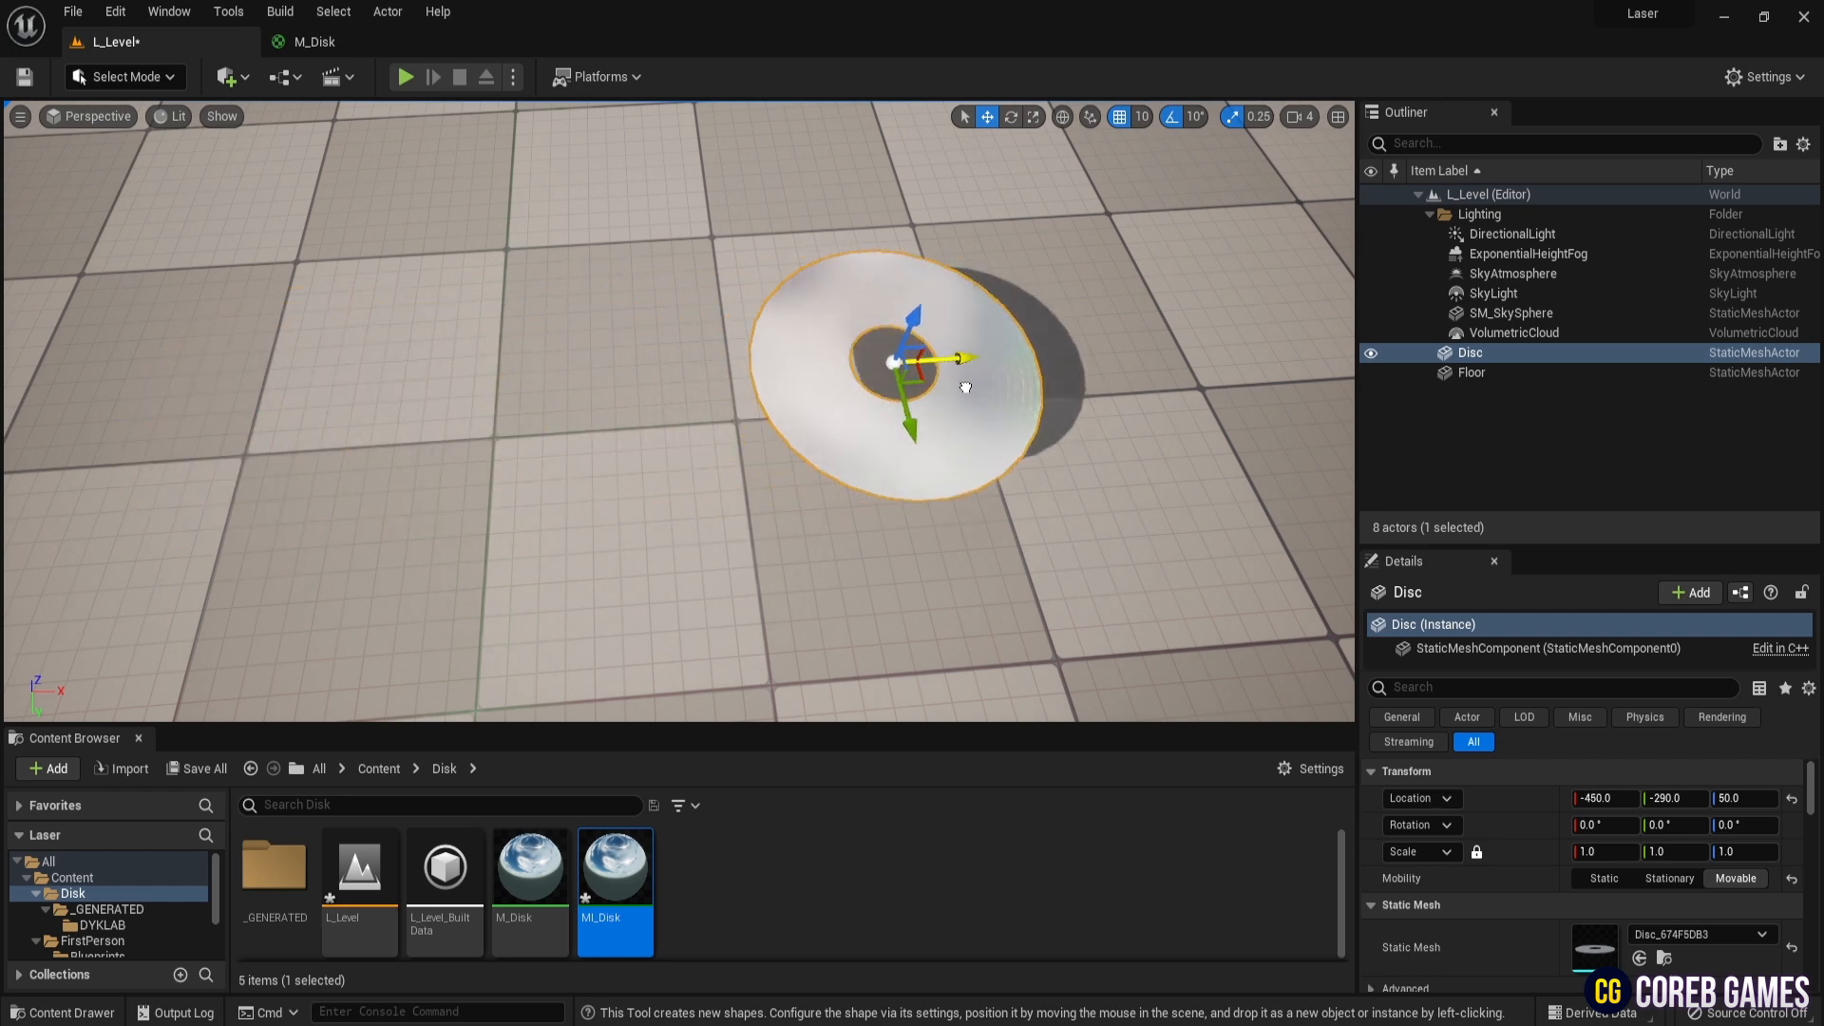
- Drag MI_Disk onto the Disc actor in L_Level for the iridescent CD look
drag(954, 357, 884, 344)
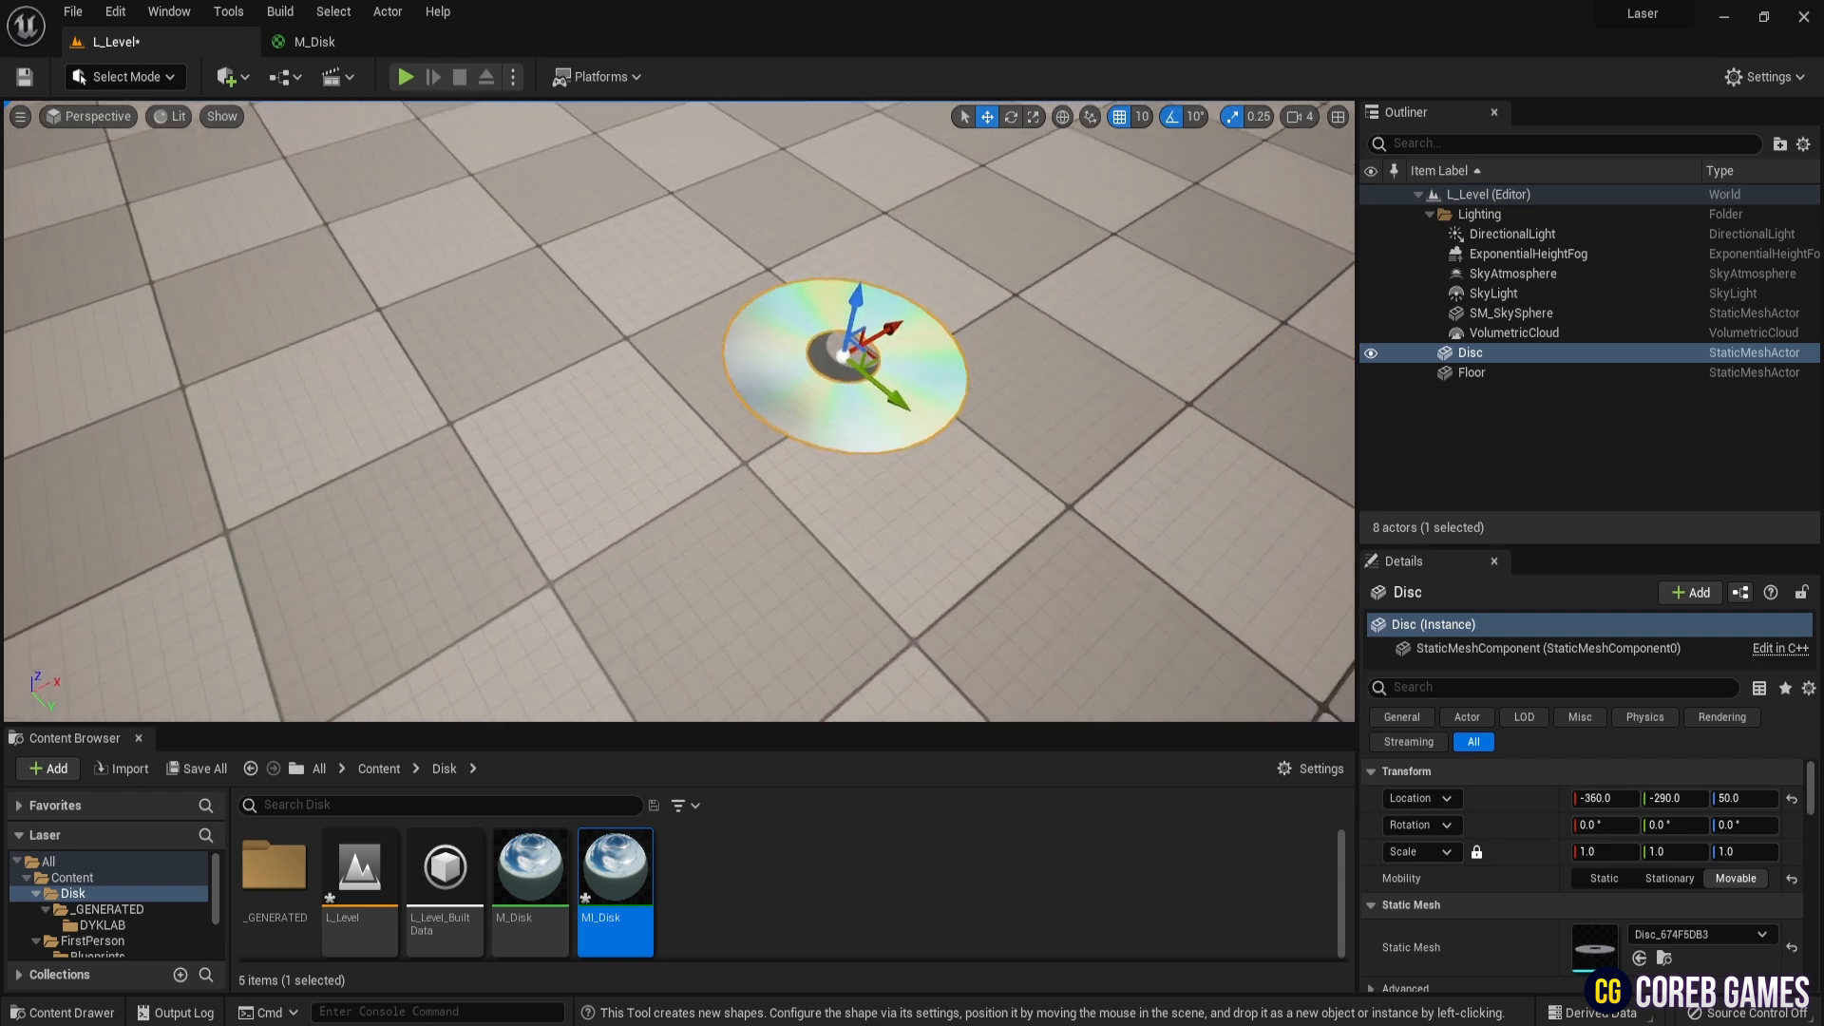
drag(845, 338, 559, 517)
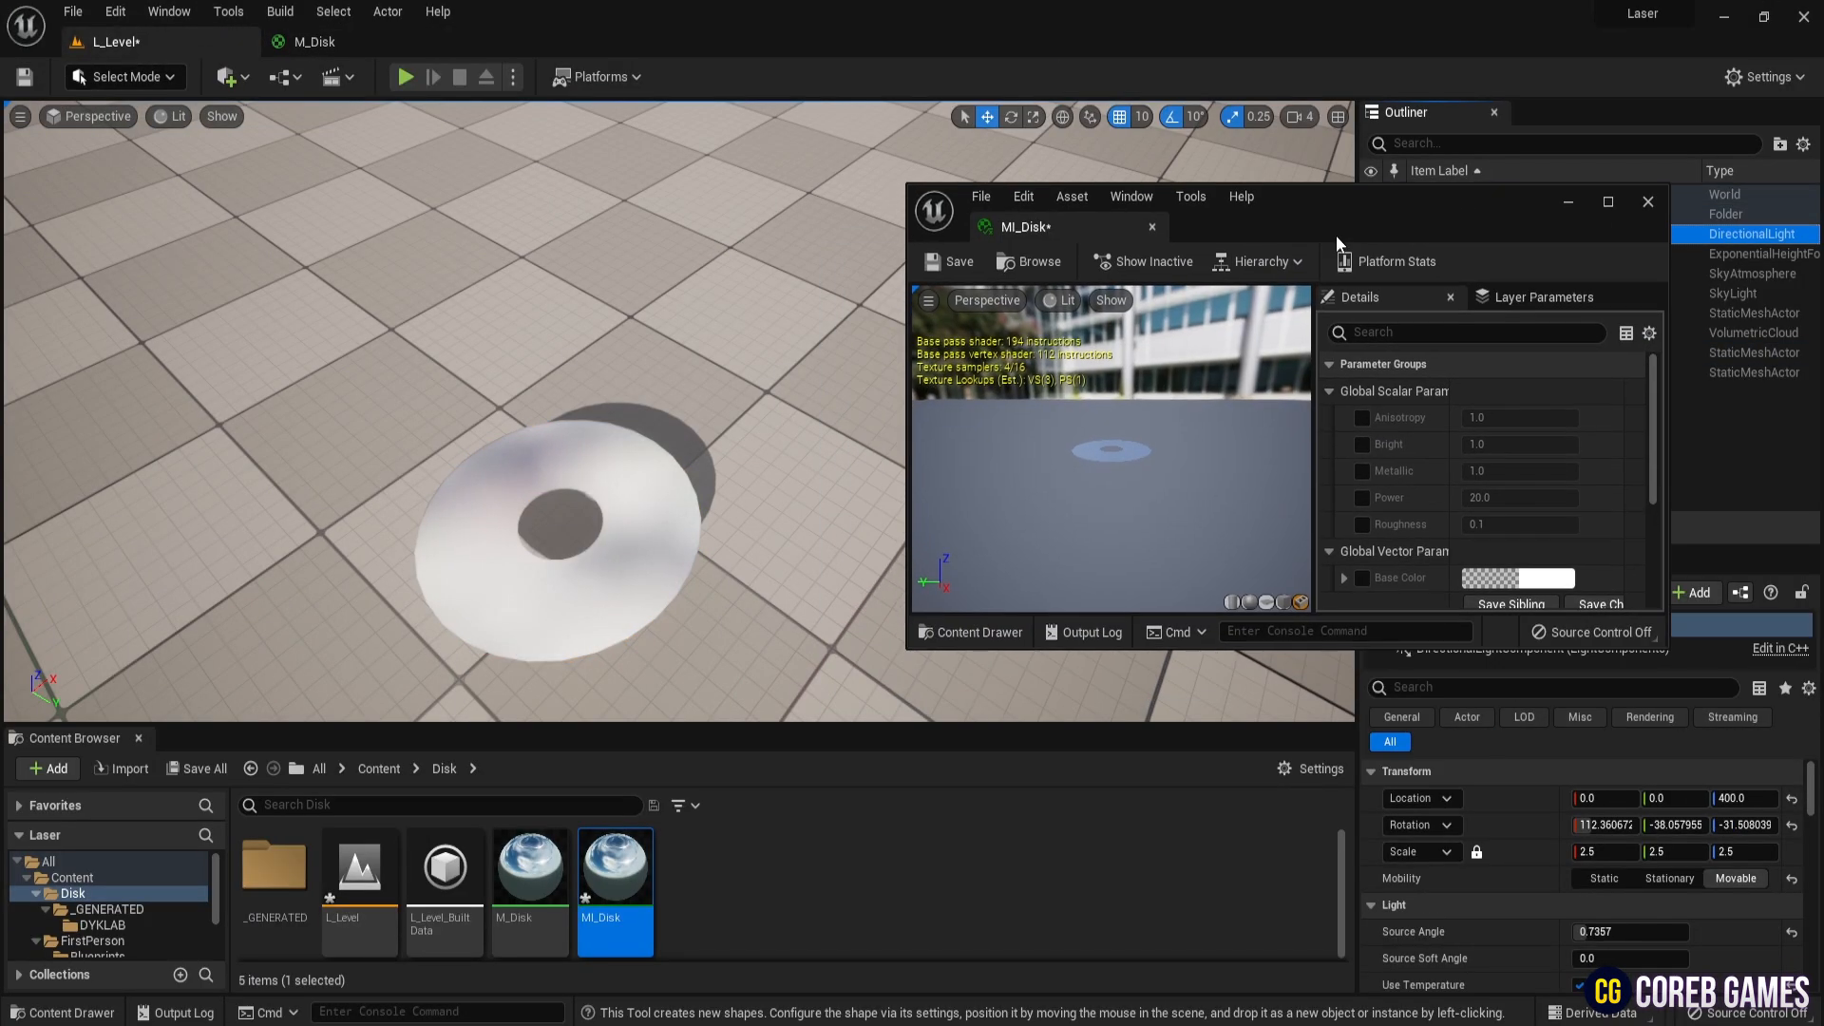
- Enable the Metallic parameter override on MI_Disk, leaving it at 1.0
click(1364, 472)
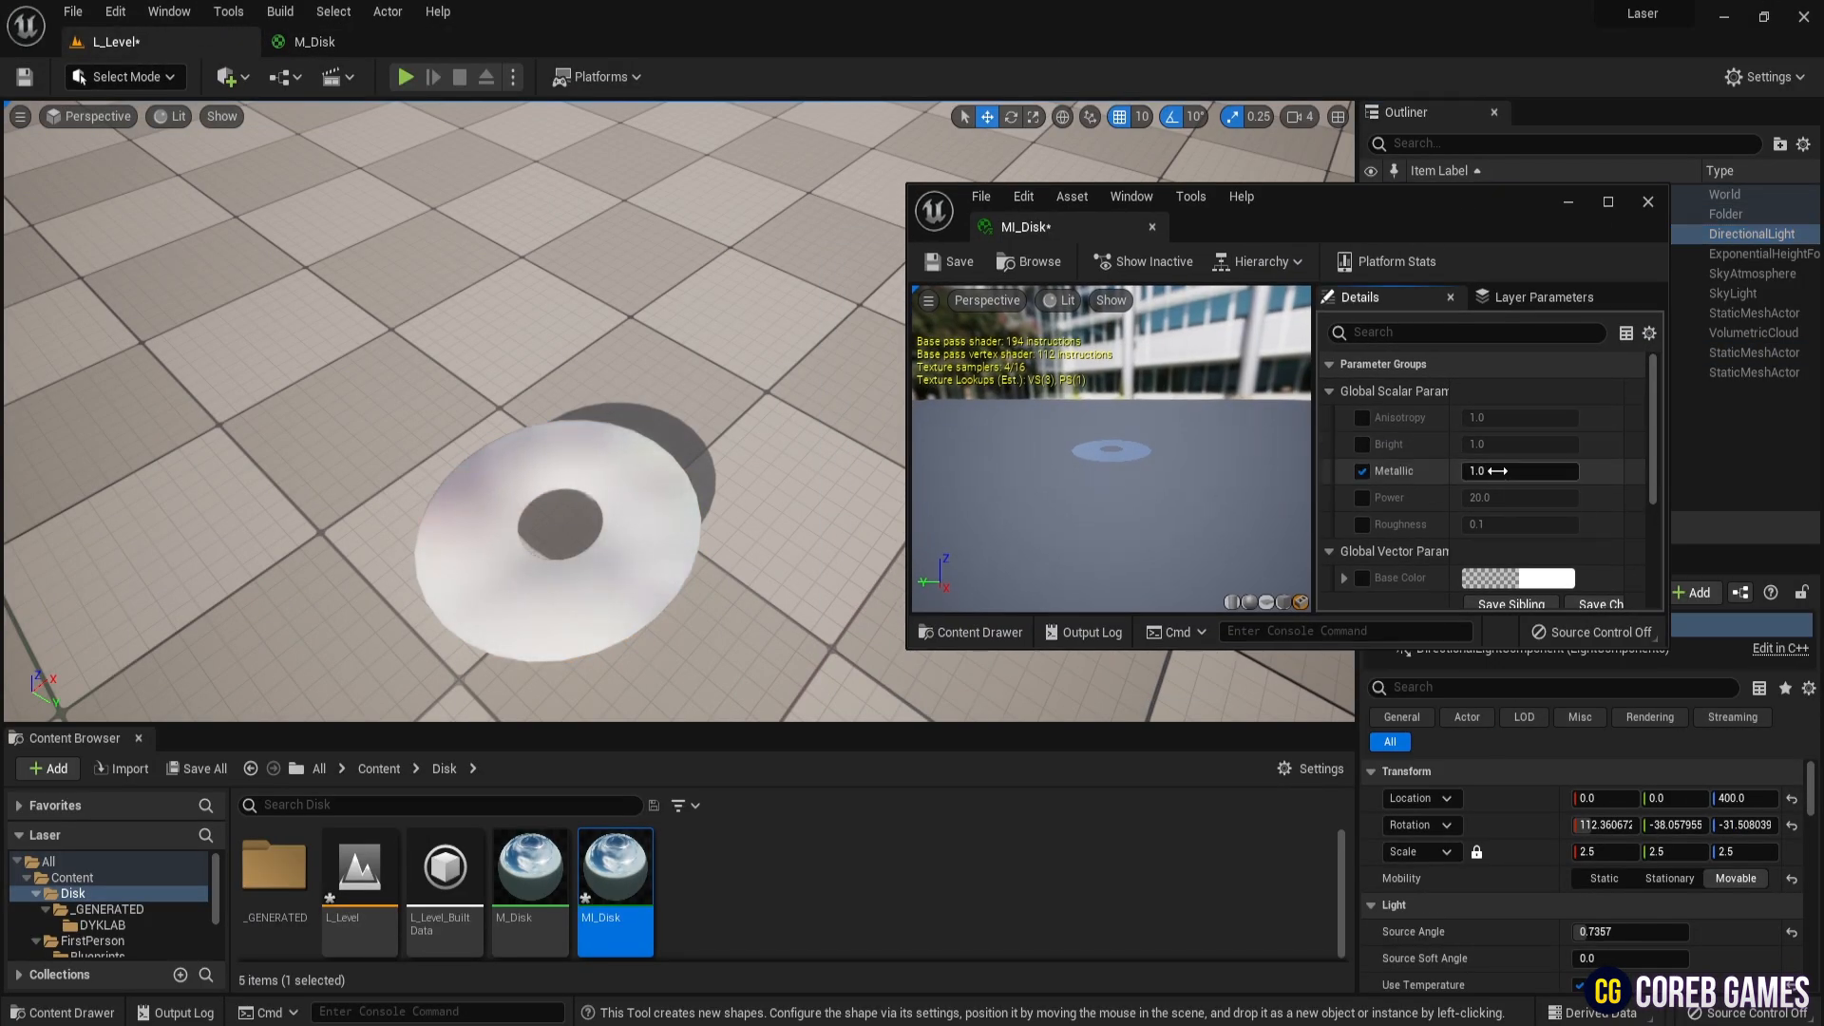